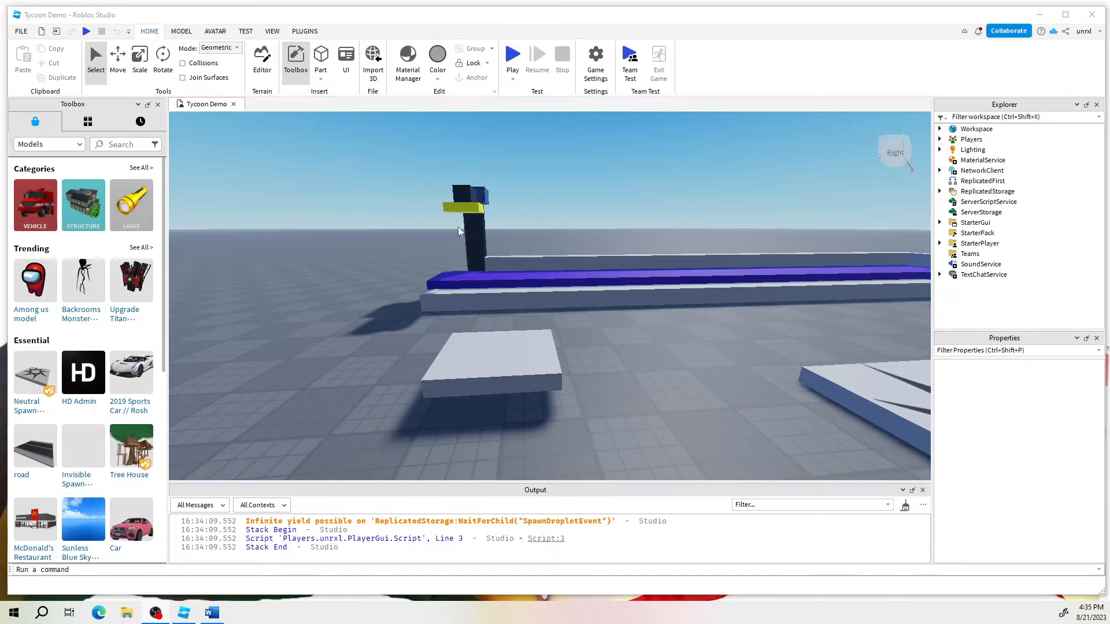
- Expand Workspace, open the Trigger's script, and return to the Tycoon Demo scene
click(490, 361)
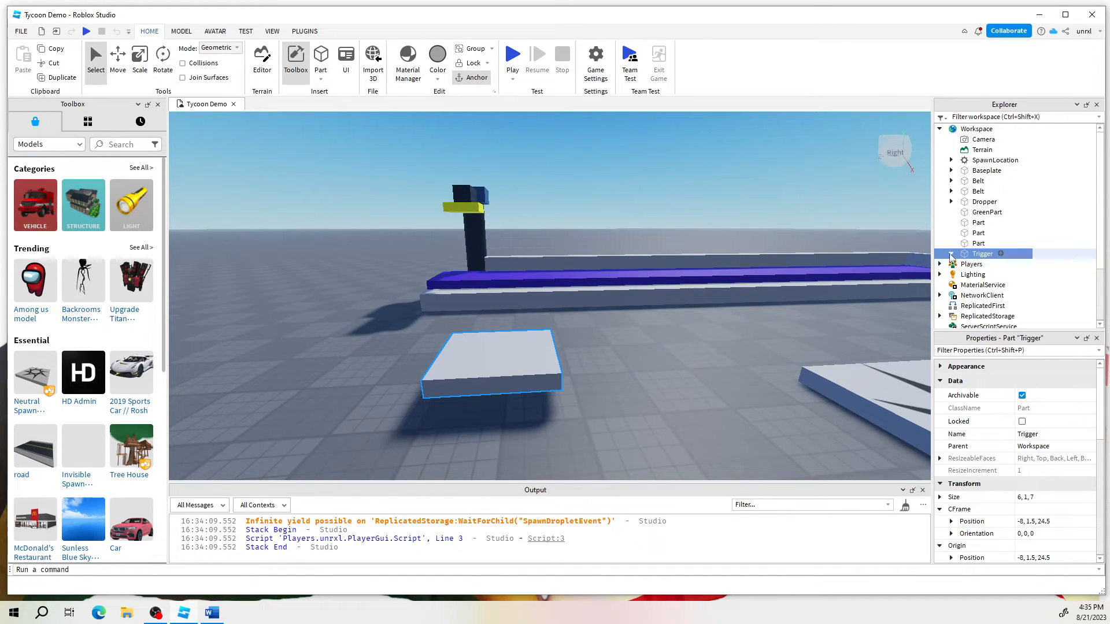
double_click(993, 263)
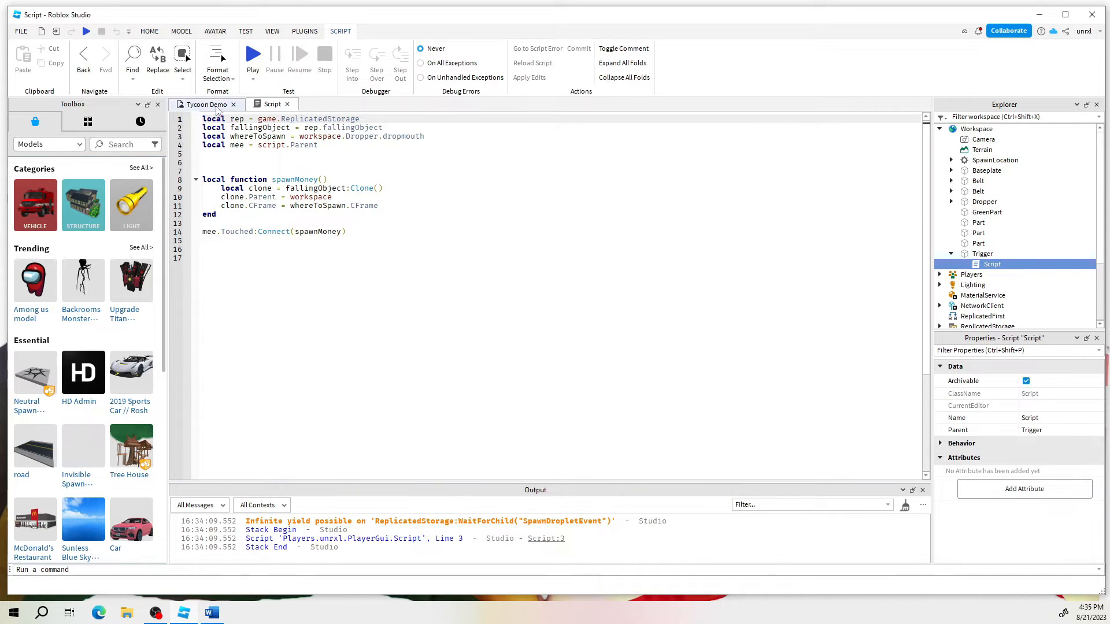
click(205, 104)
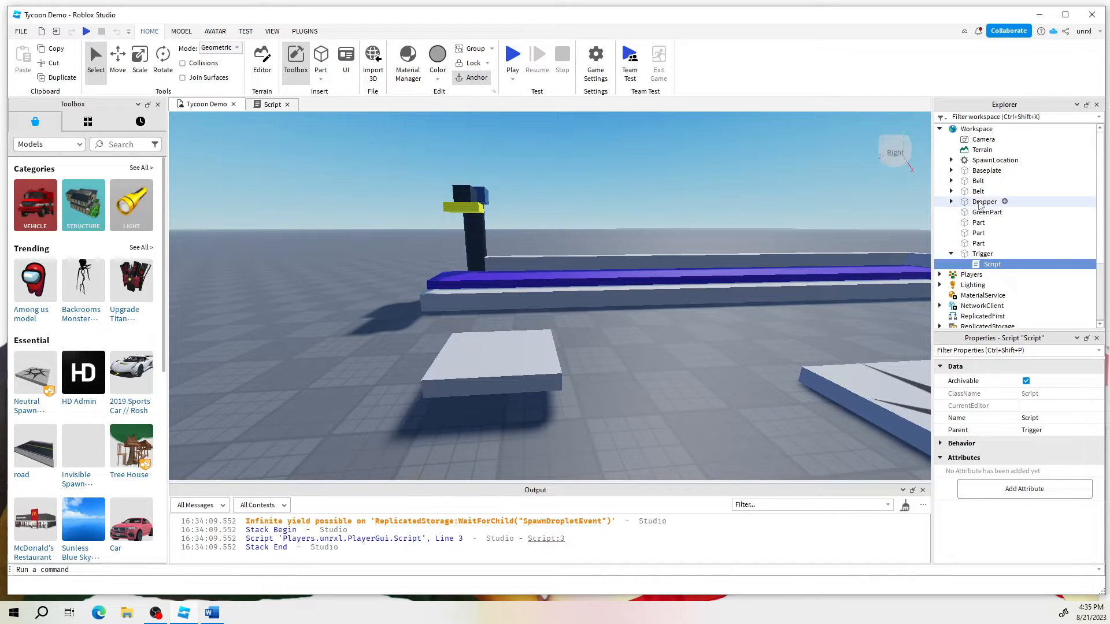
- Expand the Dropper in Explorer and select its dropmouth part at -28, 11.5, 30
click(1000, 212)
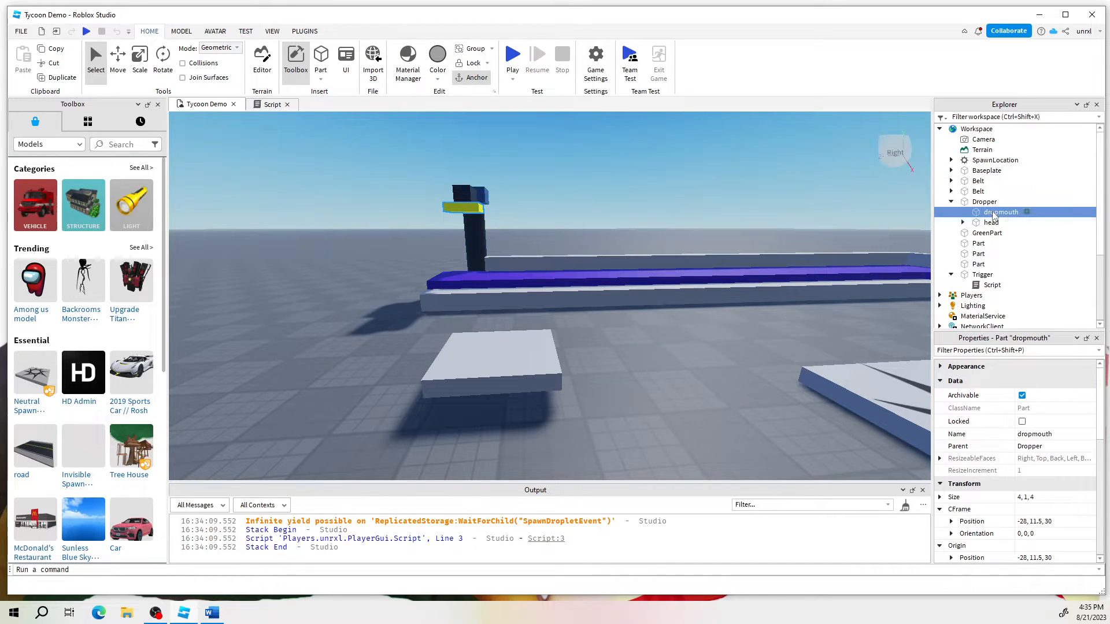
click(985, 201)
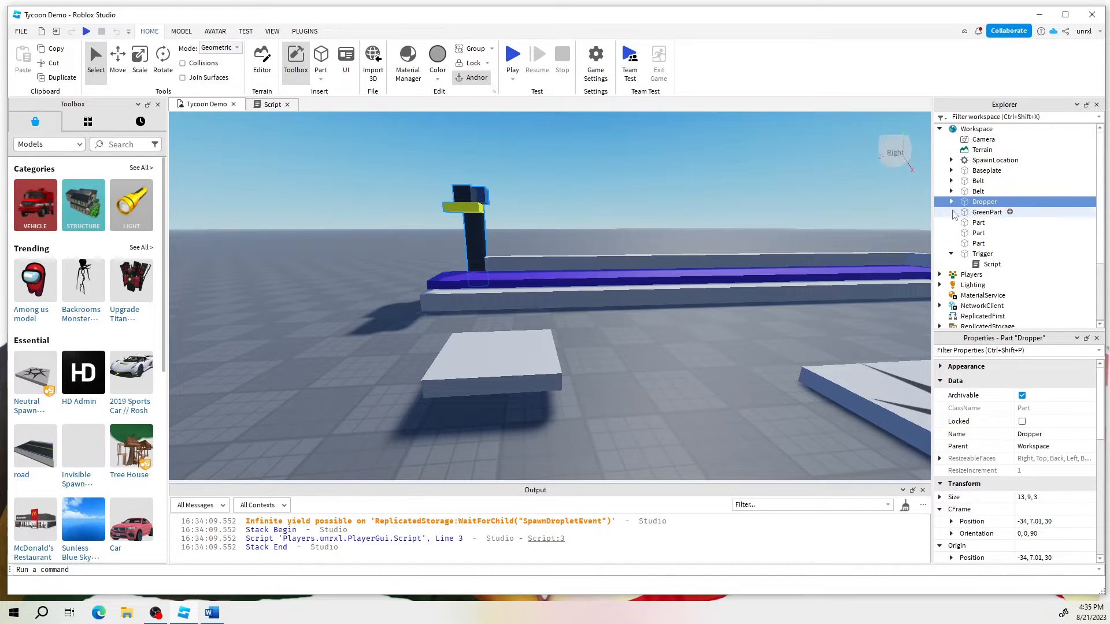
click(952, 201)
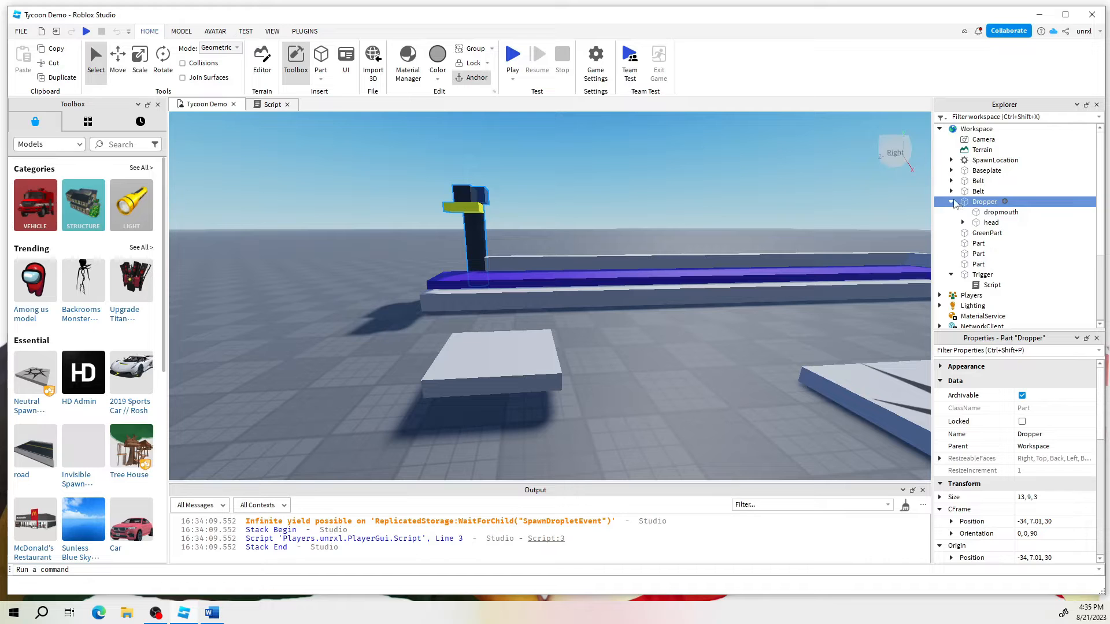
right_click(984, 201)
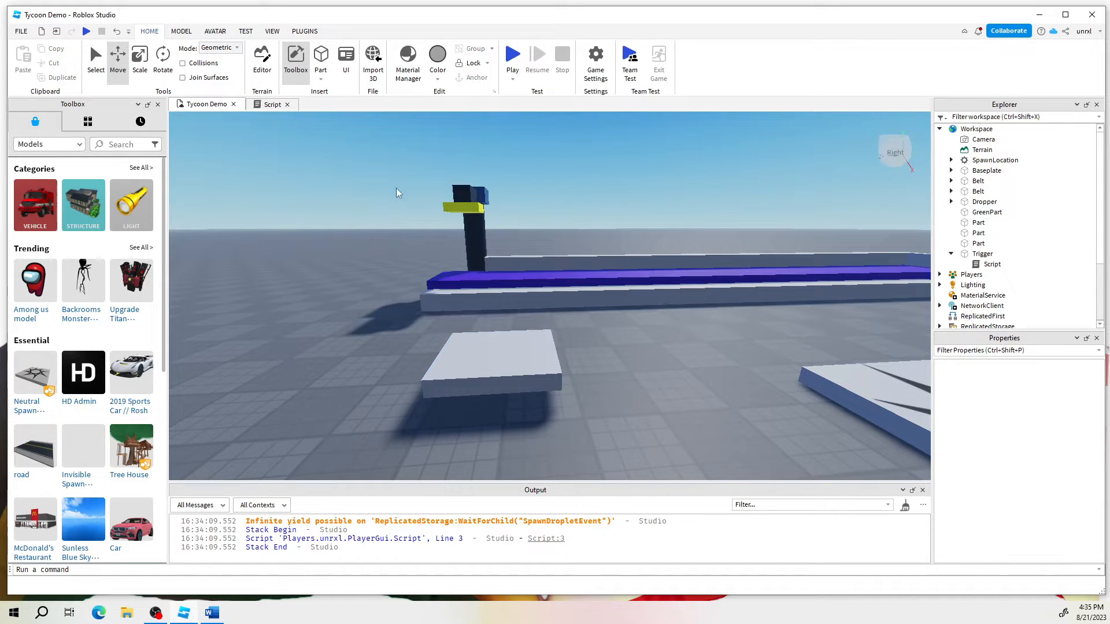
click(951, 201)
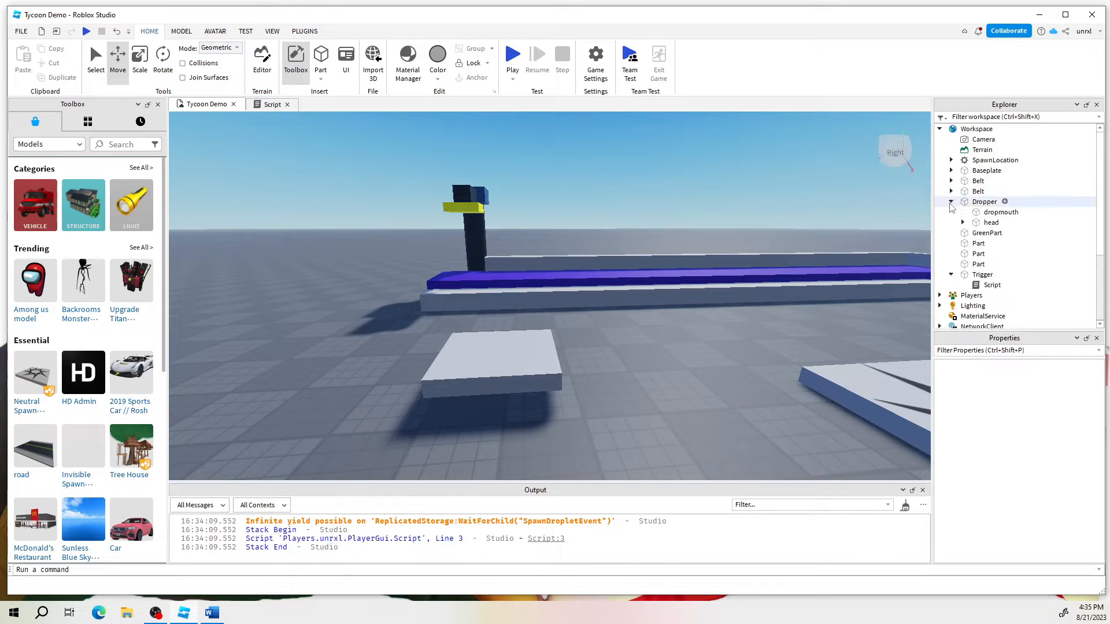
click(1000, 211)
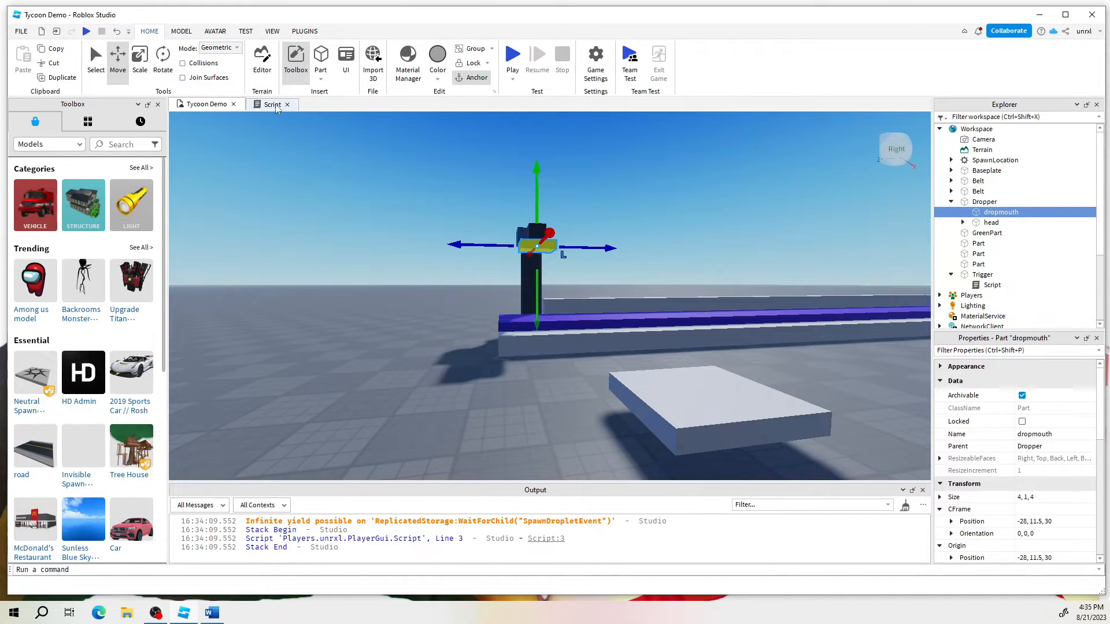
mouse_move(444, 162)
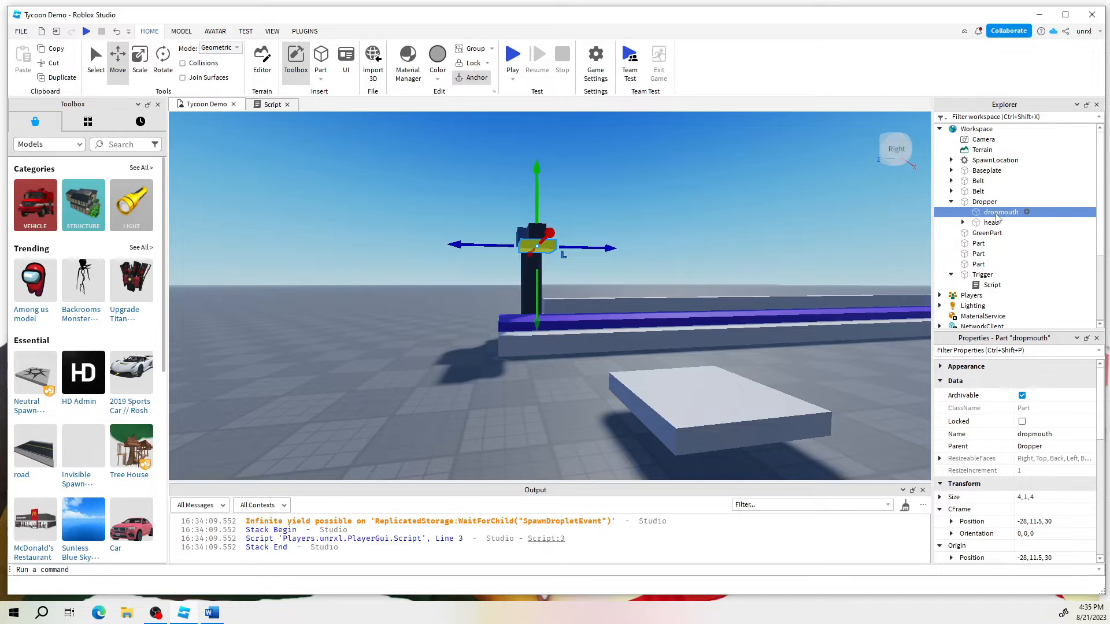
mouse_move(1030, 218)
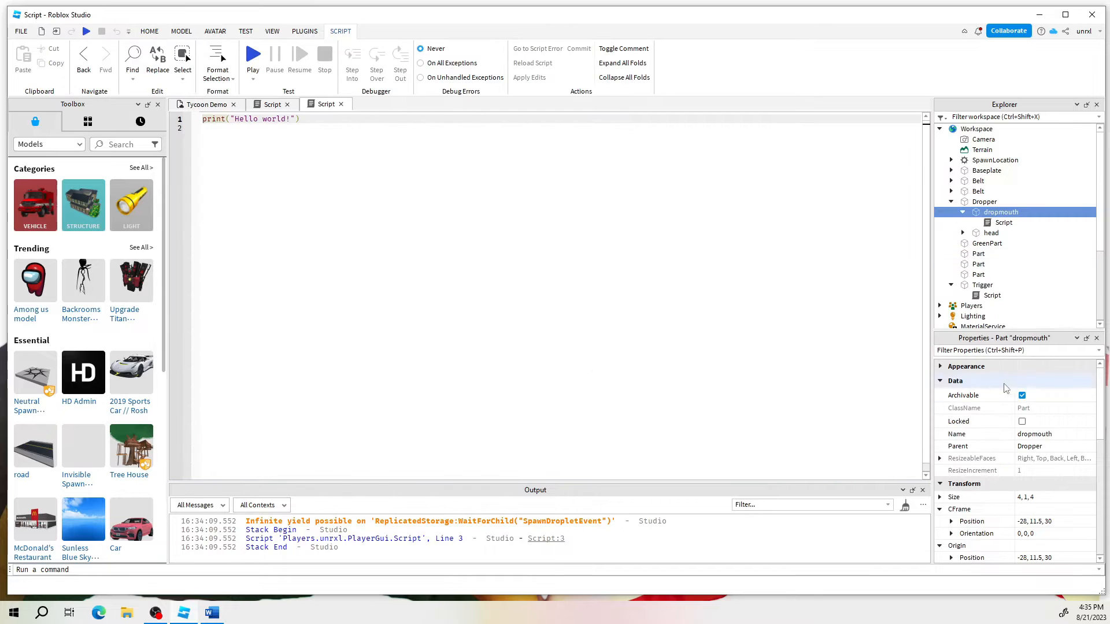
- Rename the new script under dropmouth to 'dROPPERsCRIPT'
click(1004, 222)
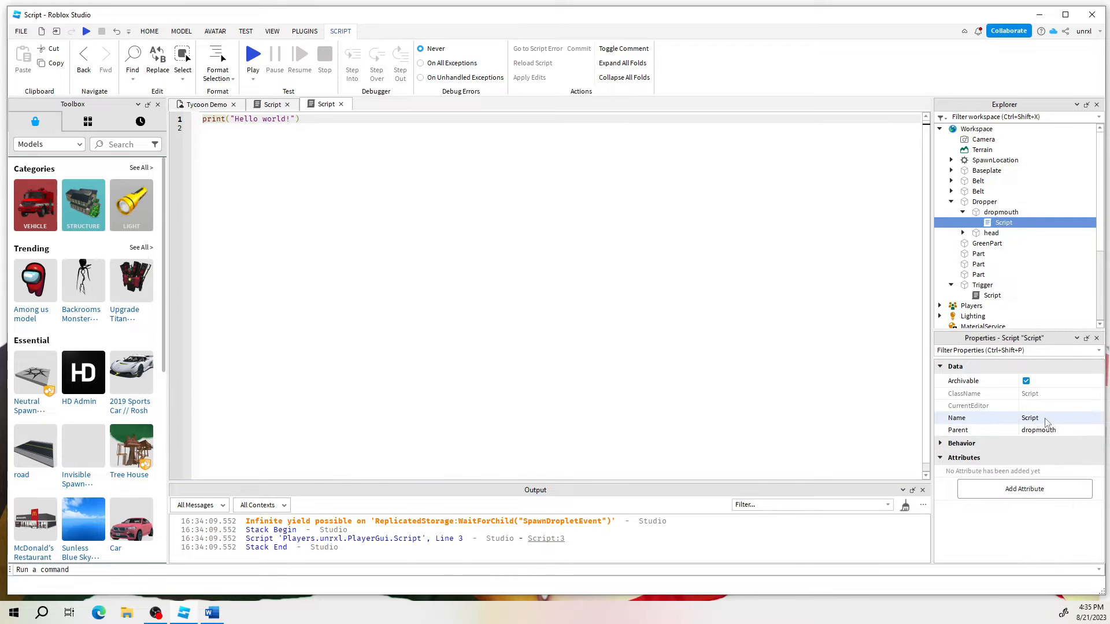
double_click(1031, 418)
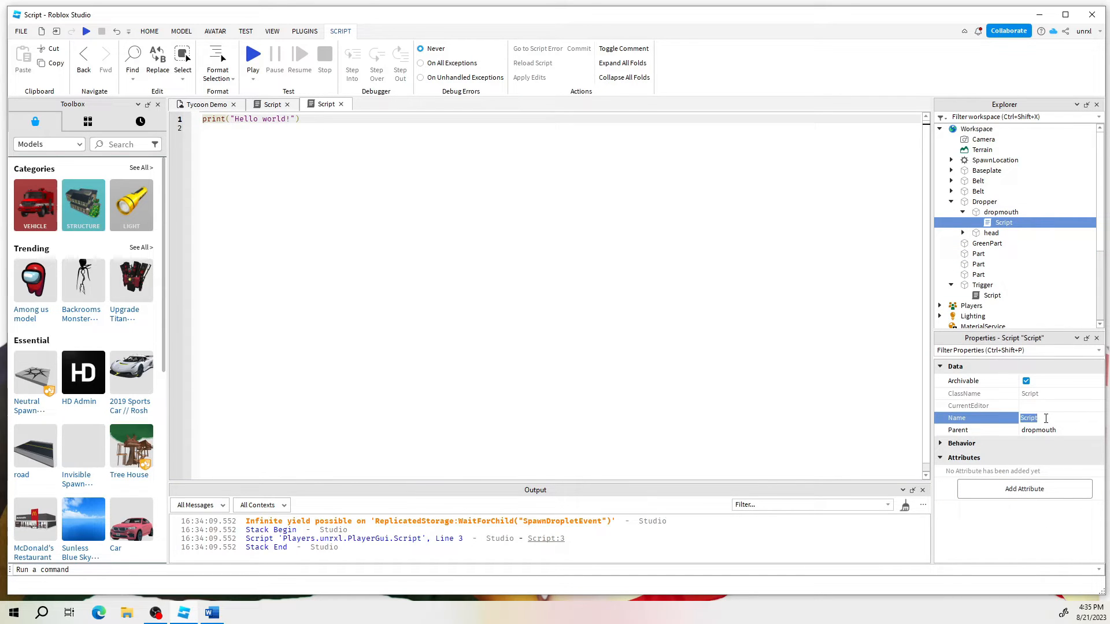
text(dROPPERsCRIPT)
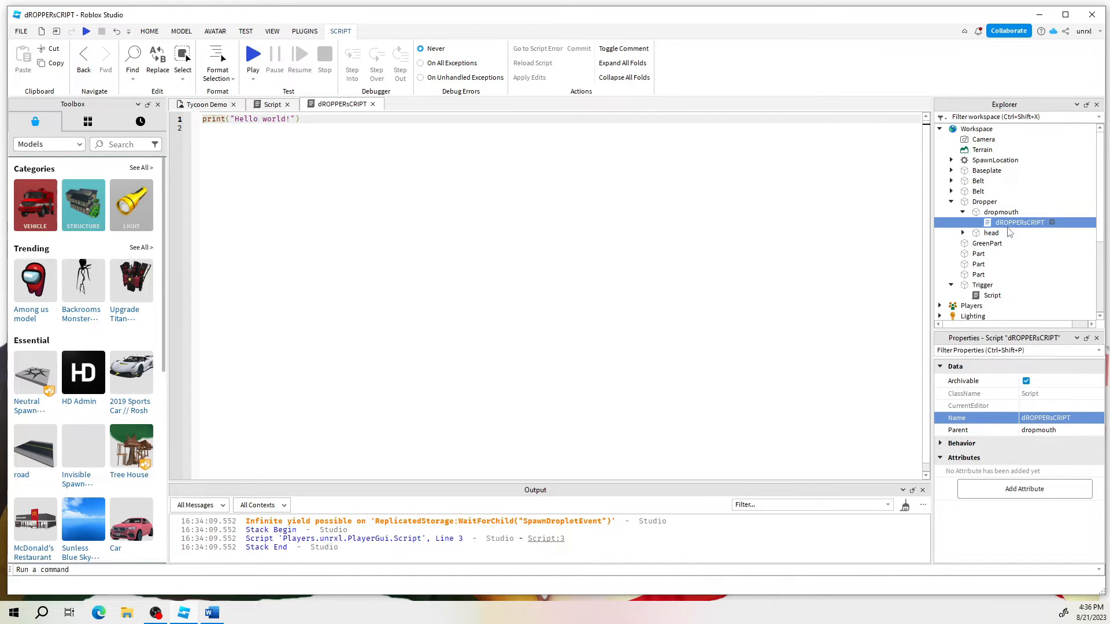
mouse_move(986, 243)
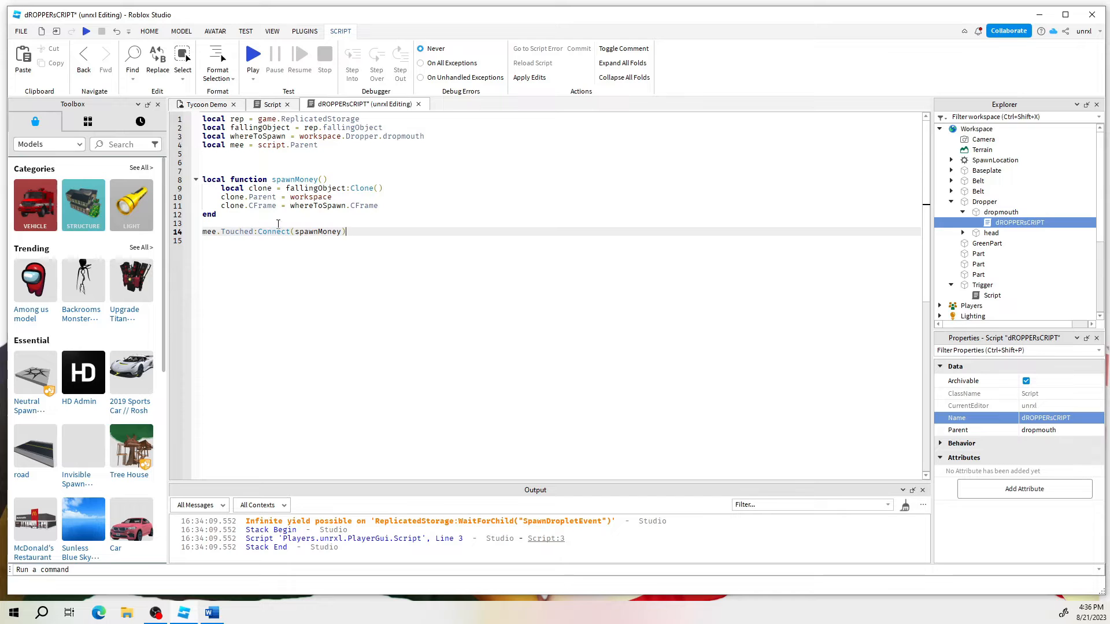
- Copy the Trigger script's spawnMoney code into dROPPERsCRIPT and delete the Trigger part
key(ctrl+a)
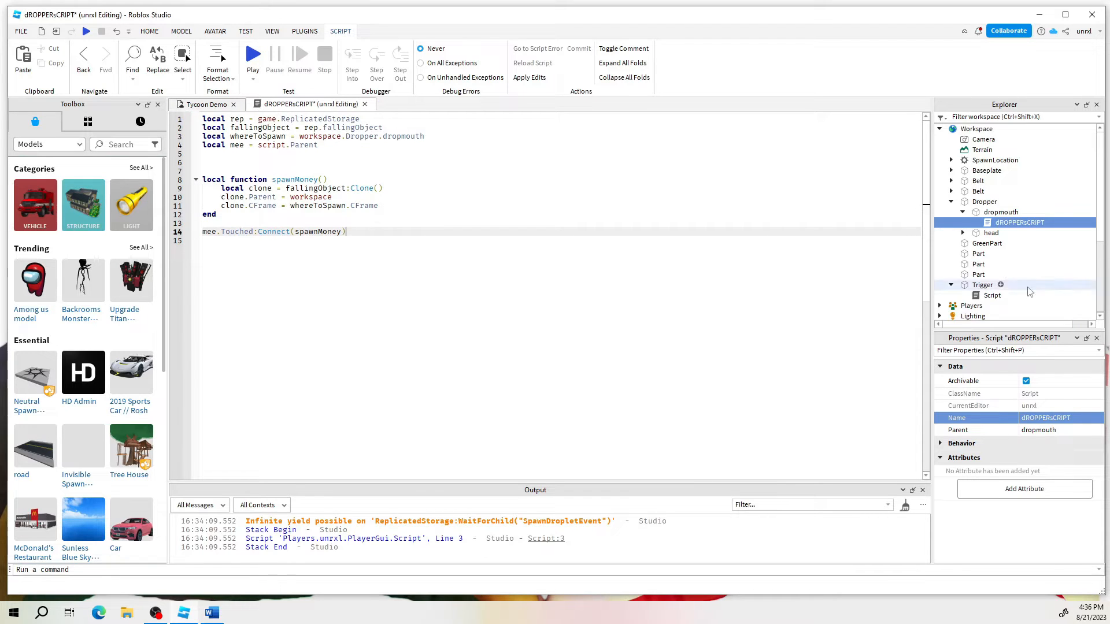
click(983, 284)
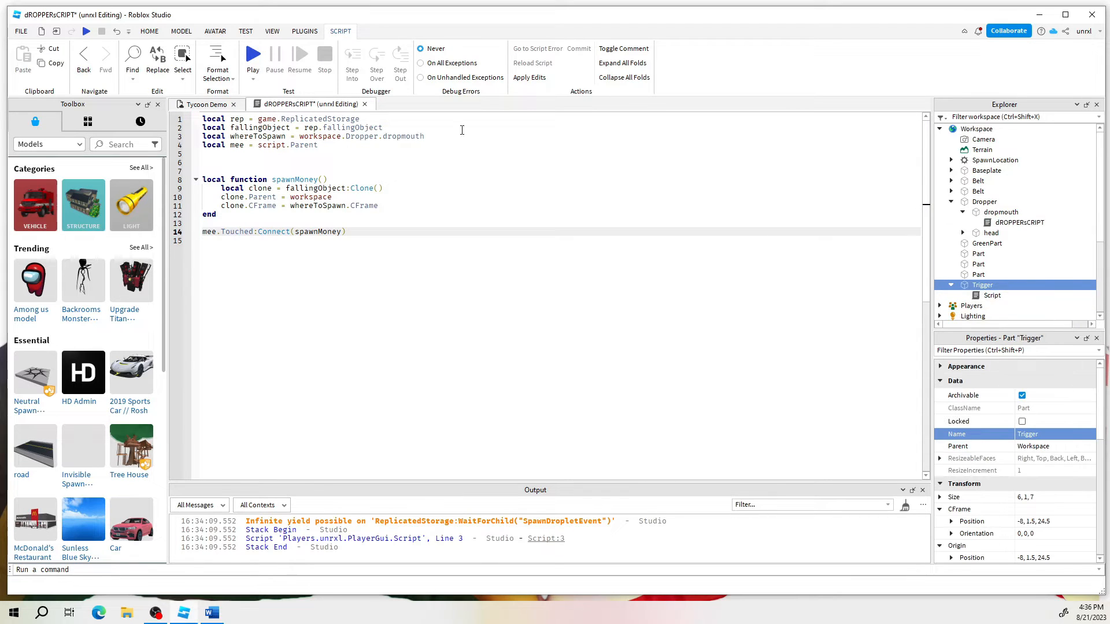
click(205, 104)
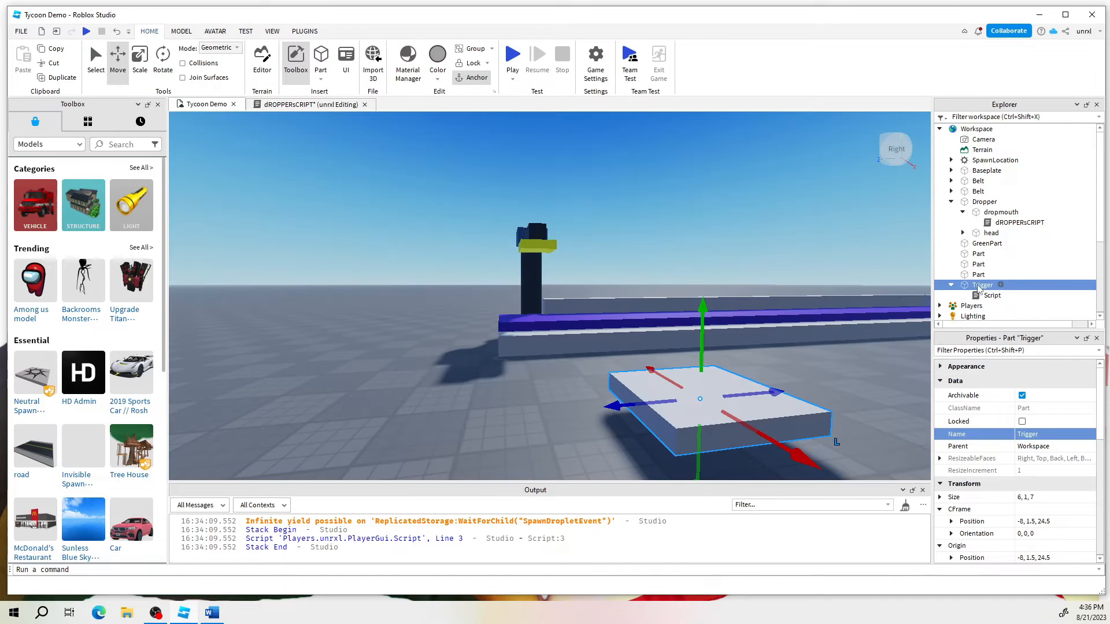
right_click(983, 285)
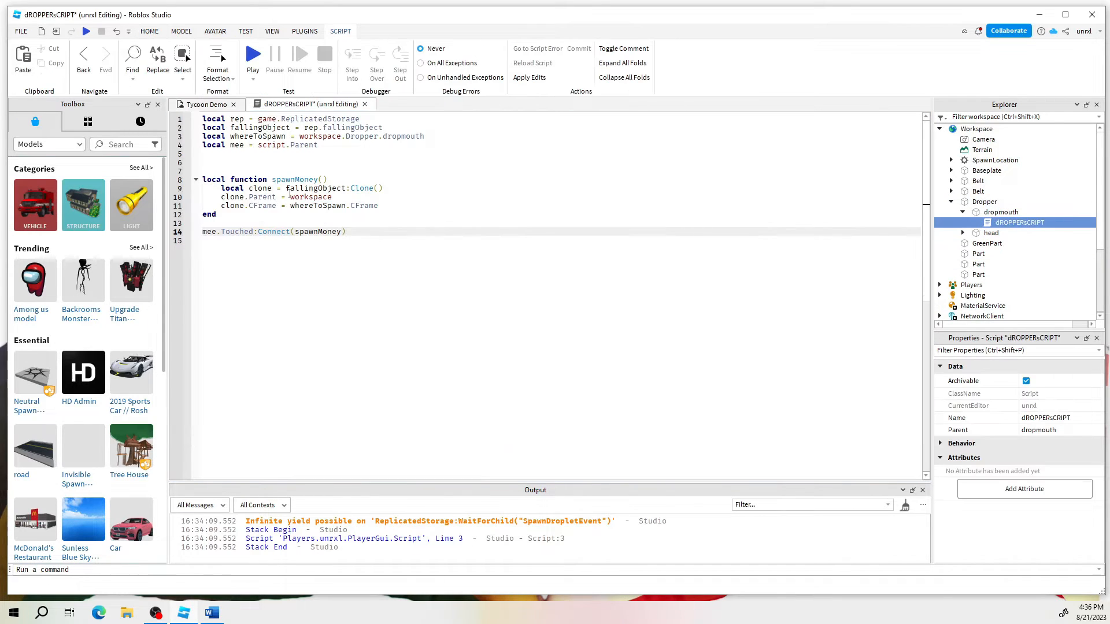
- Replace workspace.Dropper.dropmouth with script.Parent and select the local mee line for removal
click(206, 105)
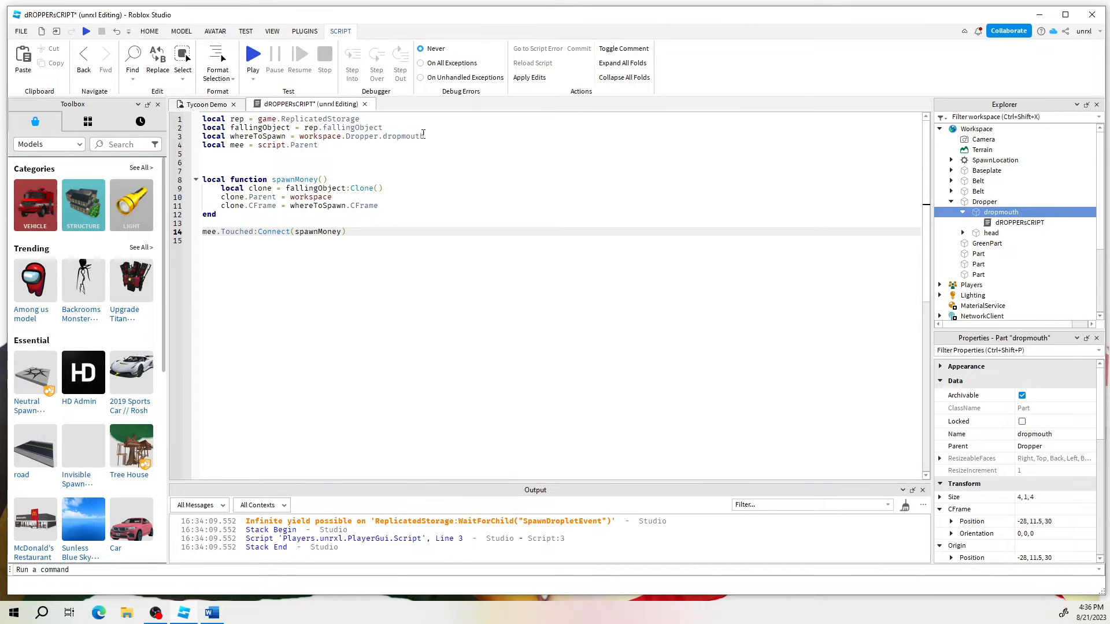
double_click(361, 136)
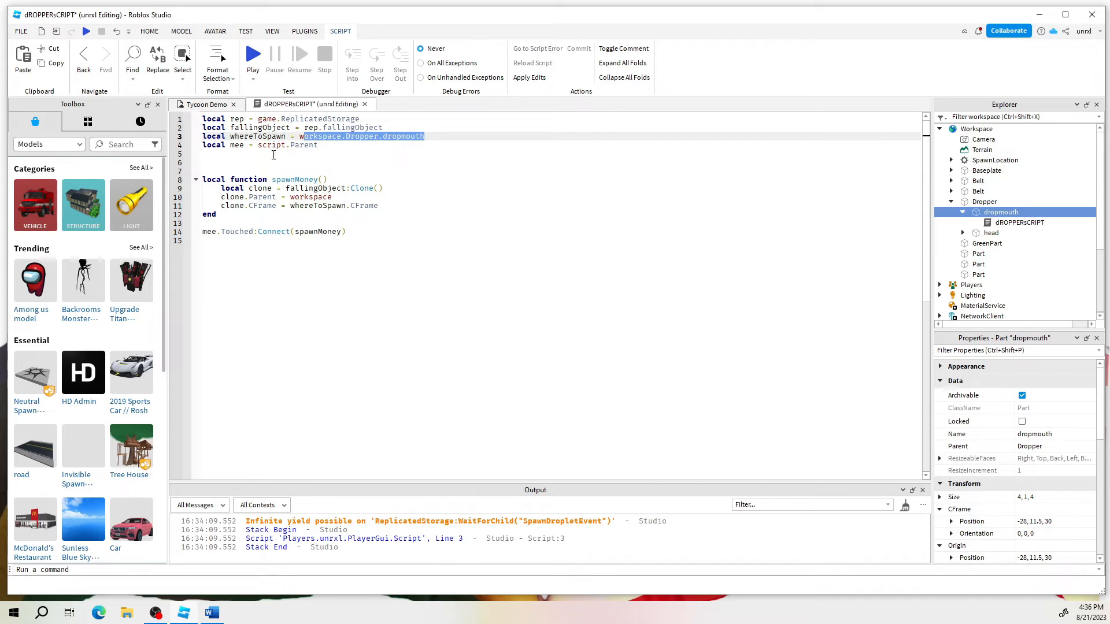
click(244, 146)
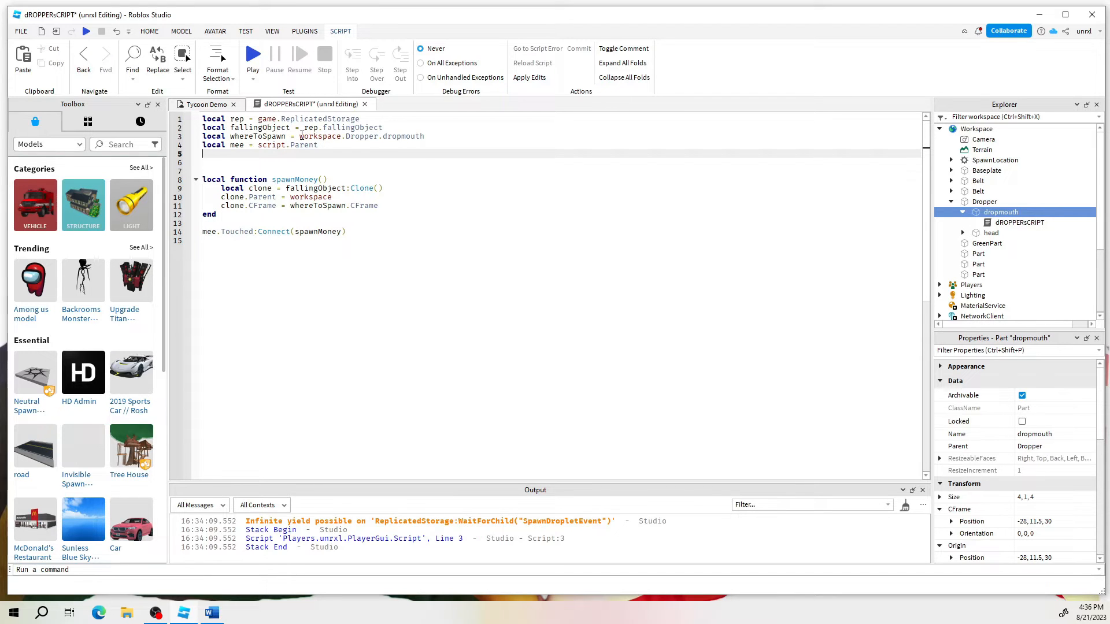
double_click(361, 136)
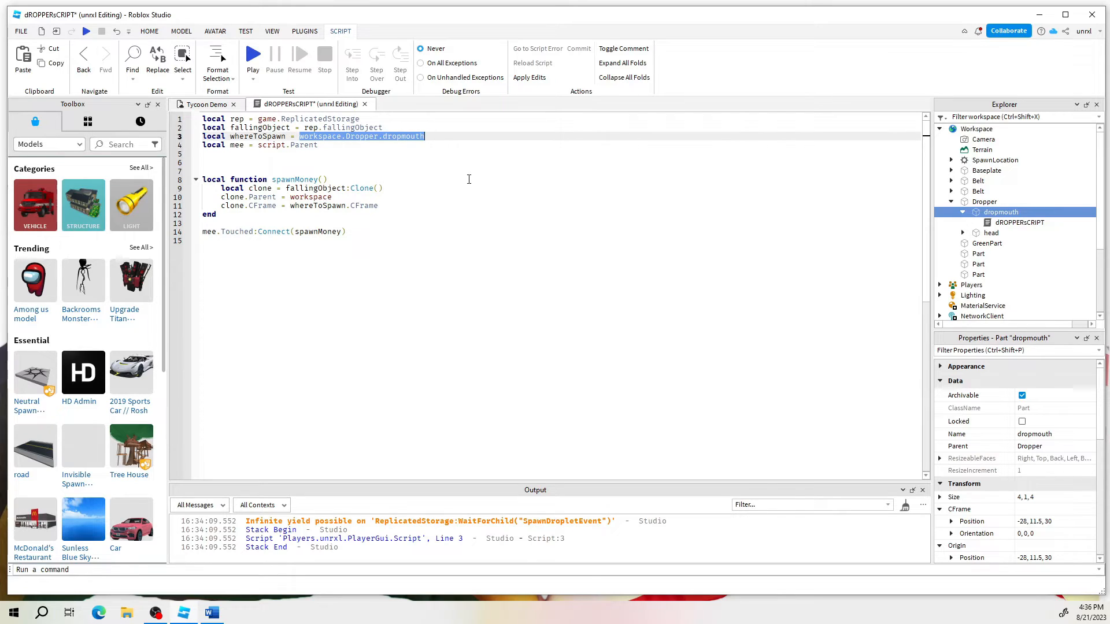
key(Delete)
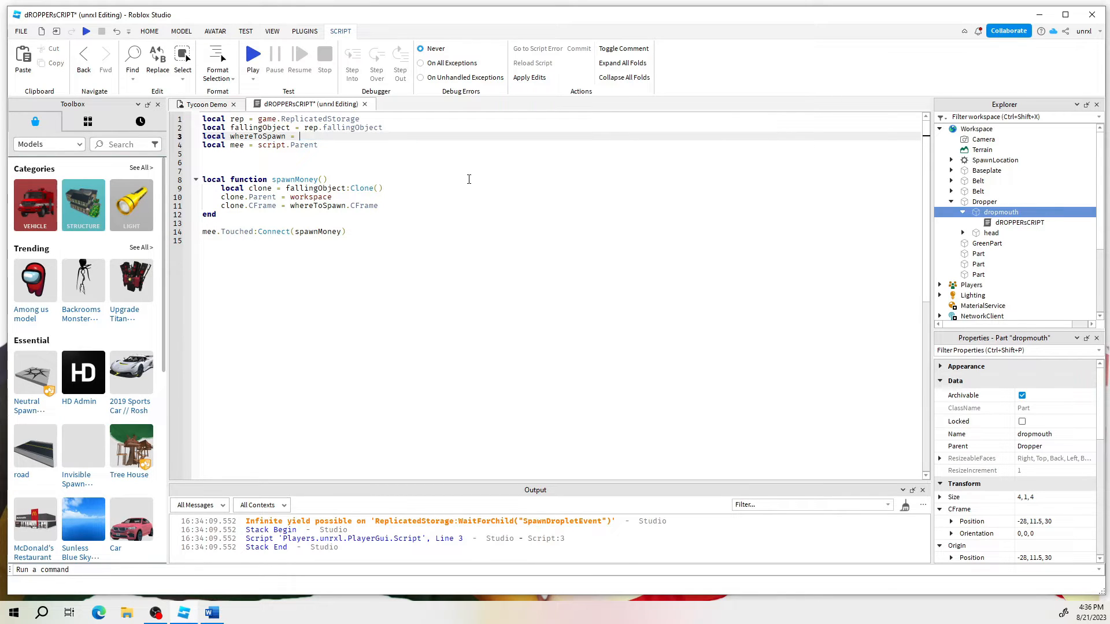
text(script.)
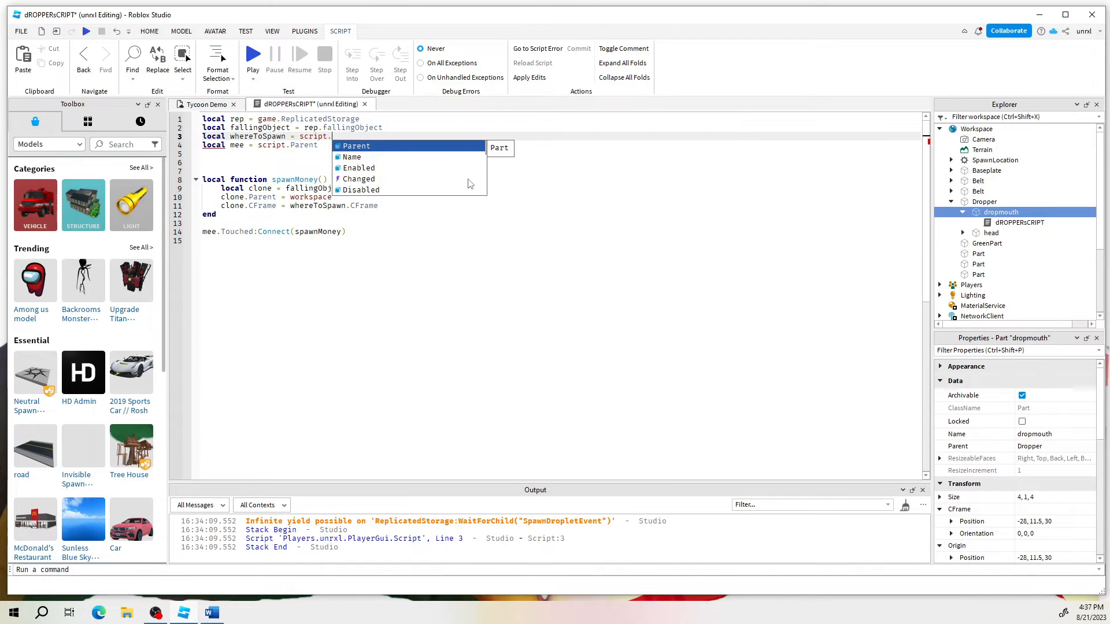
click(358, 146)
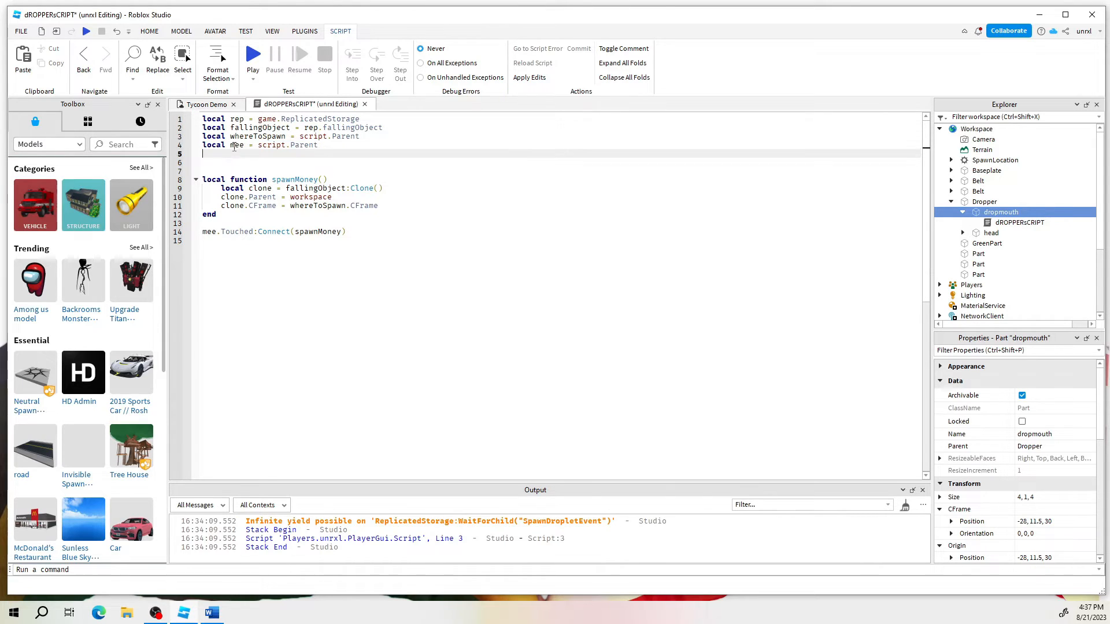
double_click(236, 145)
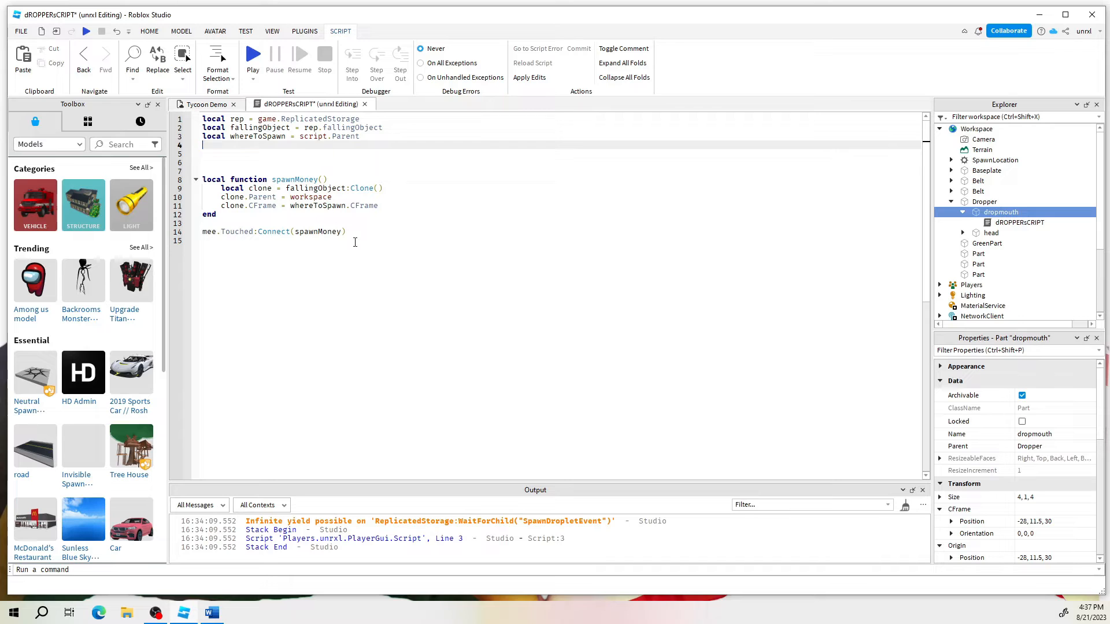
- Delete the Touched:Connect line and review the rep and fallingObject references
triple_click(273, 232)
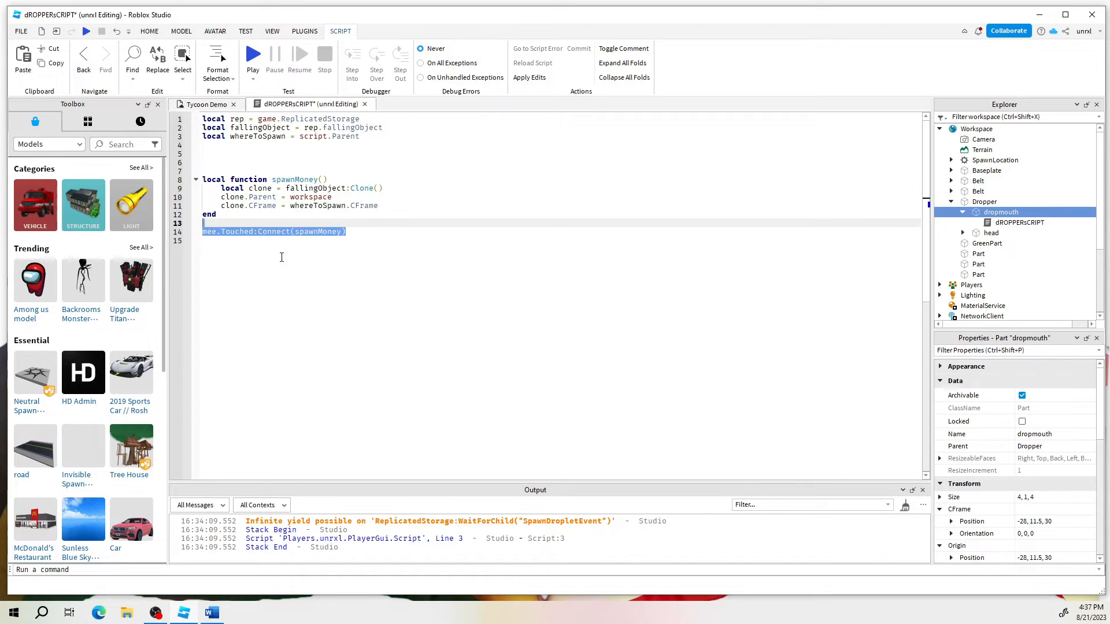
key(Delete)
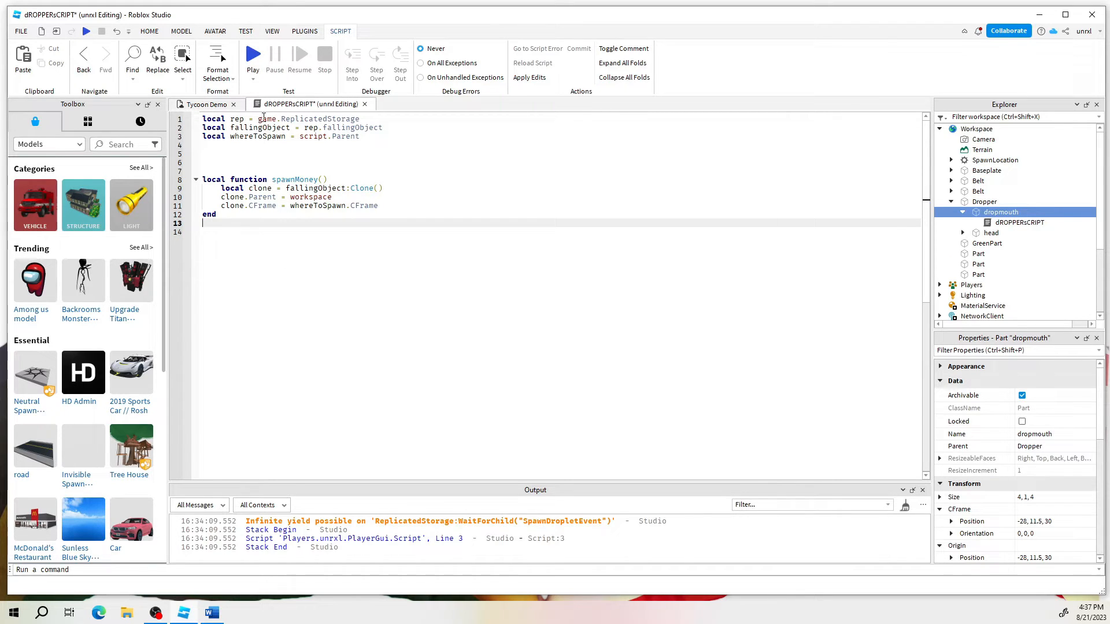
double_click(308, 118)
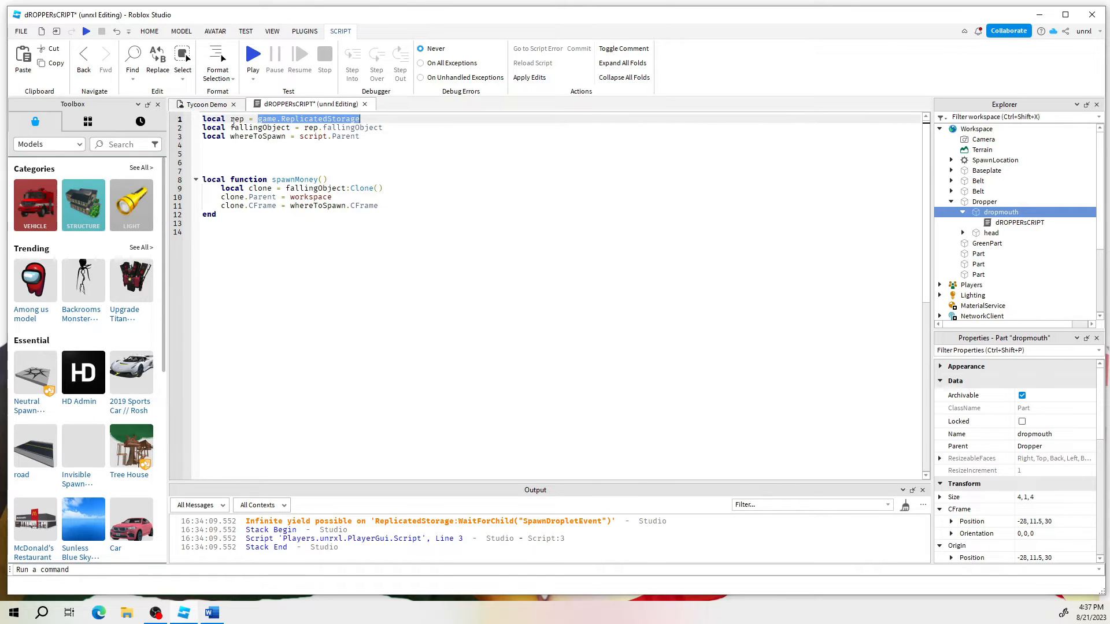
double_click(237, 118)
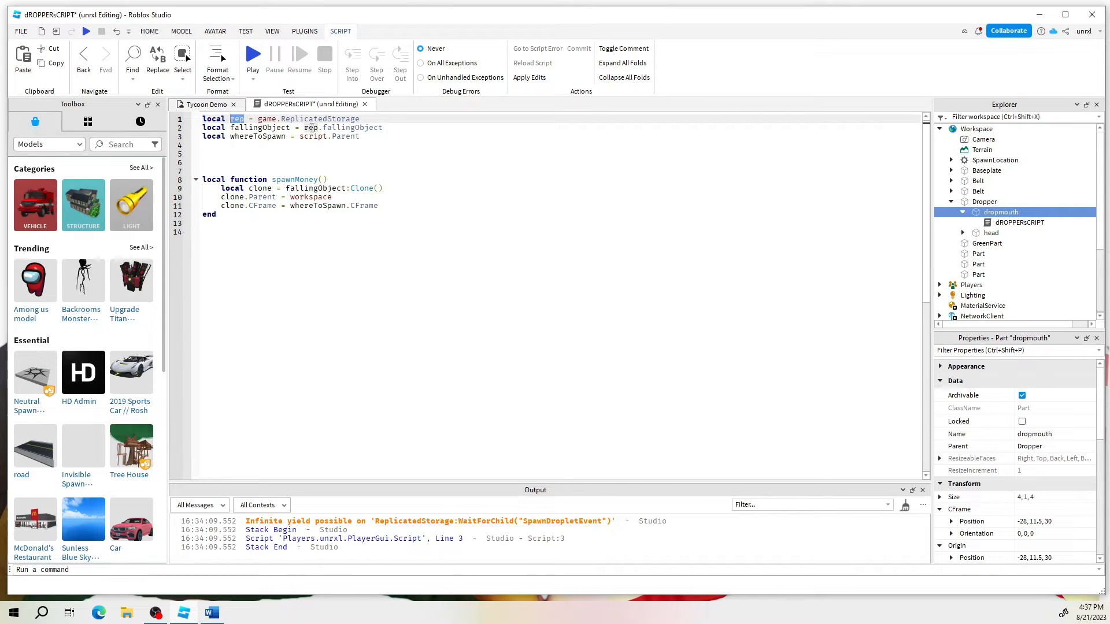
double_click(259, 127)
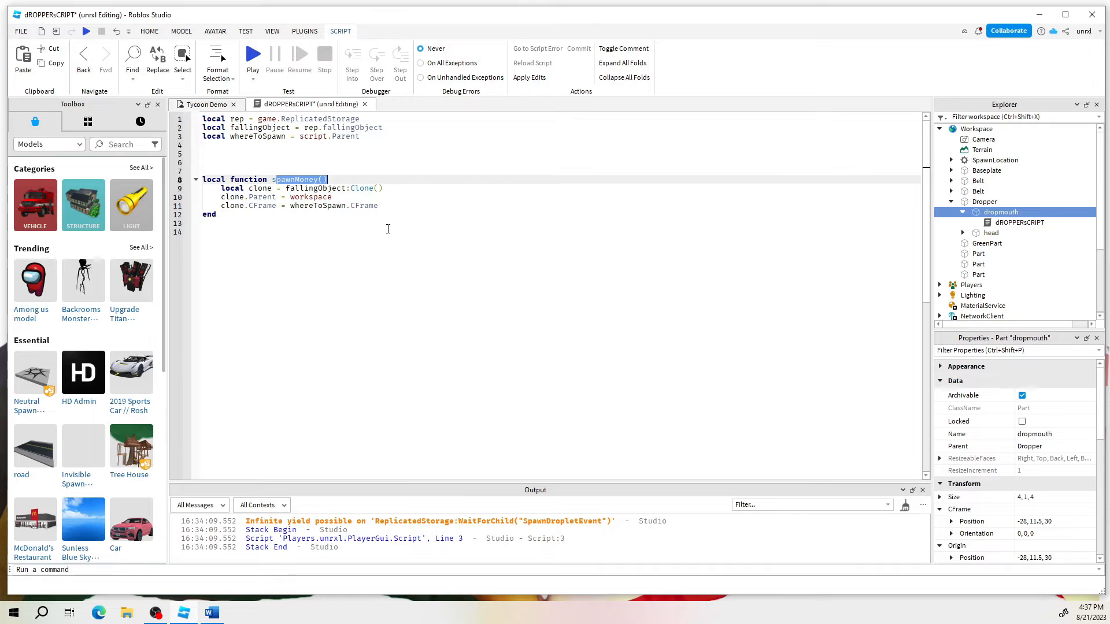
mouse_move(215, 239)
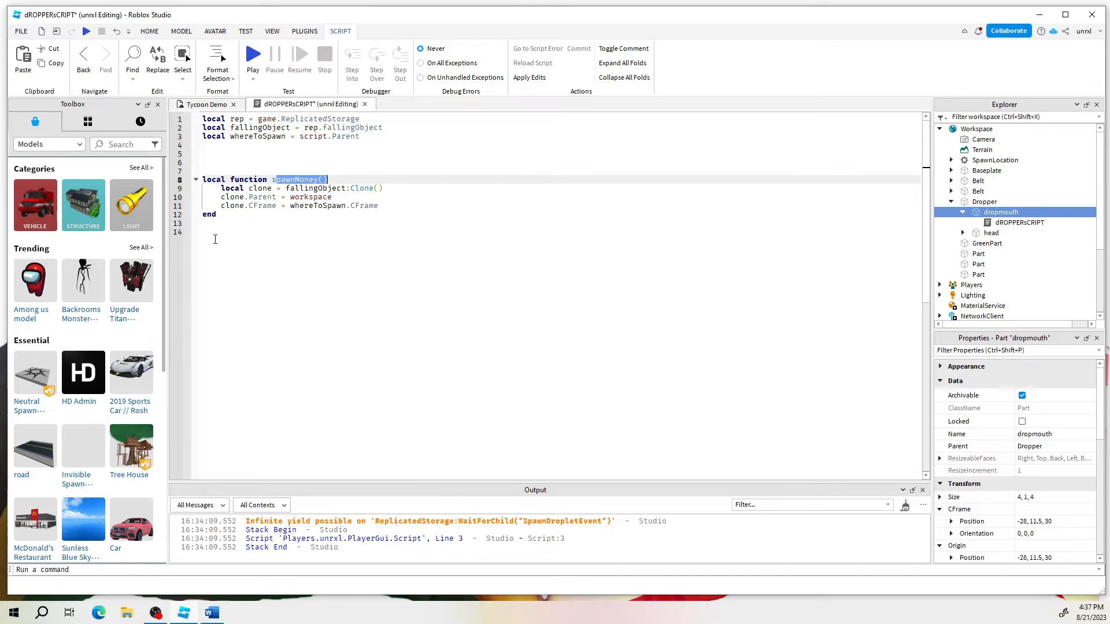
- Add a 'while true do wait(3) spawnMoney() end' loop at the bottom of the script
text(while  do)
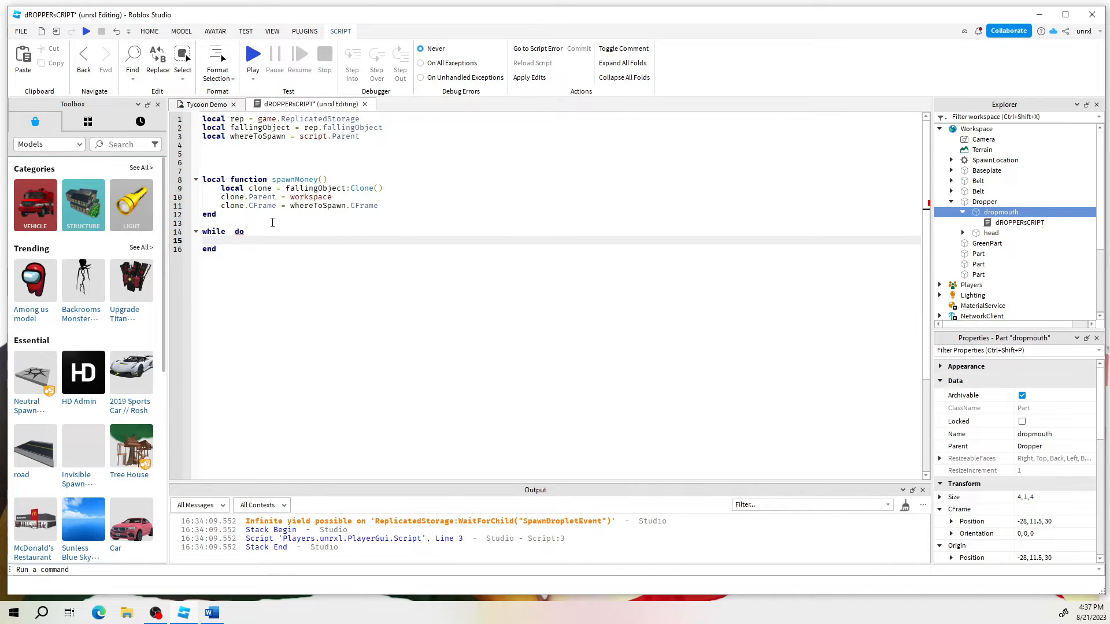
mouse_move(499, 315)
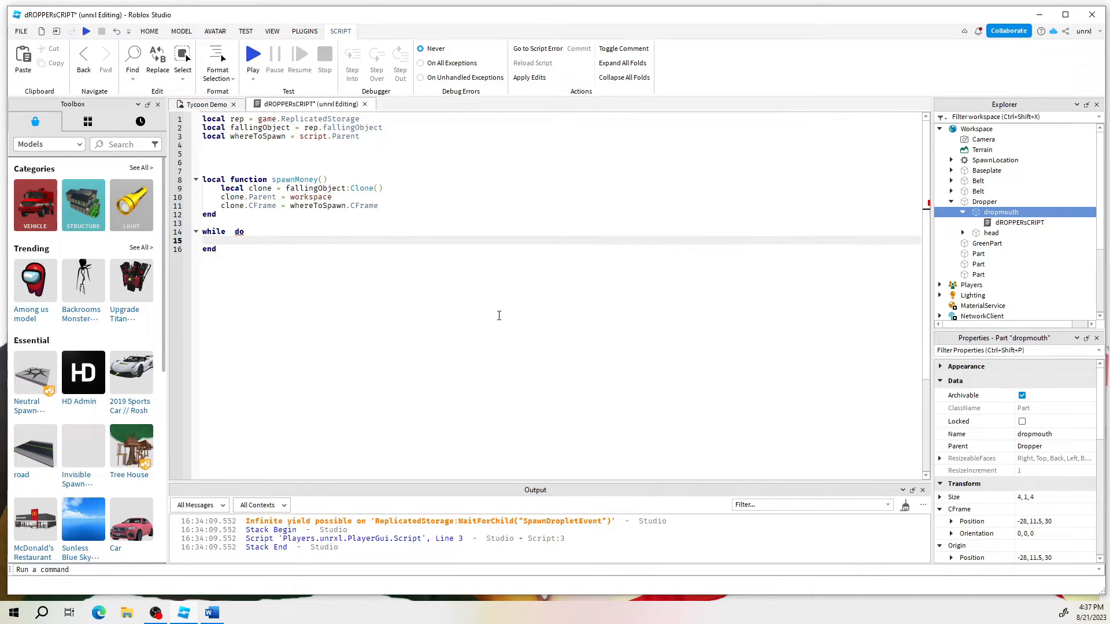
text(wait()
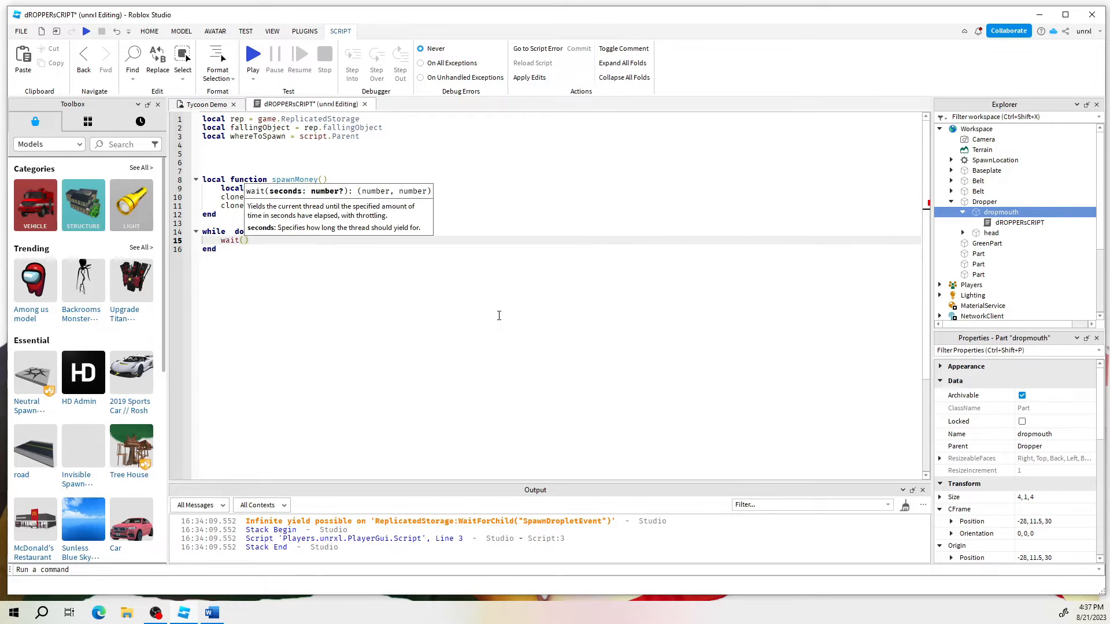
text(3)
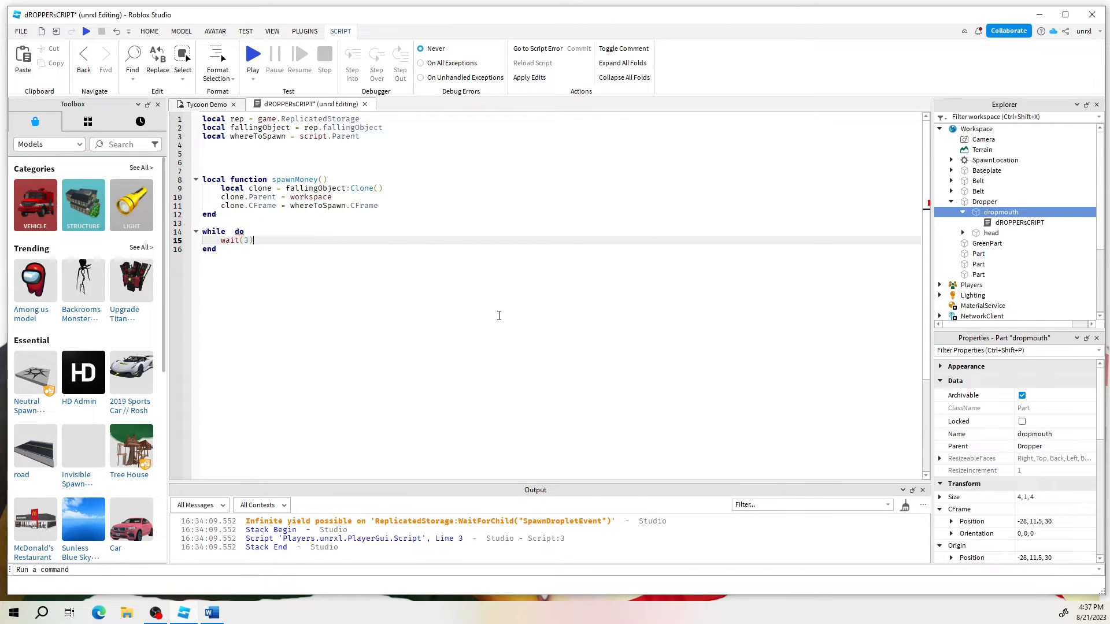
key(Return)
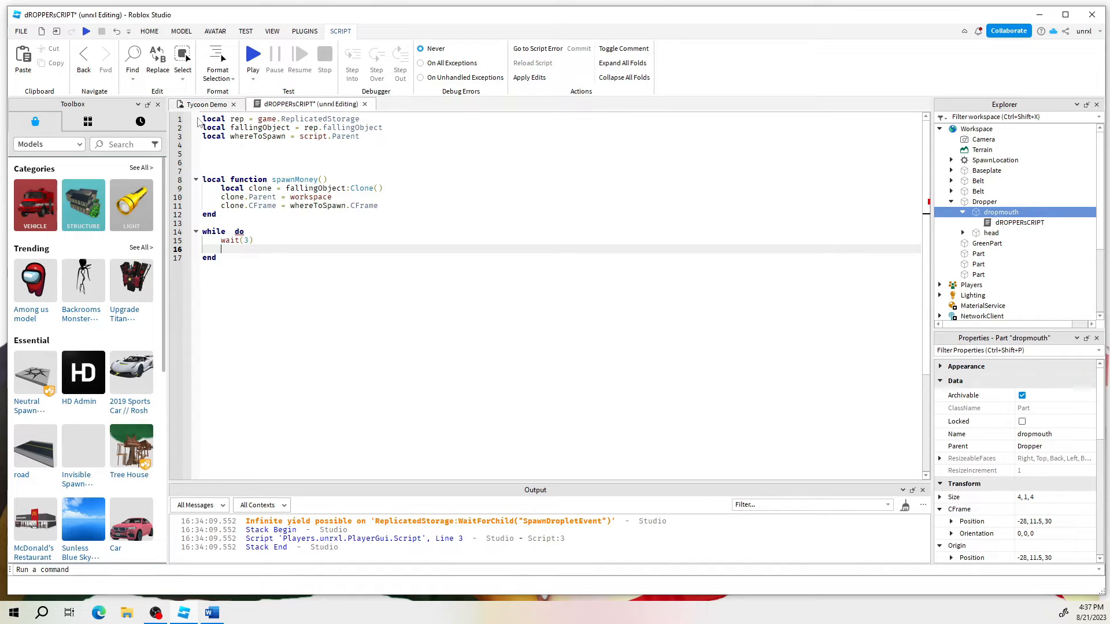
click(344, 170)
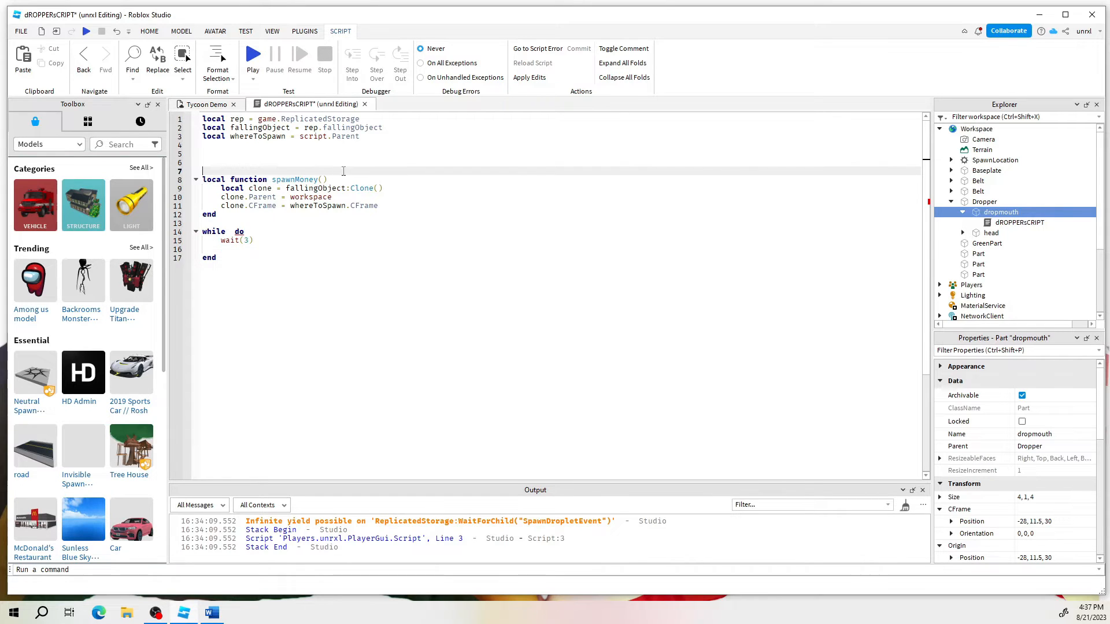
double_click(295, 179)
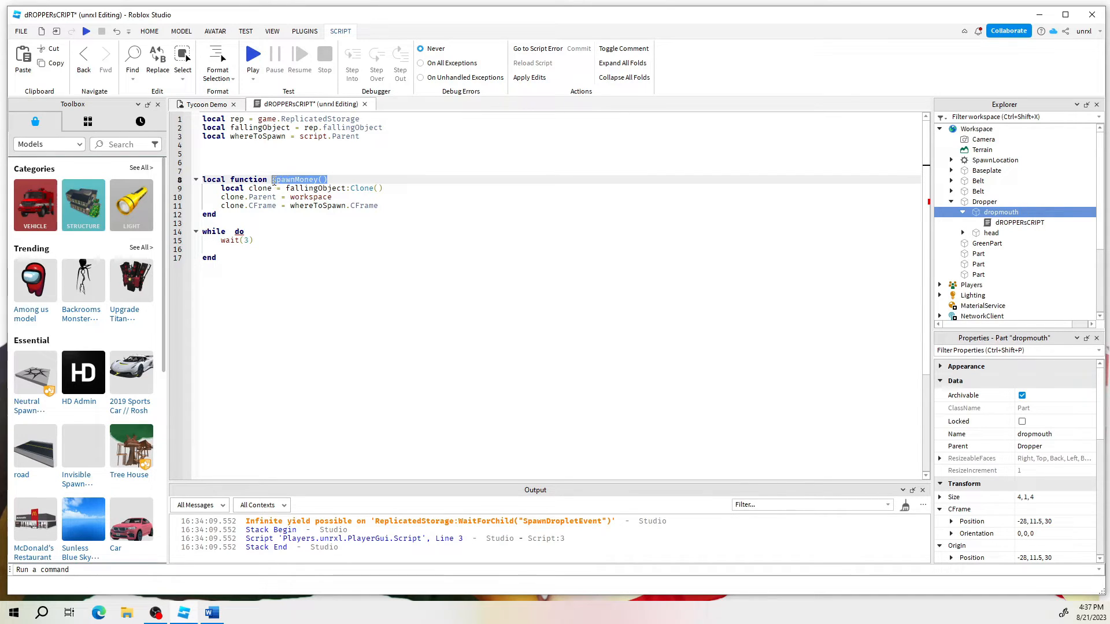
click(262, 267)
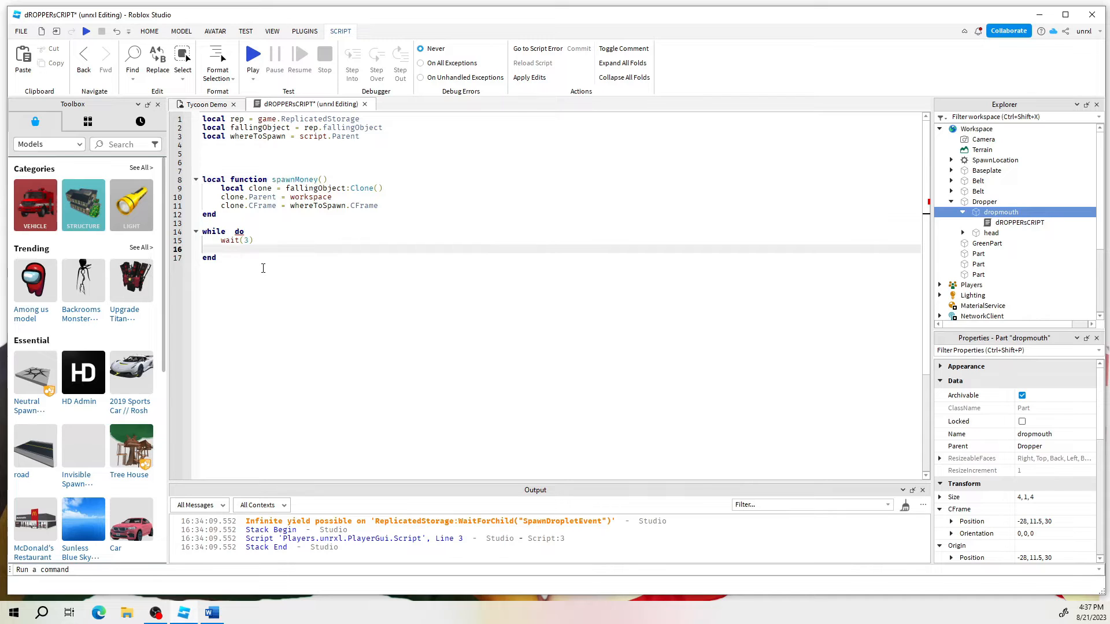
text(spawnMoney())
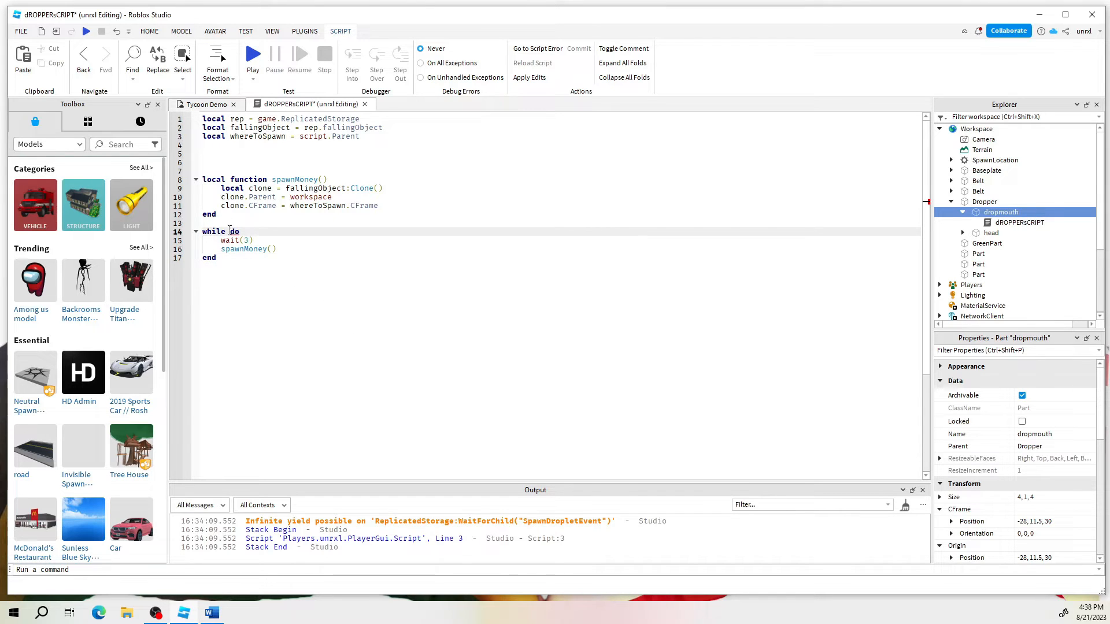
mouse_move(234, 231)
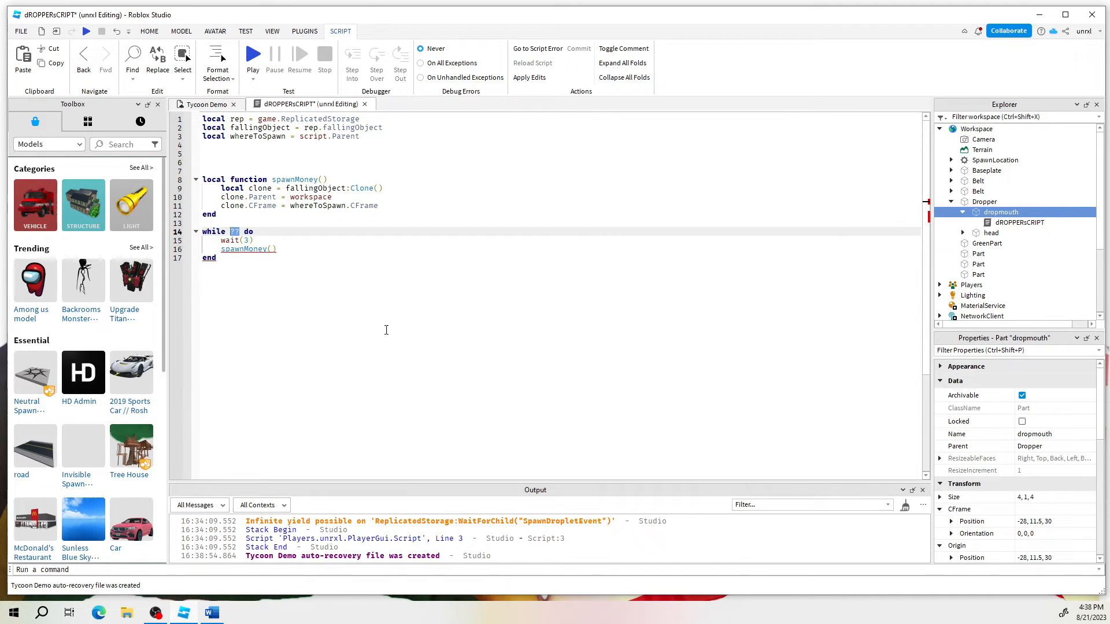
text(true)
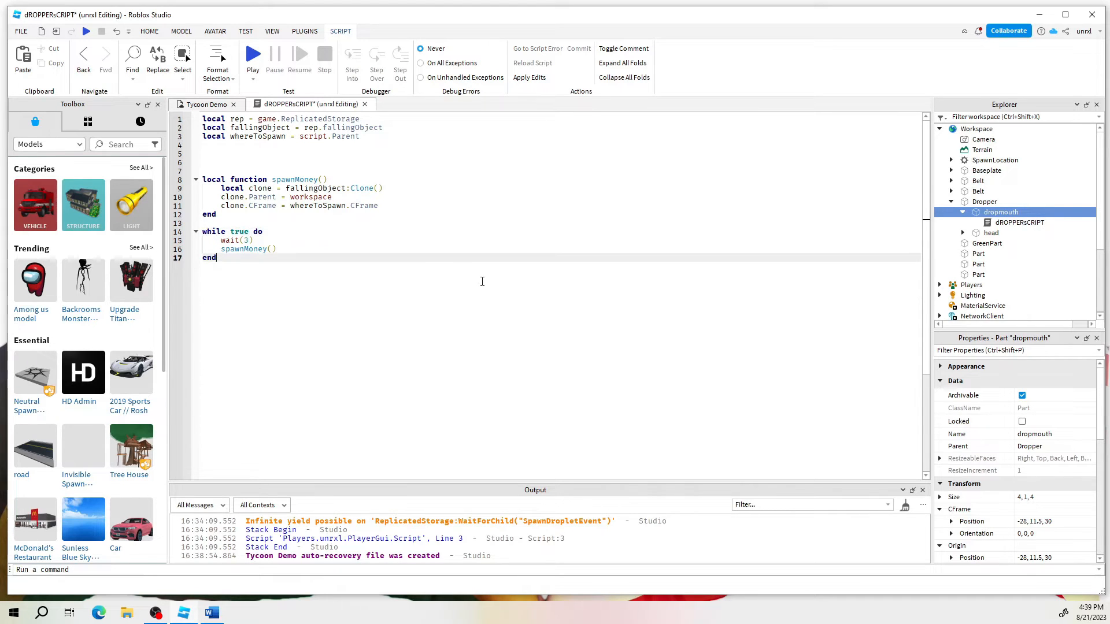
click(217, 60)
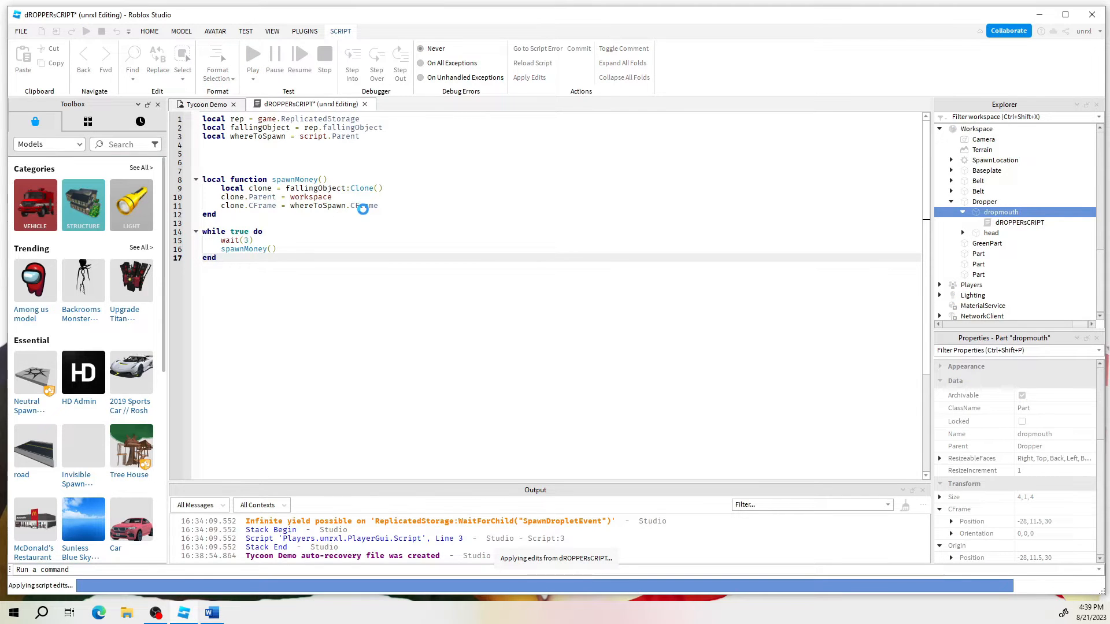
- Duplicate the Dropper and move the copy beside the original above the conveyor belt
click(205, 104)
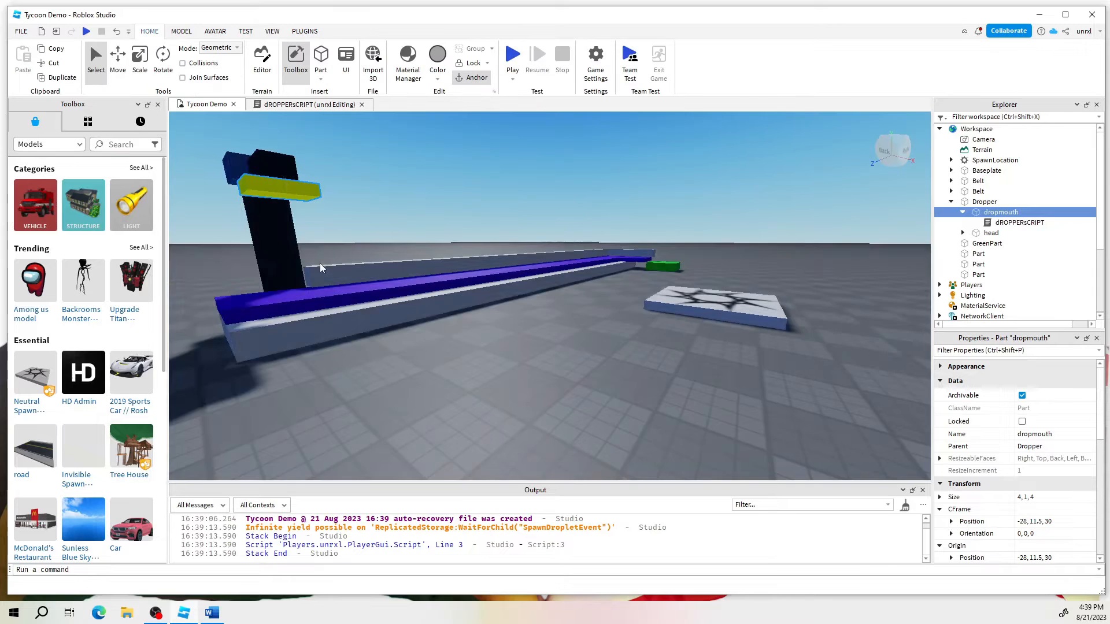
click(984, 201)
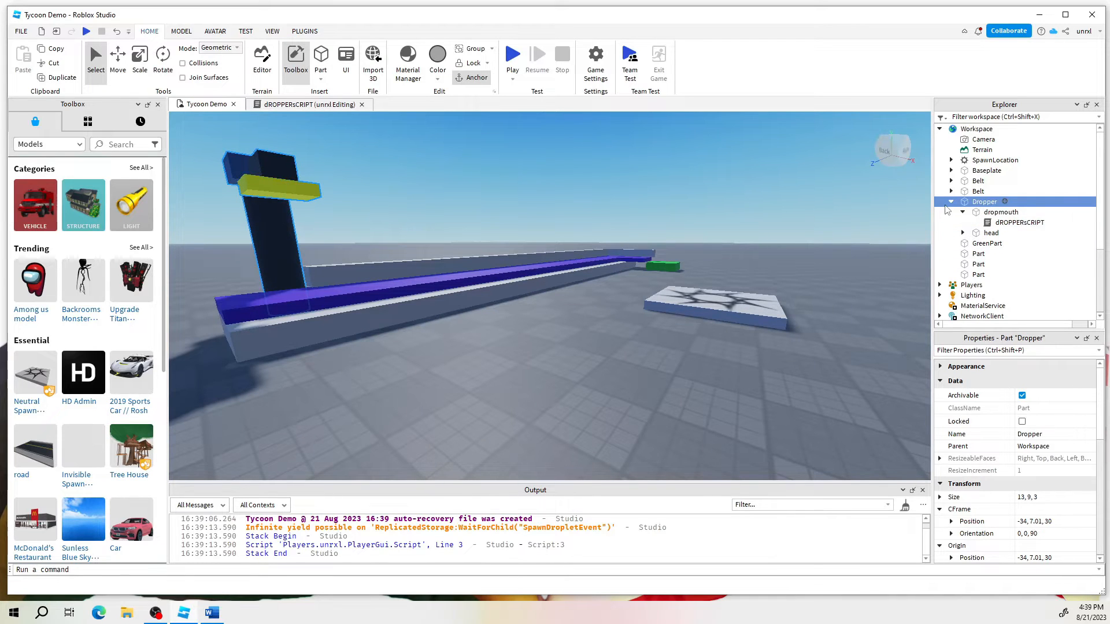
right_click(985, 201)
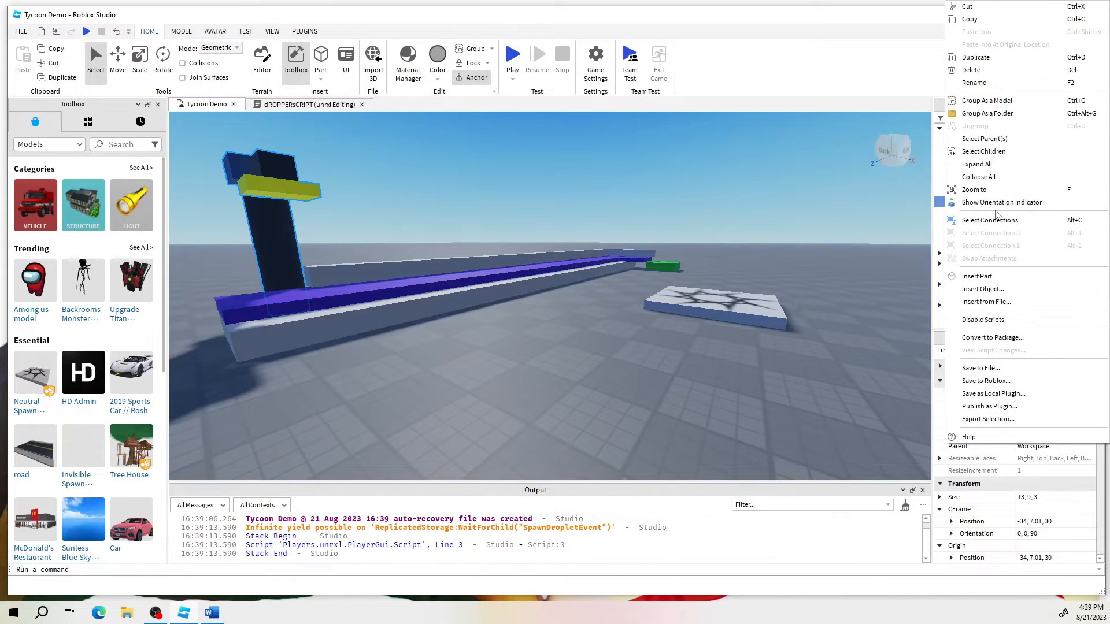
click(540, 198)
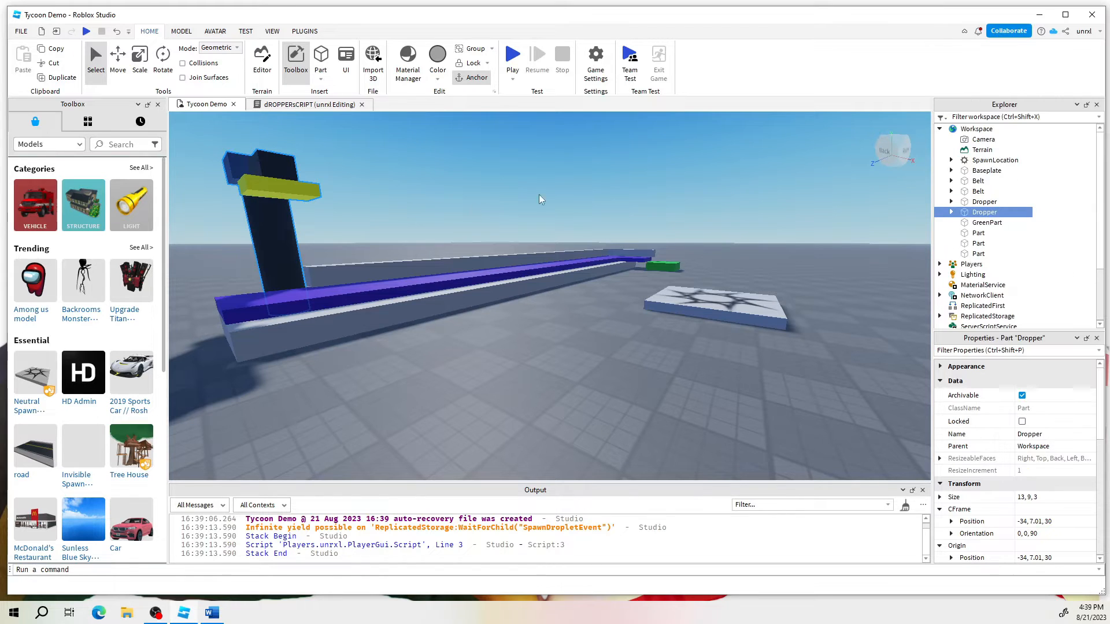
click(118, 60)
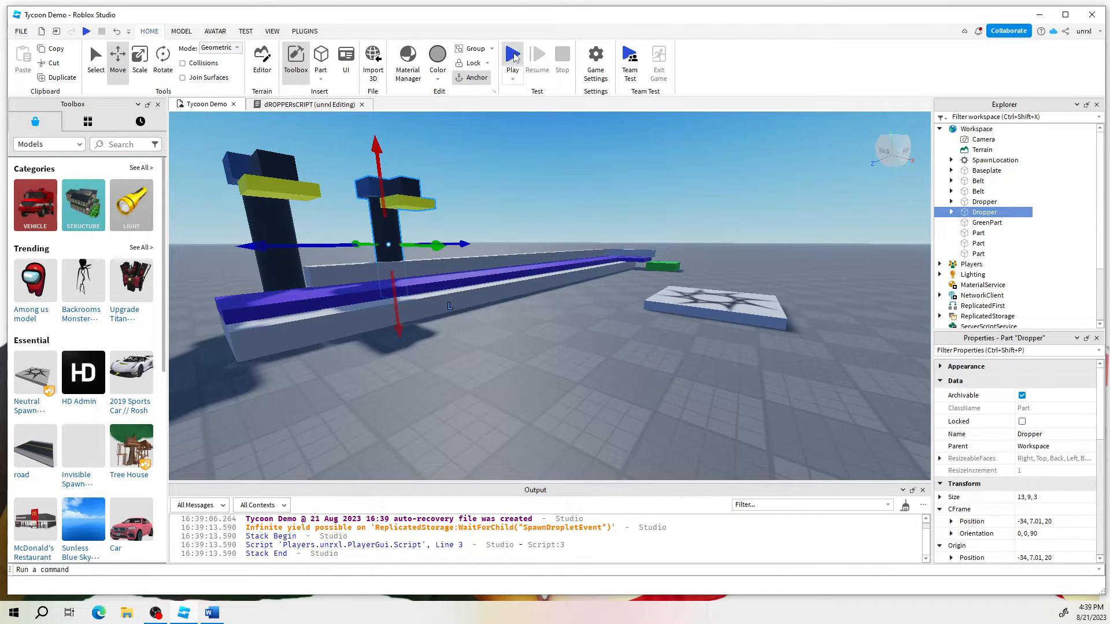
- Playtest the tycoon briefly and stop the test run
click(513, 58)
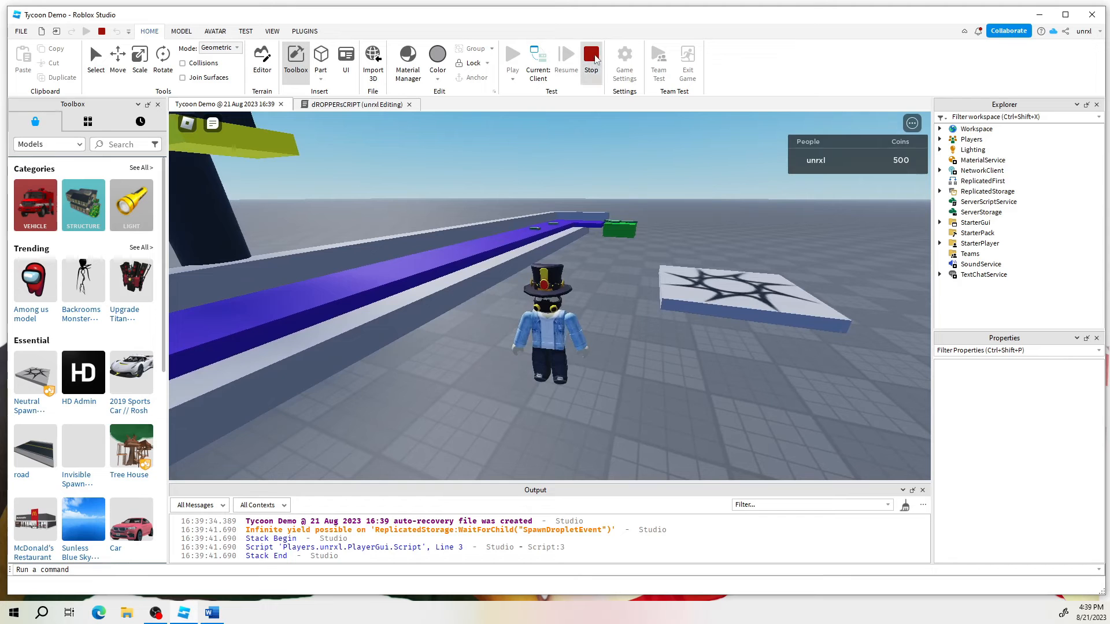
click(591, 60)
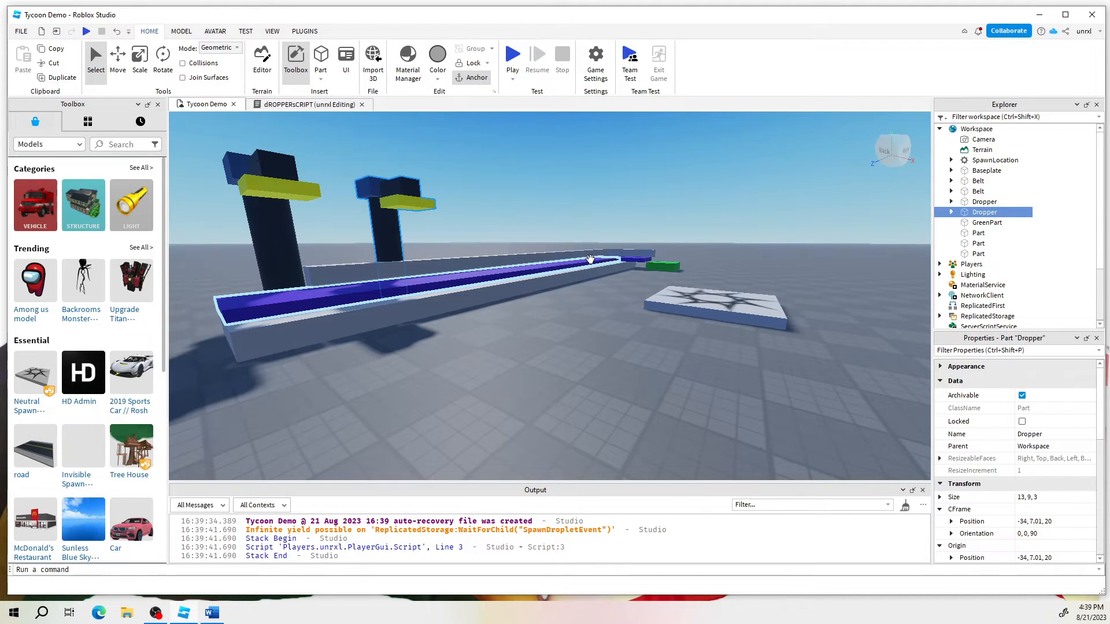
click(296, 431)
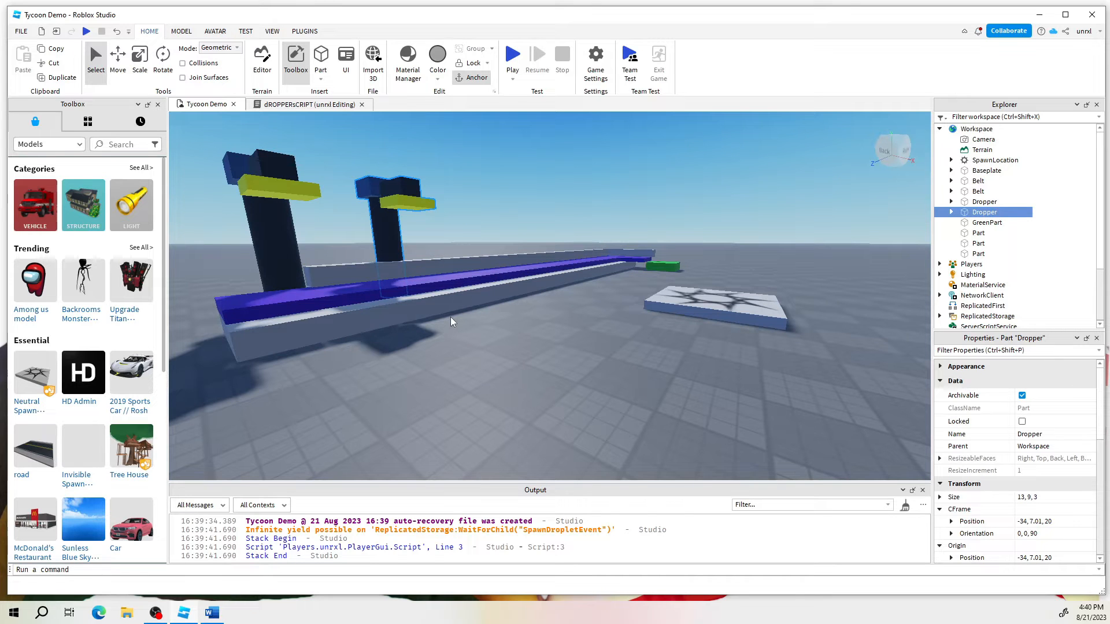
mouse_move(311, 194)
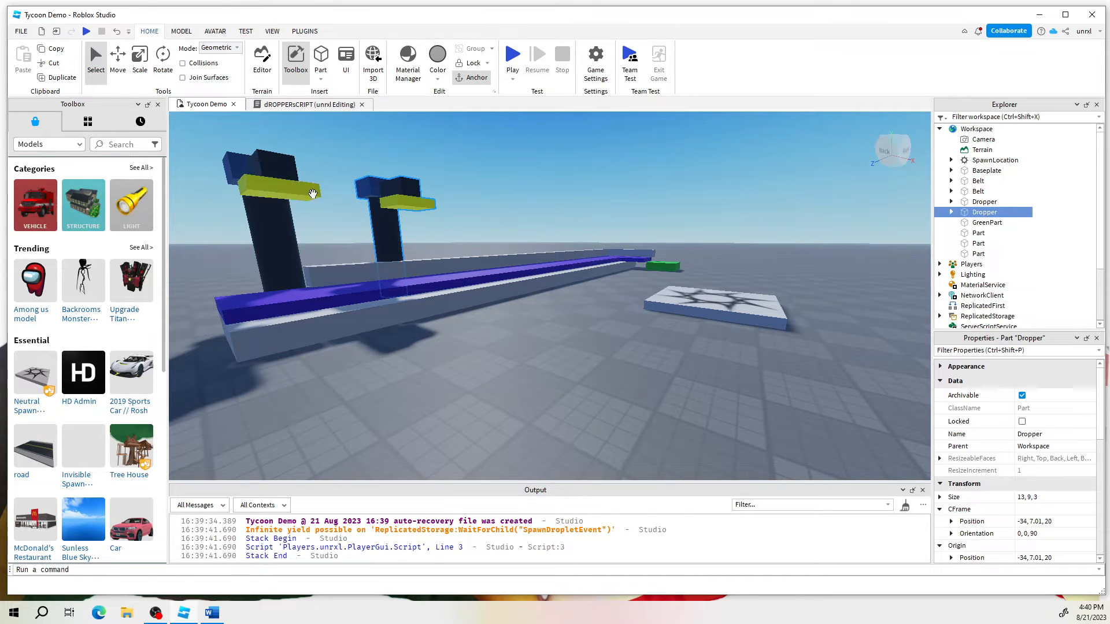
mouse_move(308, 104)
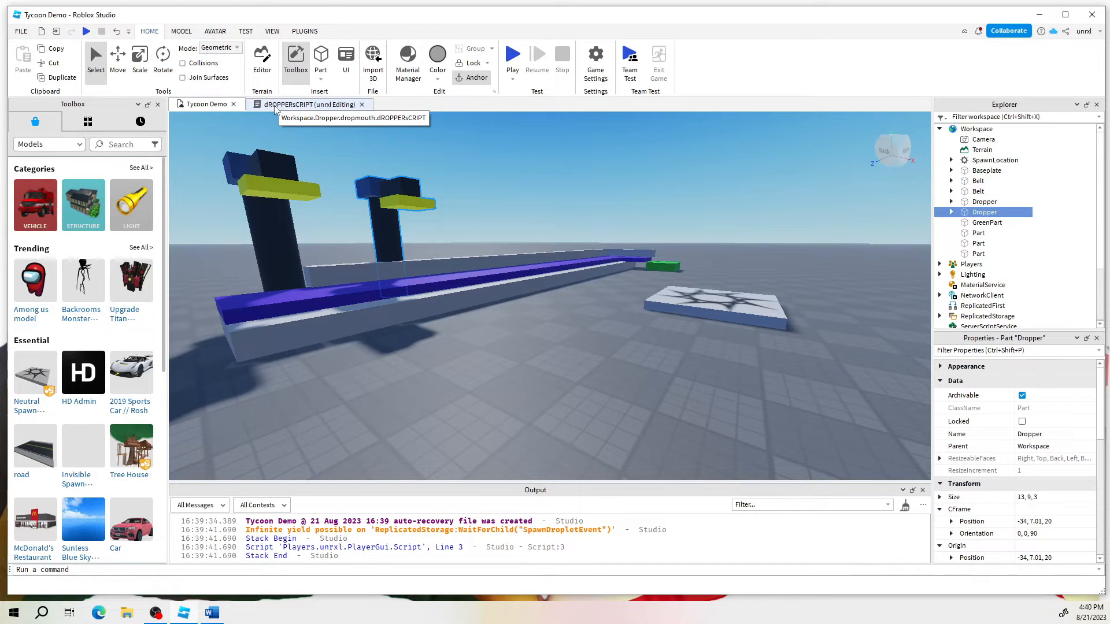
mouse_move(545, 253)
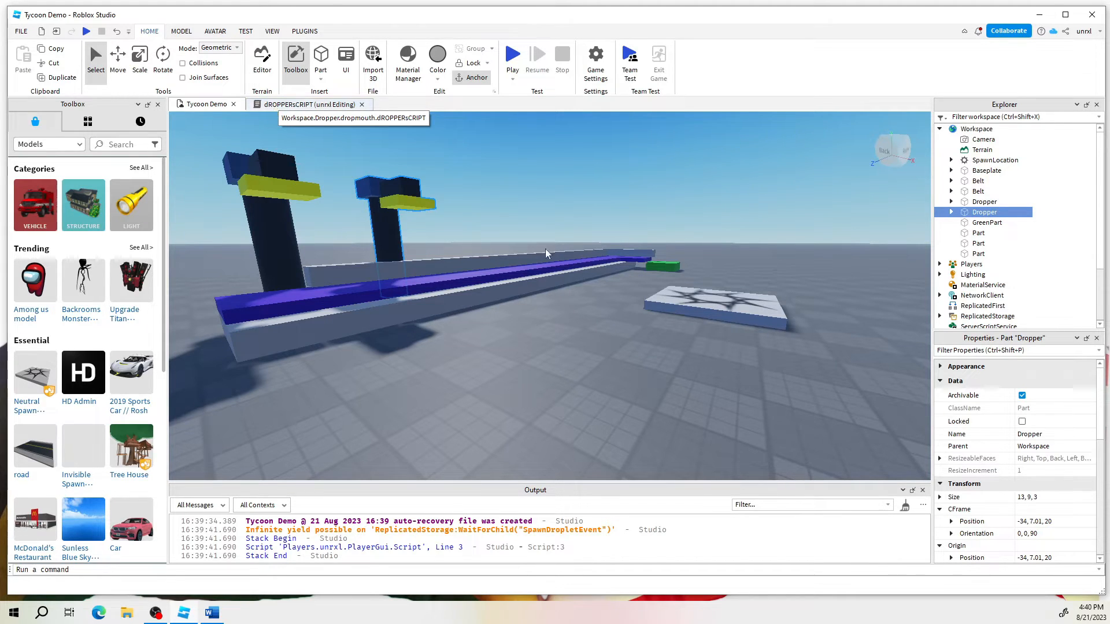
mouse_move(371, 234)
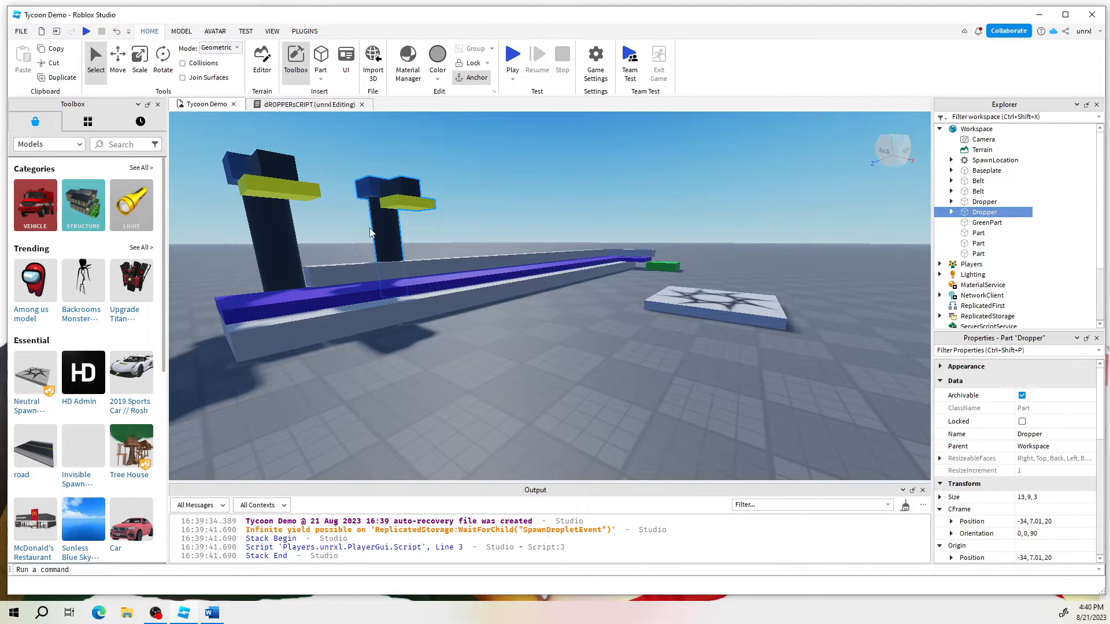
mouse_move(591, 226)
text(computer)
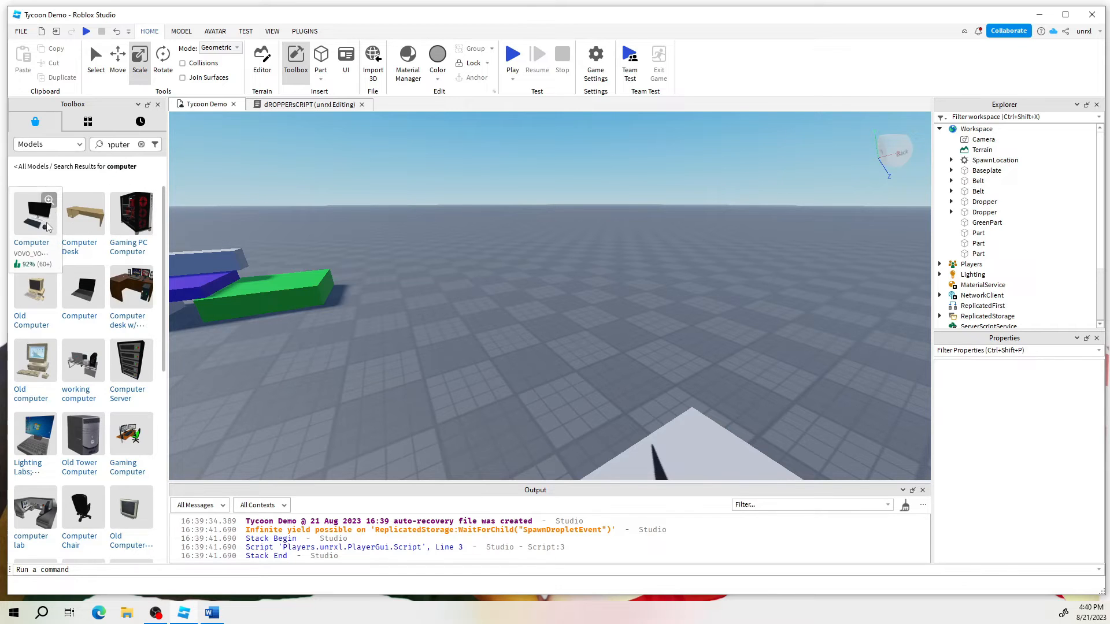
mouse_move(83, 212)
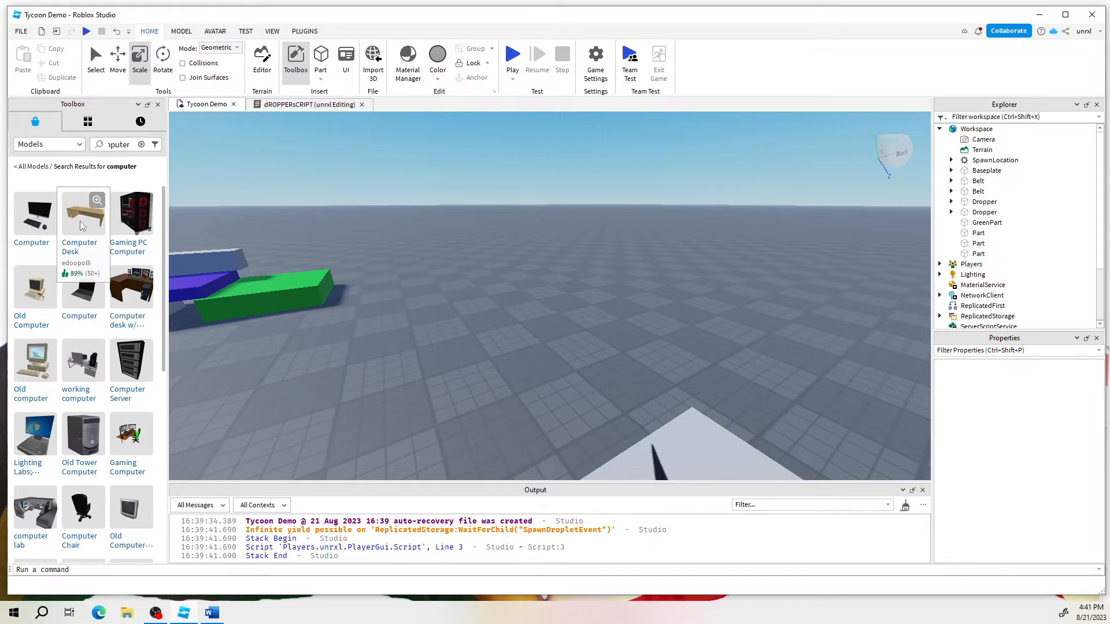
mouse_move(44, 383)
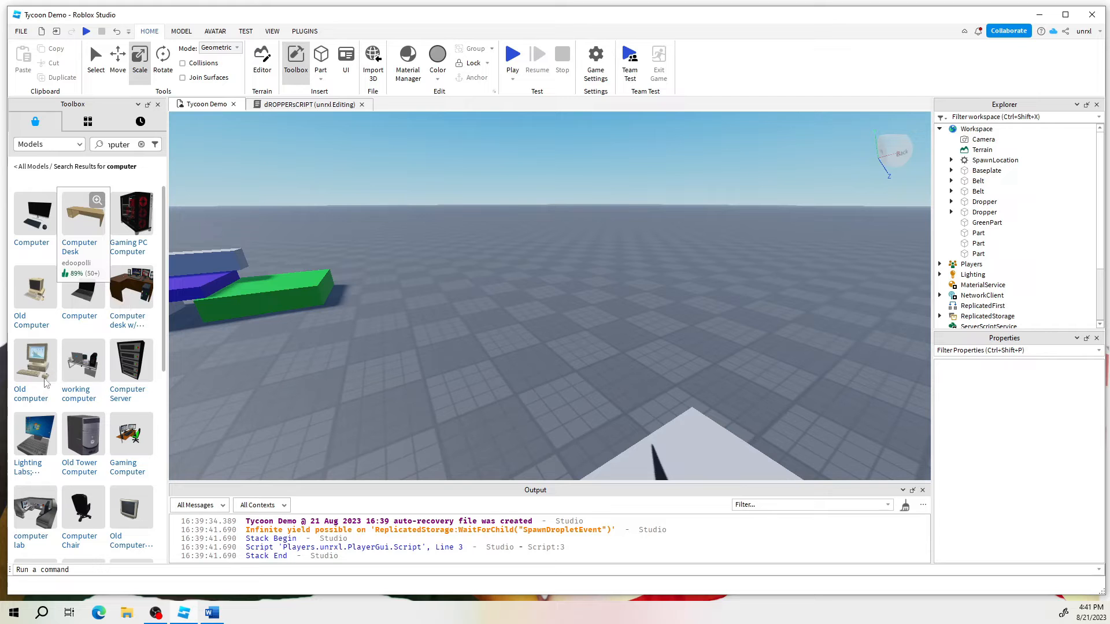
- Scroll through the Toolbox model results for 'computer'
scroll(down, 3)
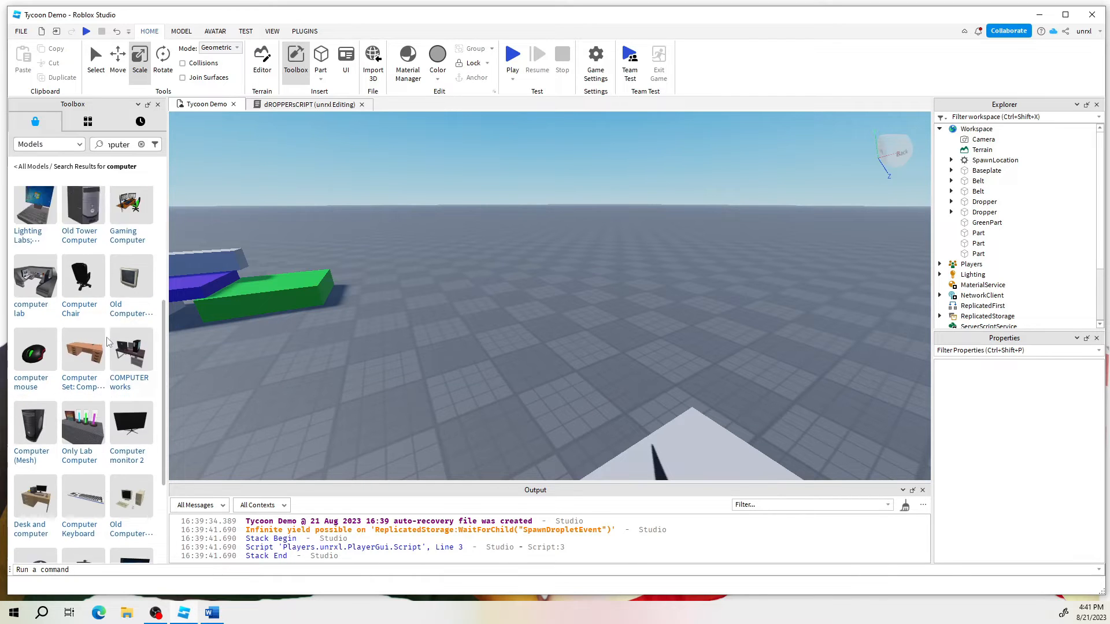
scroll(up, 3)
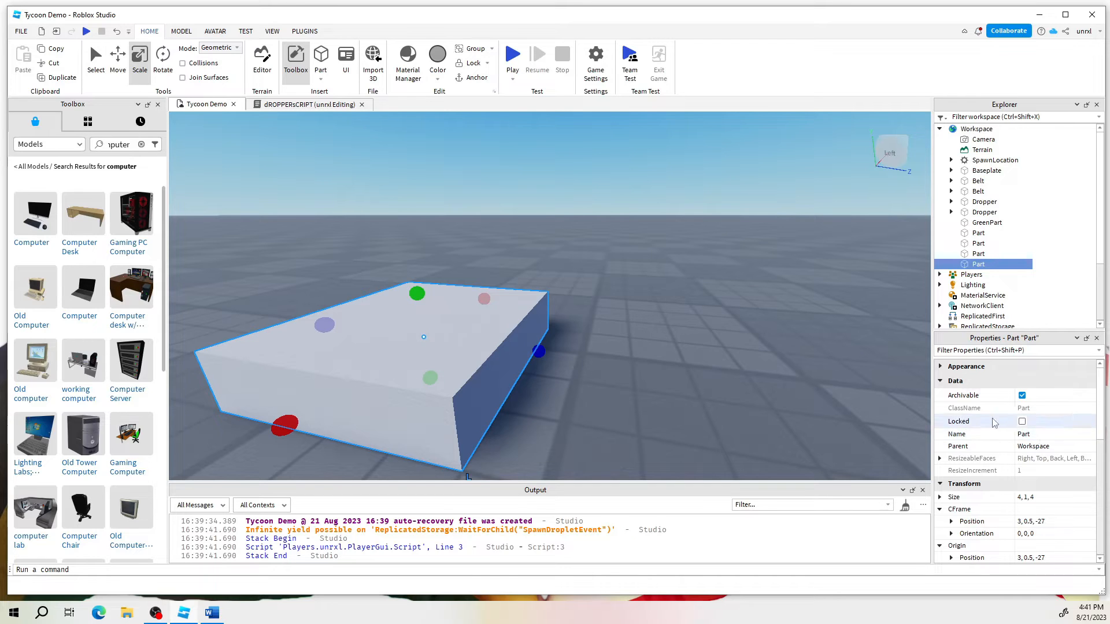
- Turn CanCollide off for the white 4×1×4 pad while keeping CanTouch on
scroll(down, 3)
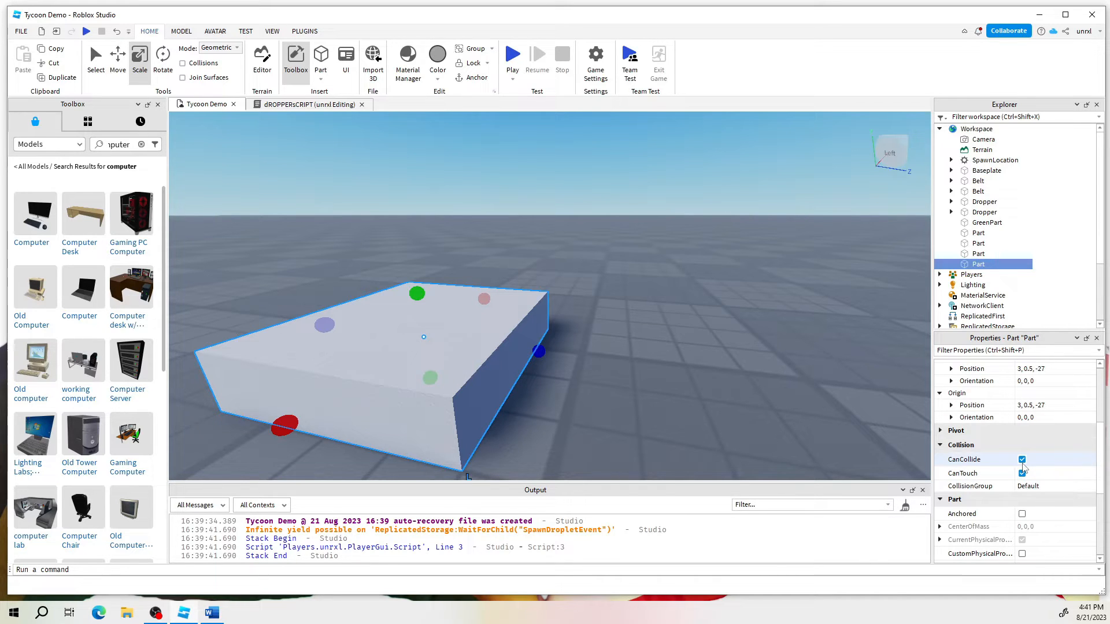
click(1022, 473)
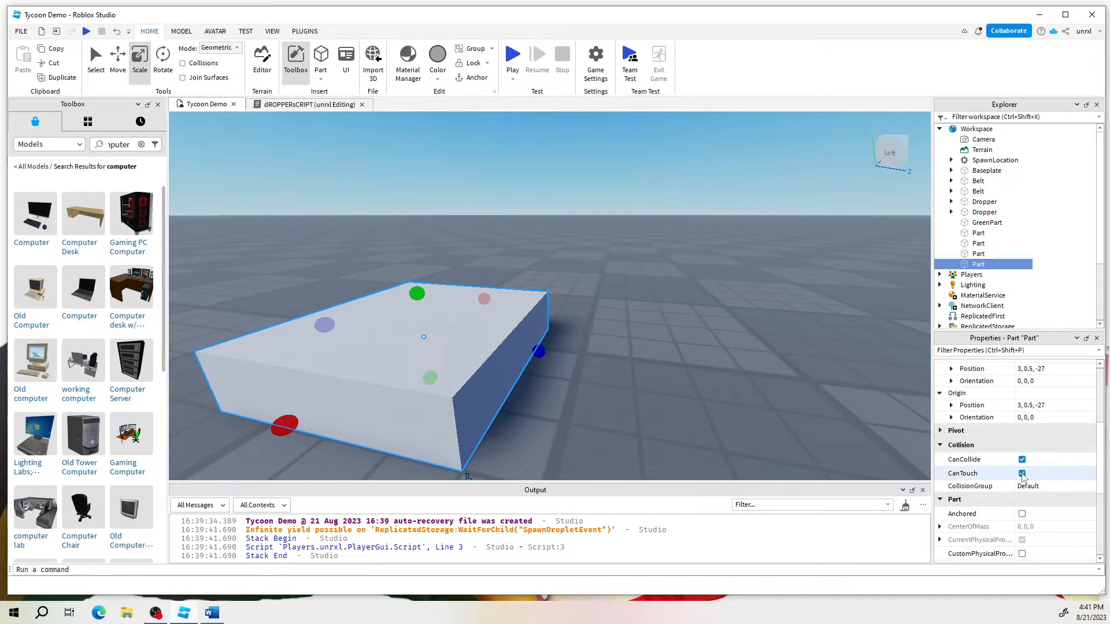
click(1023, 473)
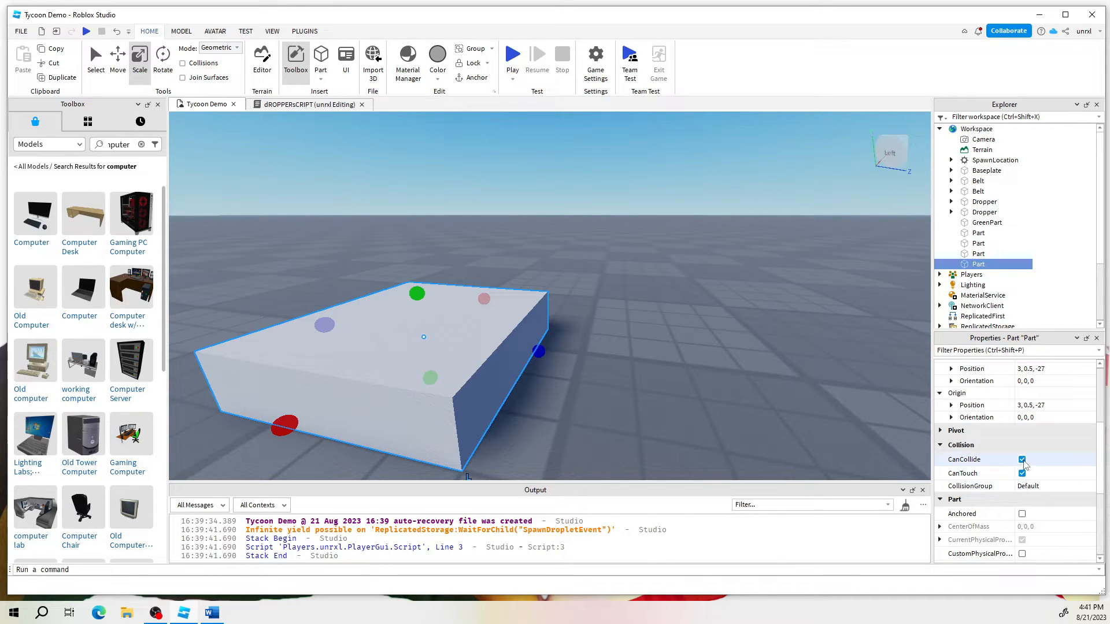
click(1022, 473)
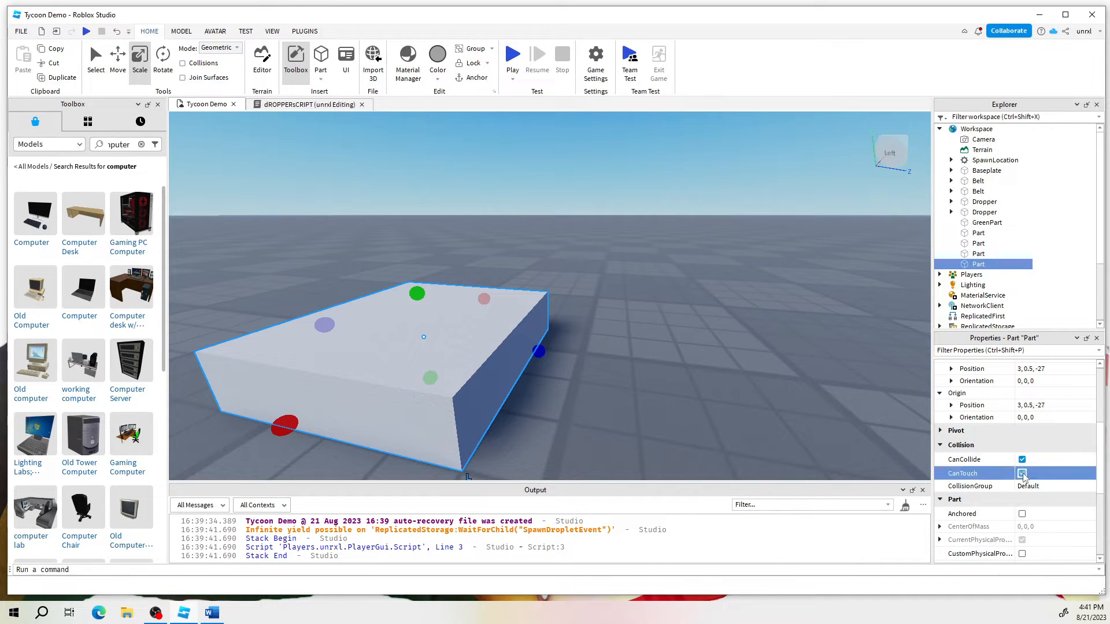
click(1022, 473)
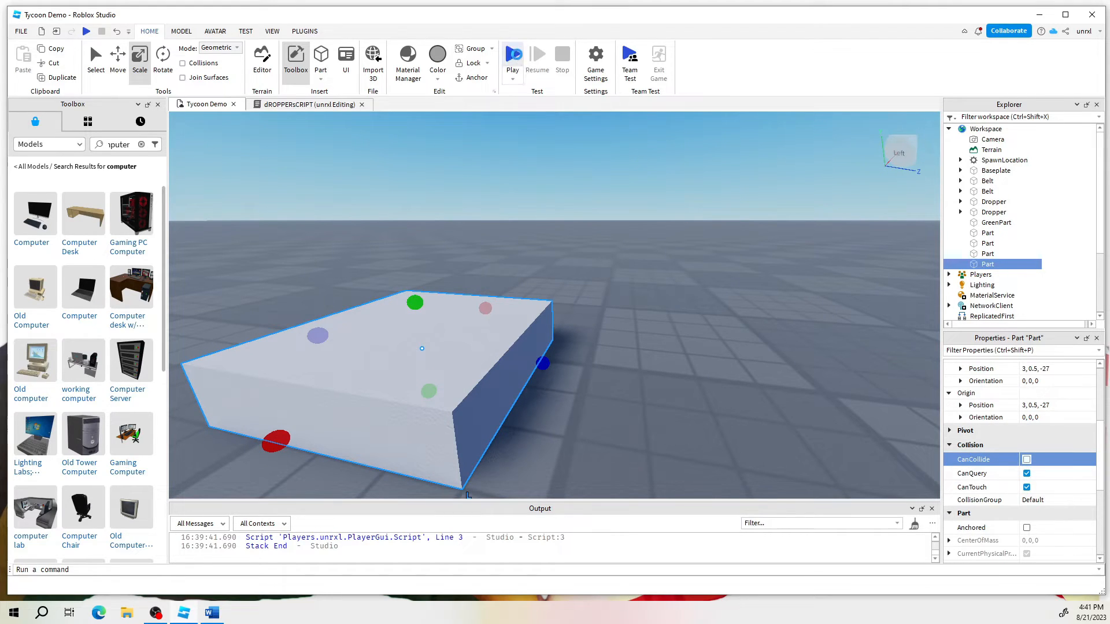
click(513, 58)
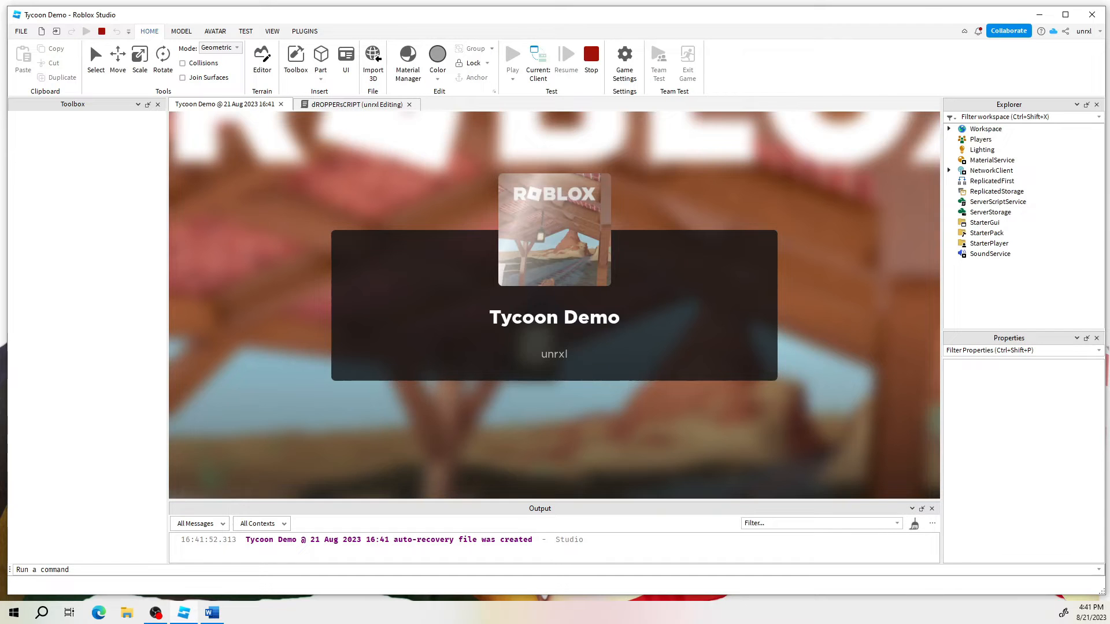
click(512, 59)
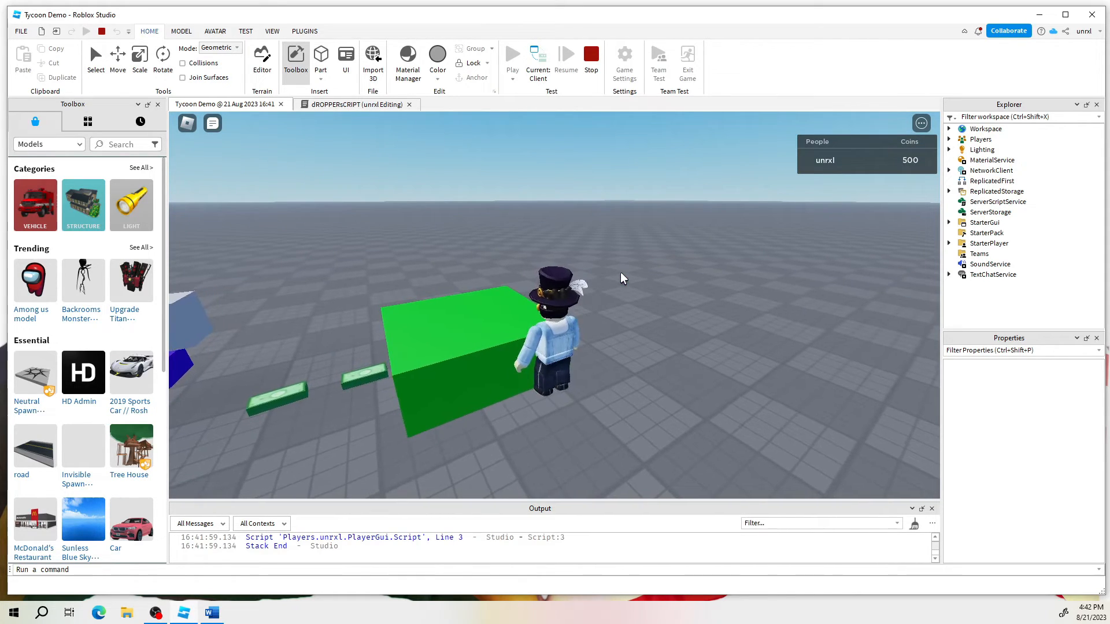
click(590, 55)
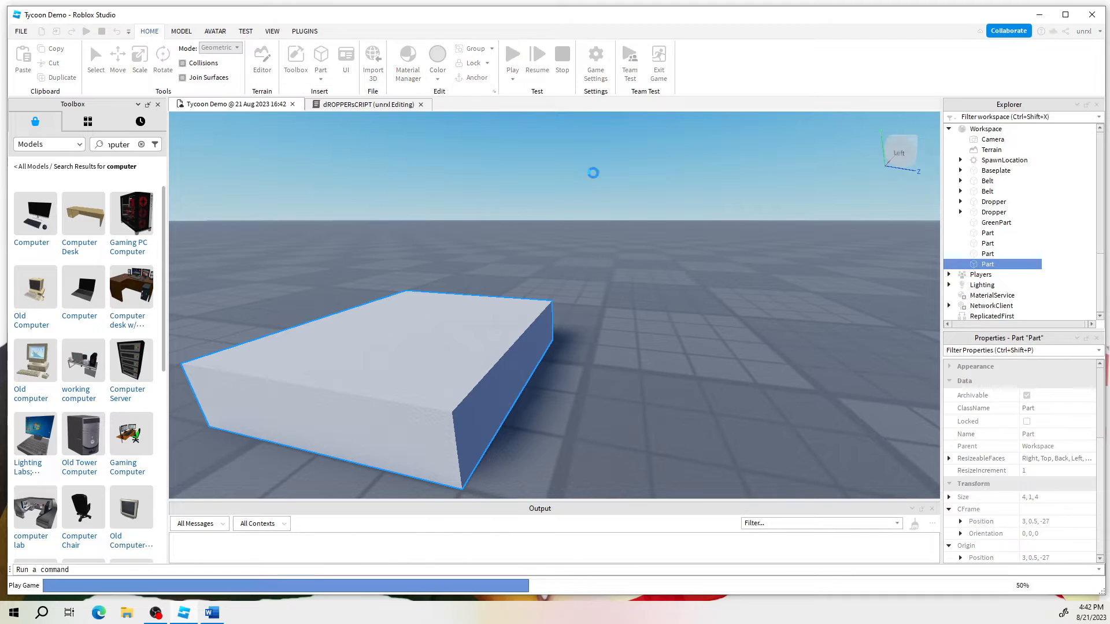
click(512, 61)
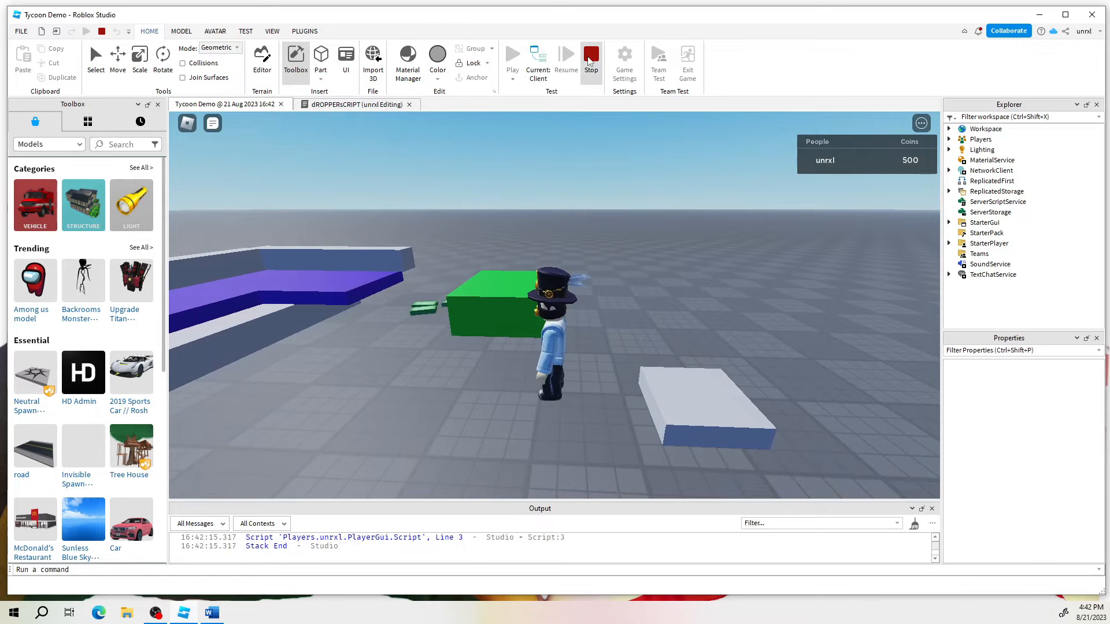
click(591, 58)
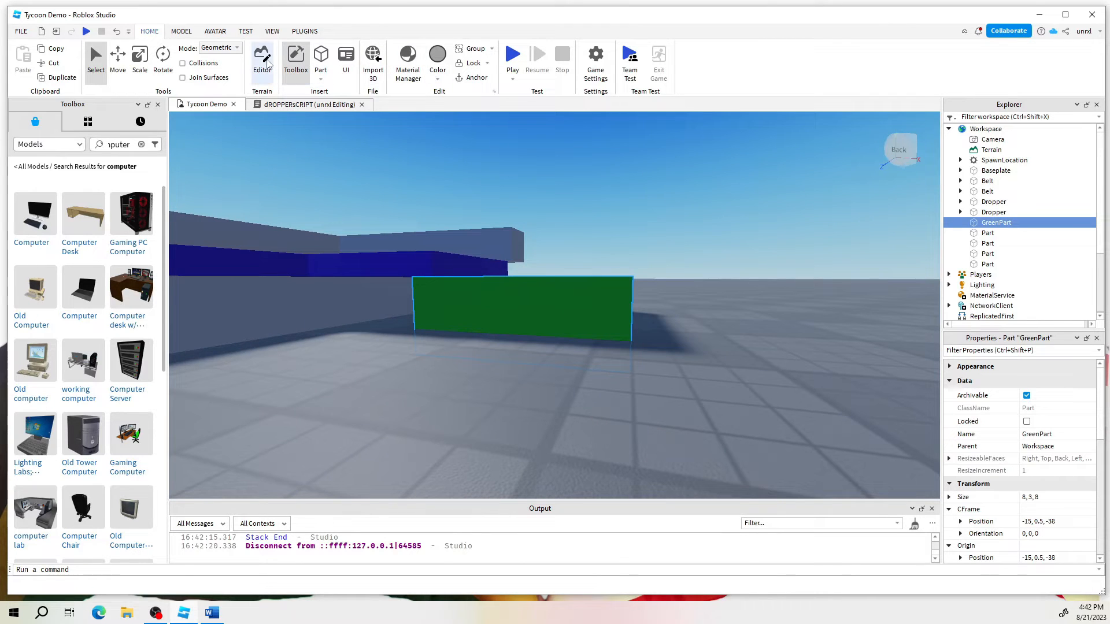
- Raise GreenPart one stud to height 1.5 and playtest the tycoon
click(118, 63)
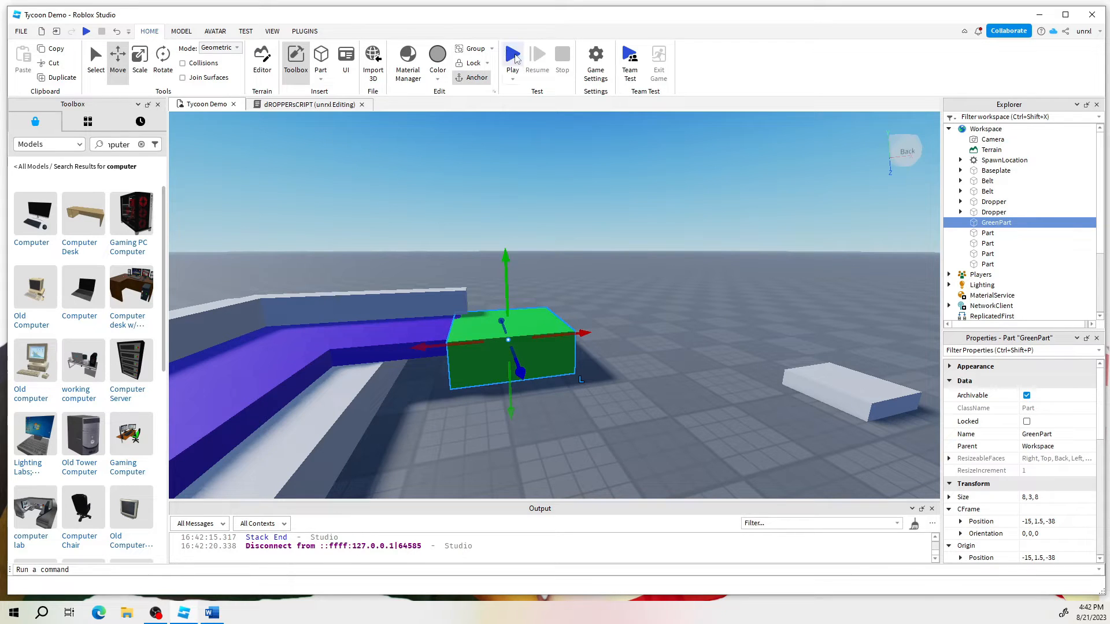
click(512, 58)
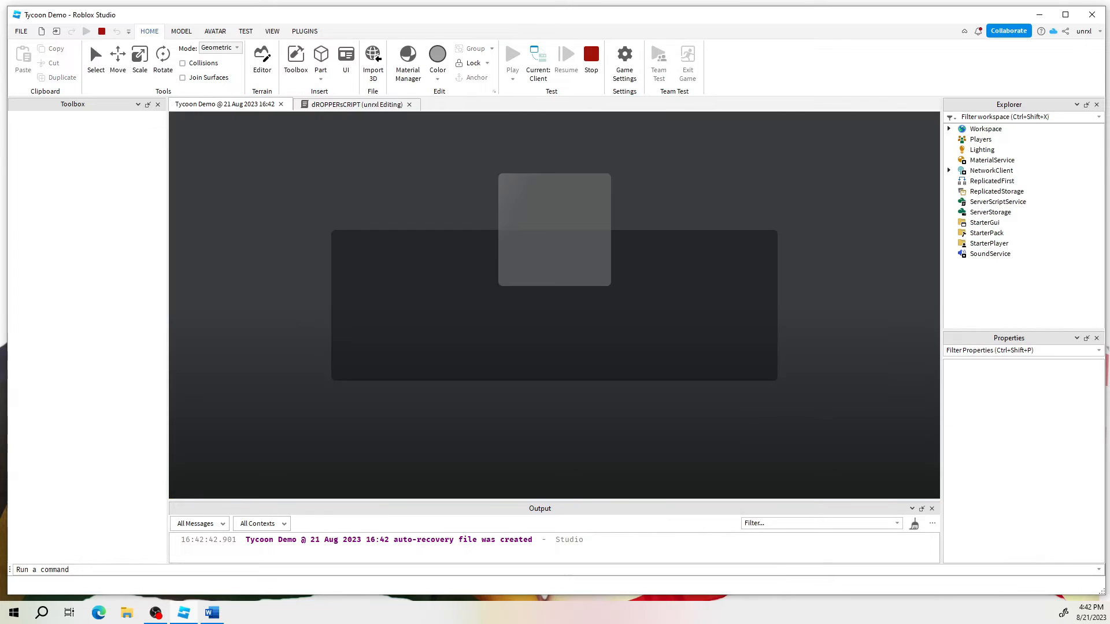
click(295, 62)
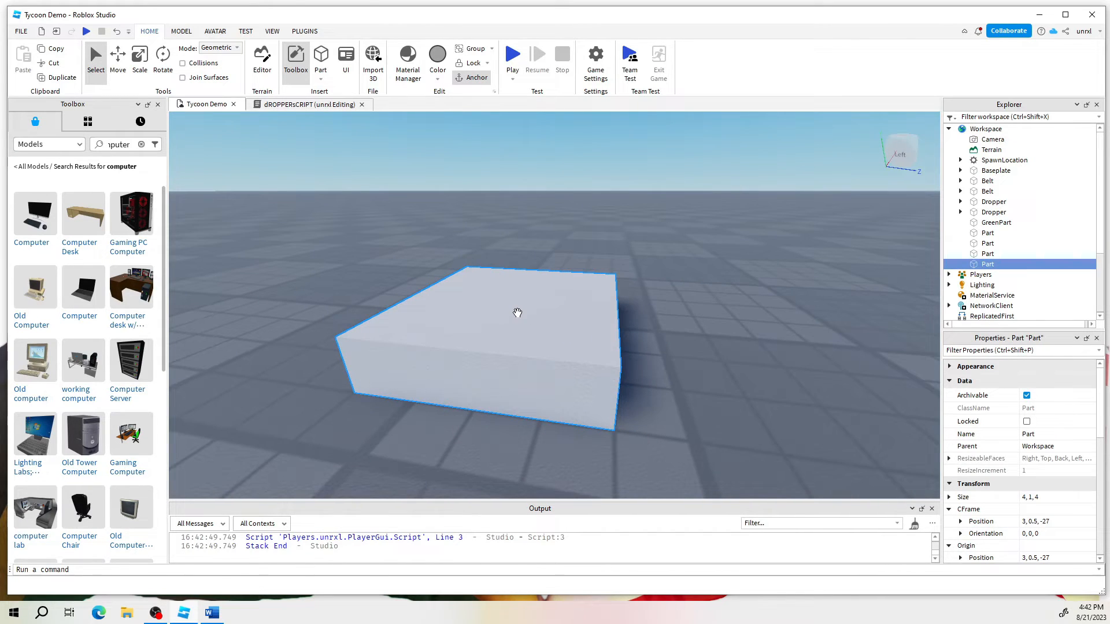
mouse_move(499, 226)
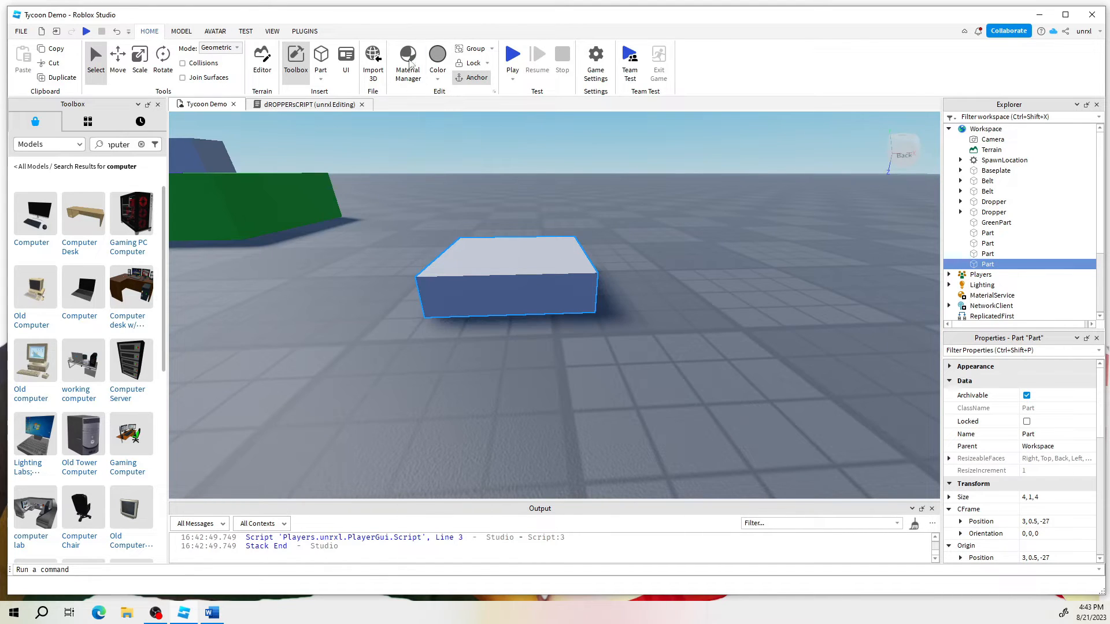
mouse_move(263, 60)
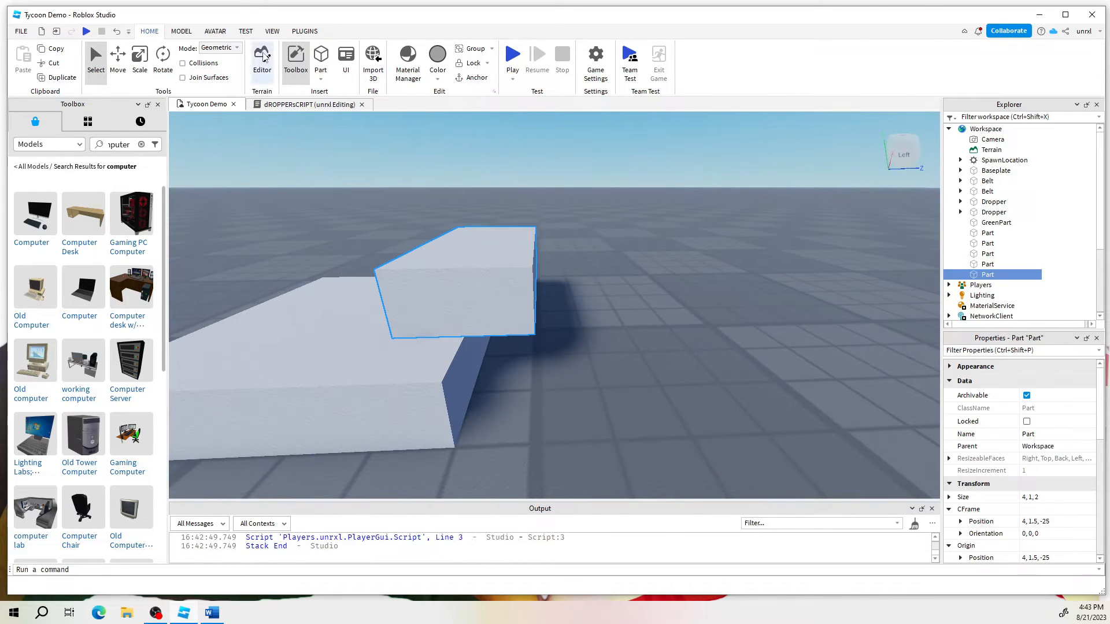
- Place the small 4×1×4 pad and colour it yellow
click(118, 59)
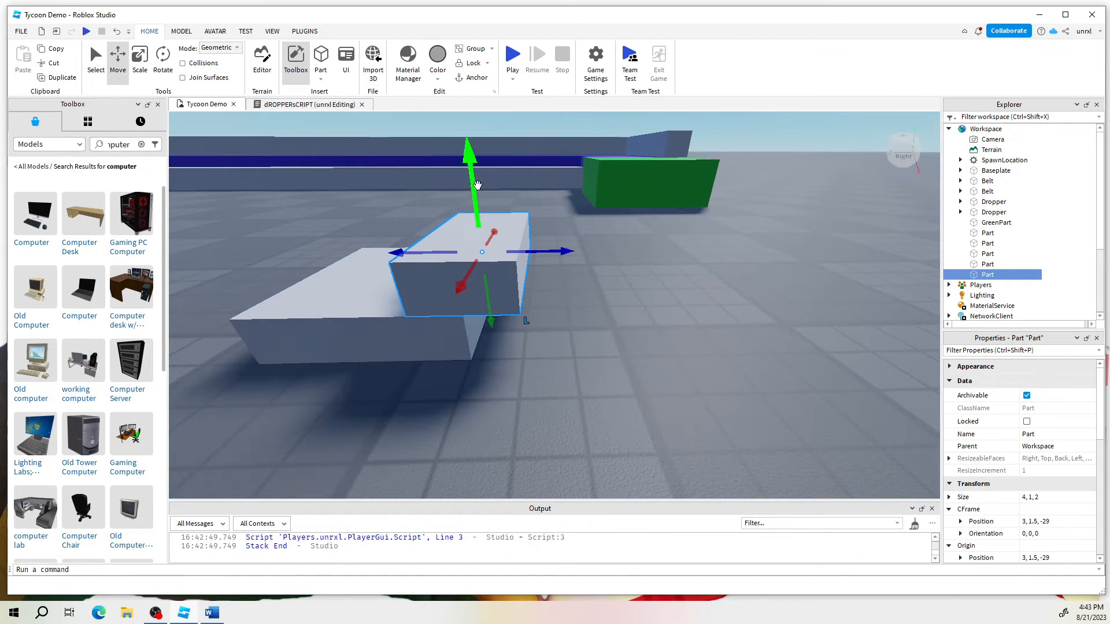
click(138, 57)
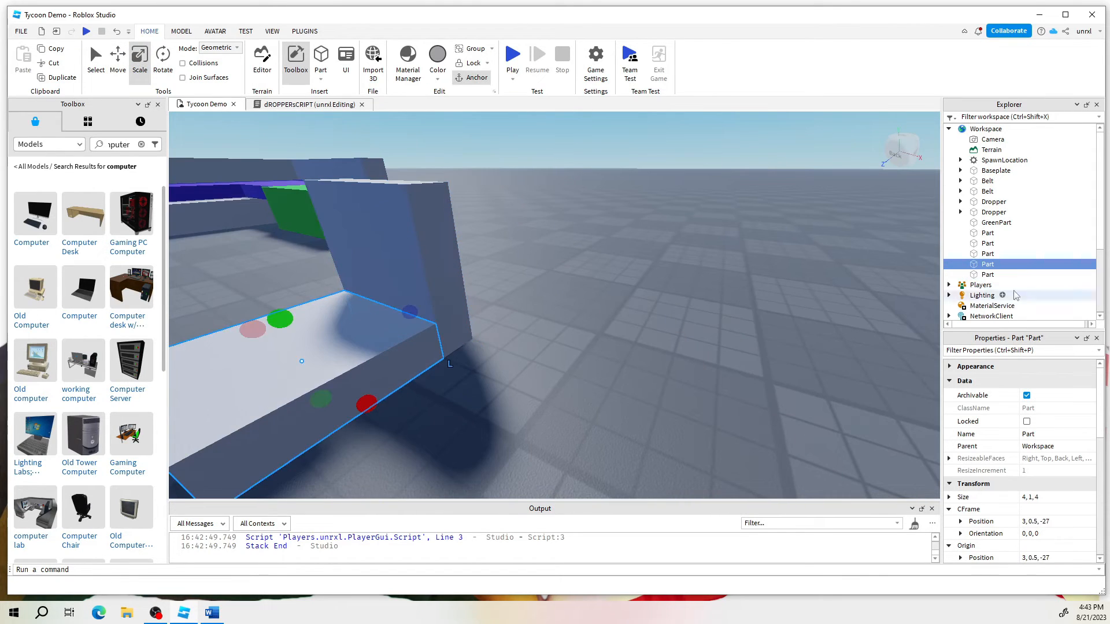
scroll(down, 3)
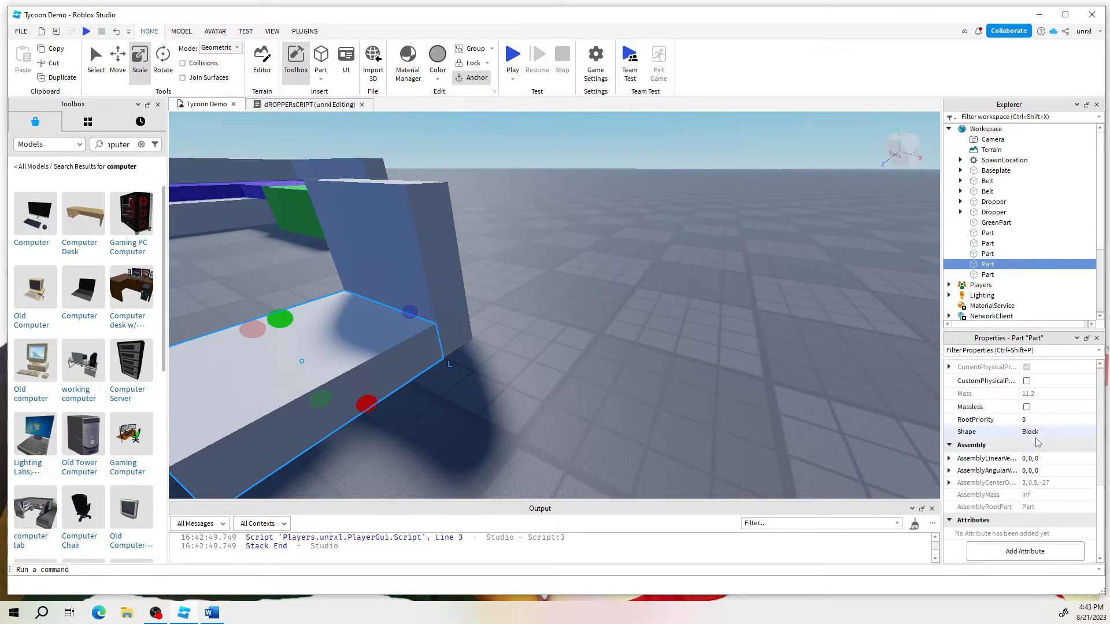
click(1055, 408)
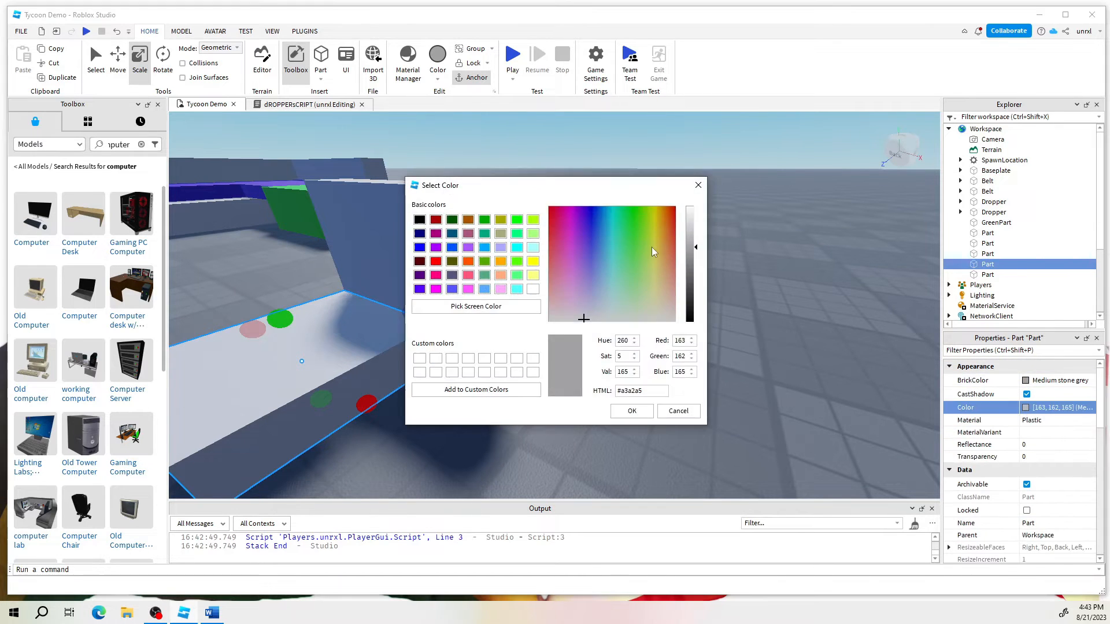
click(631, 411)
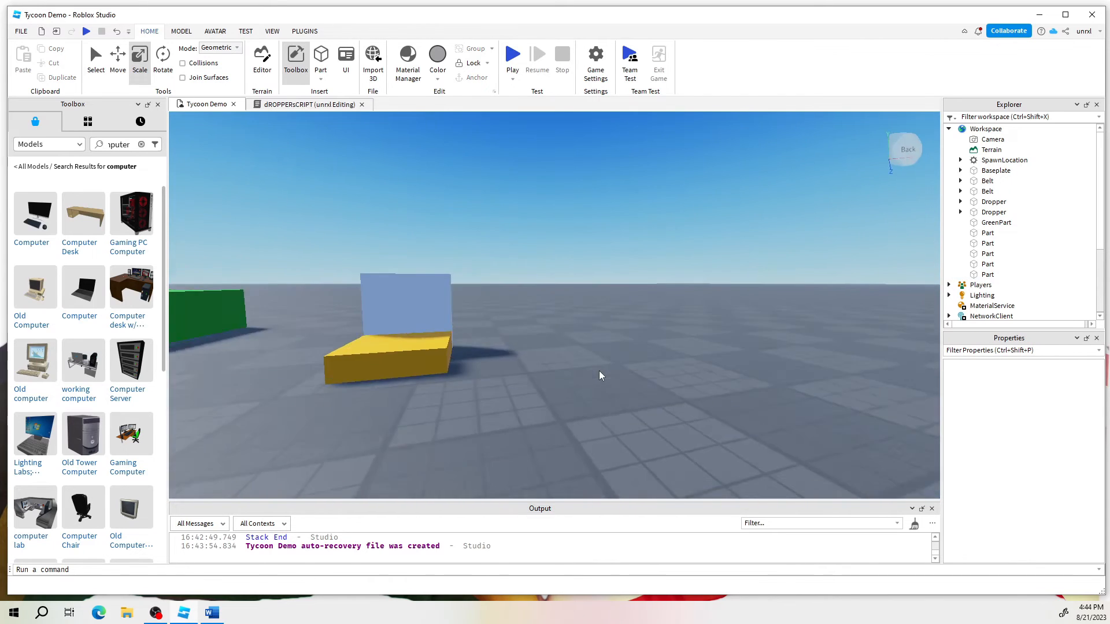
- Name the upright wall Giver and nest the yellow pad inside it as trigger
click(986, 275)
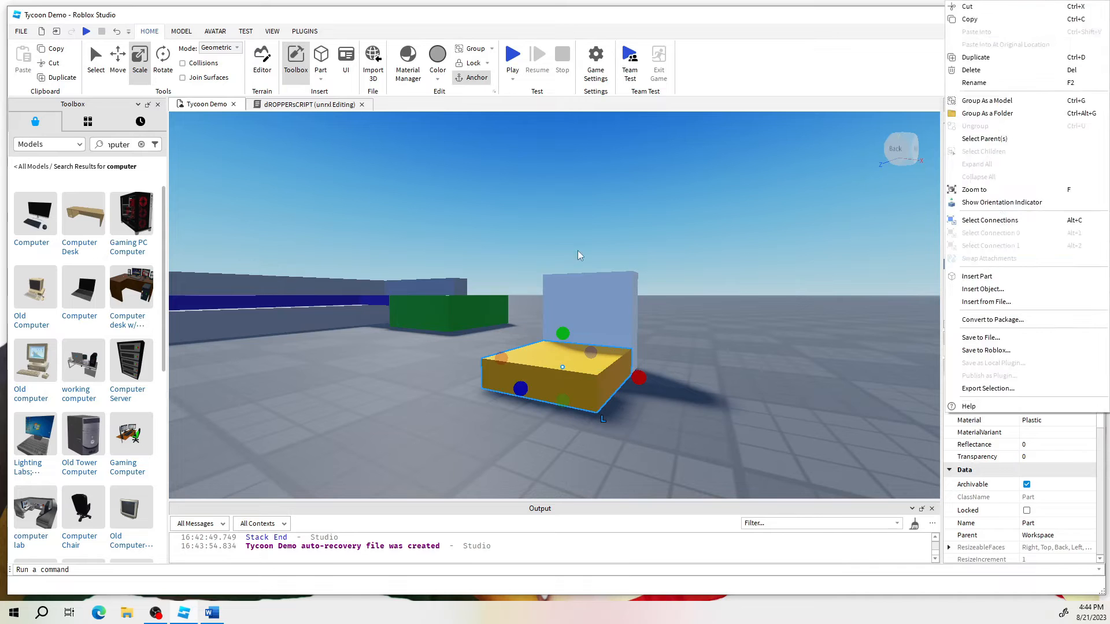
click(579, 254)
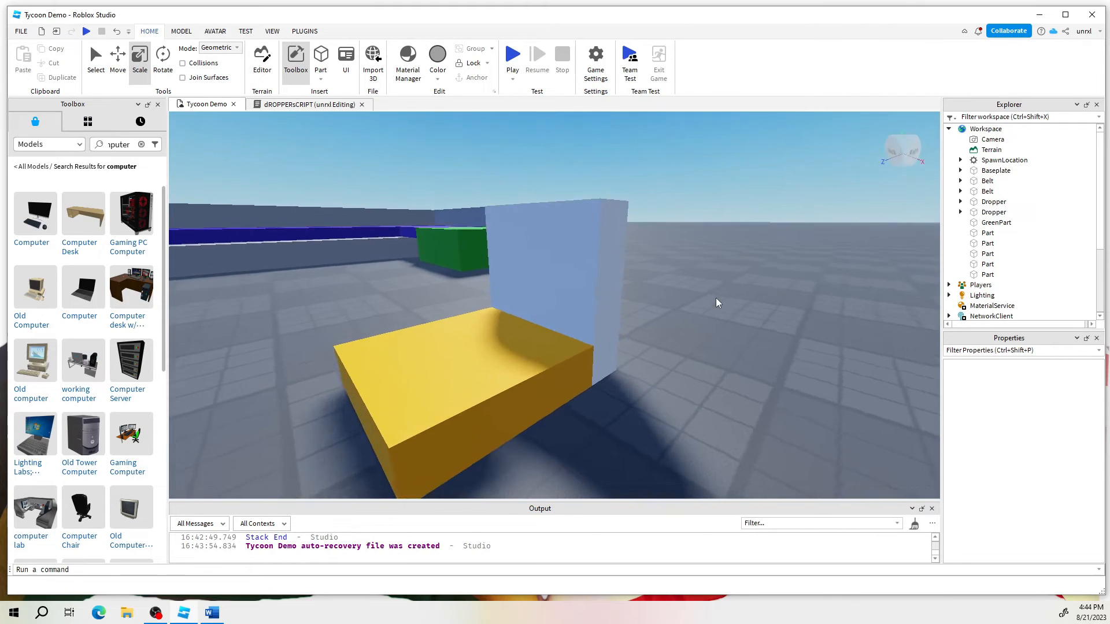
click(580, 283)
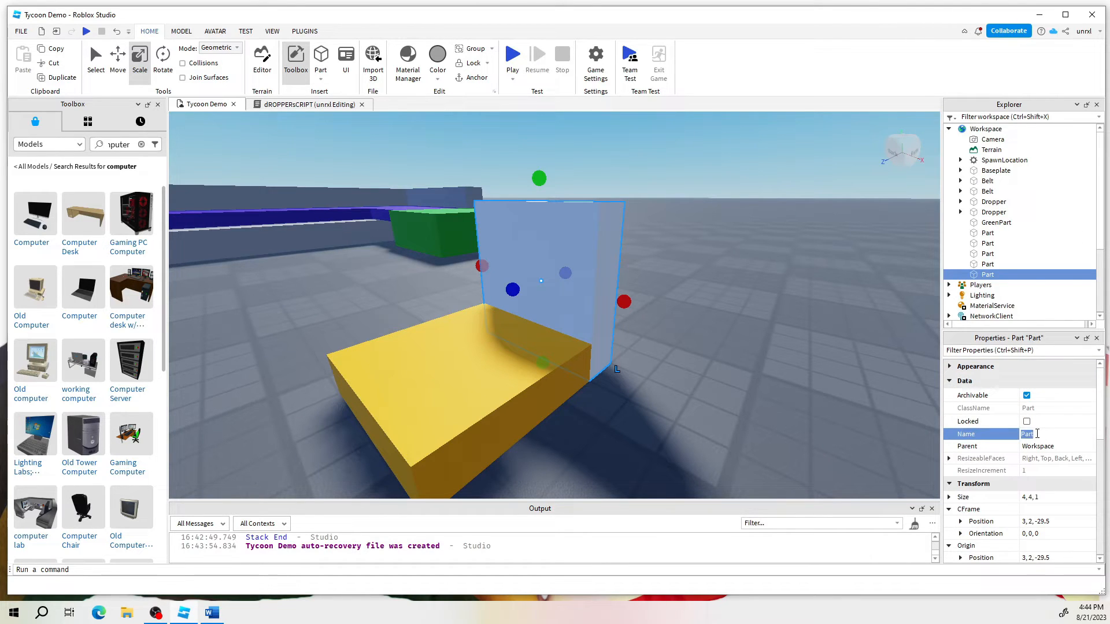
text(Giver)
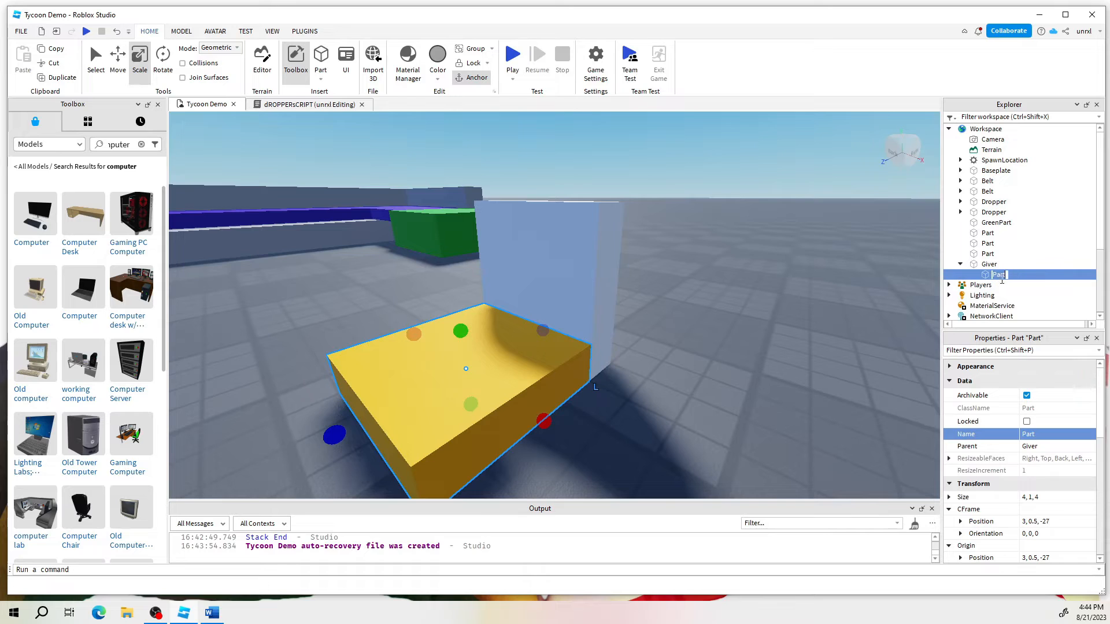
text(trigger)
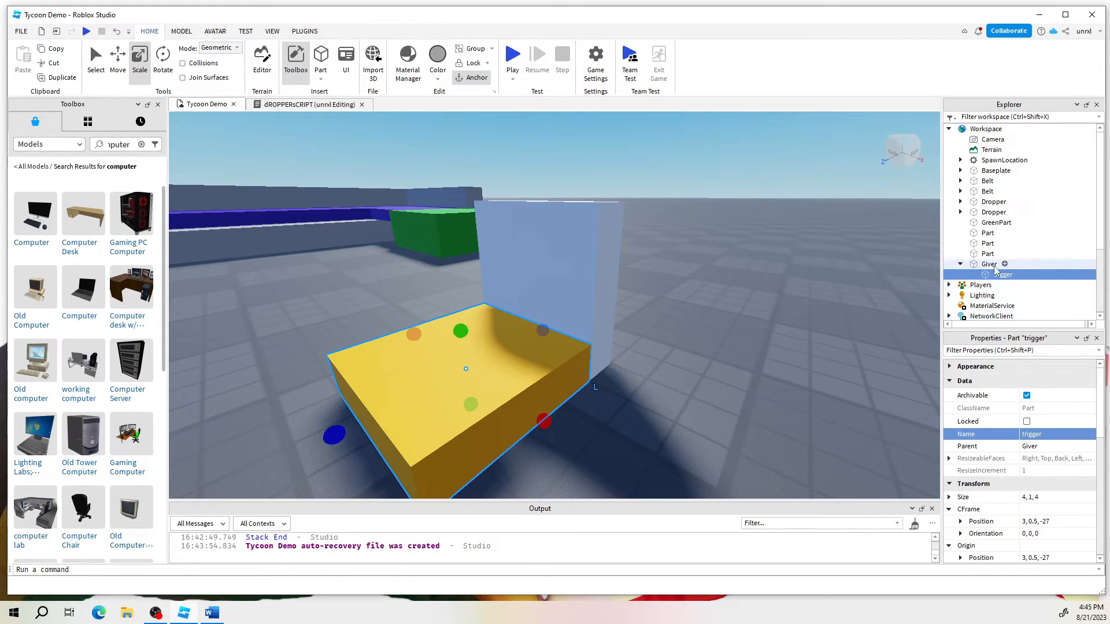
- Insert a SurfaceGui into the Giver part
click(990, 264)
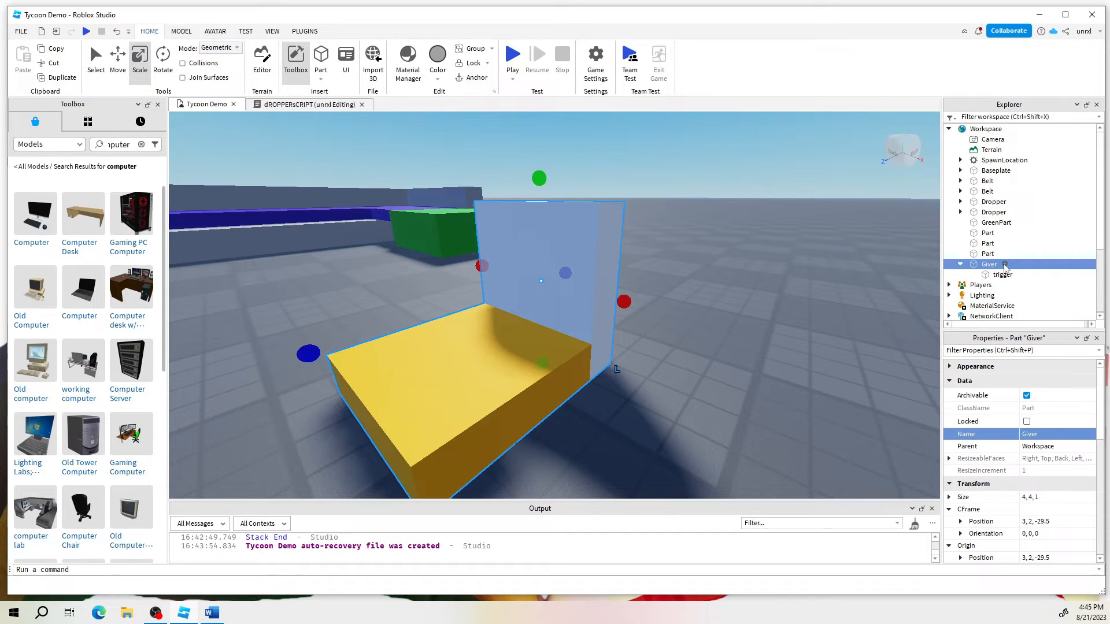
click(1081, 264)
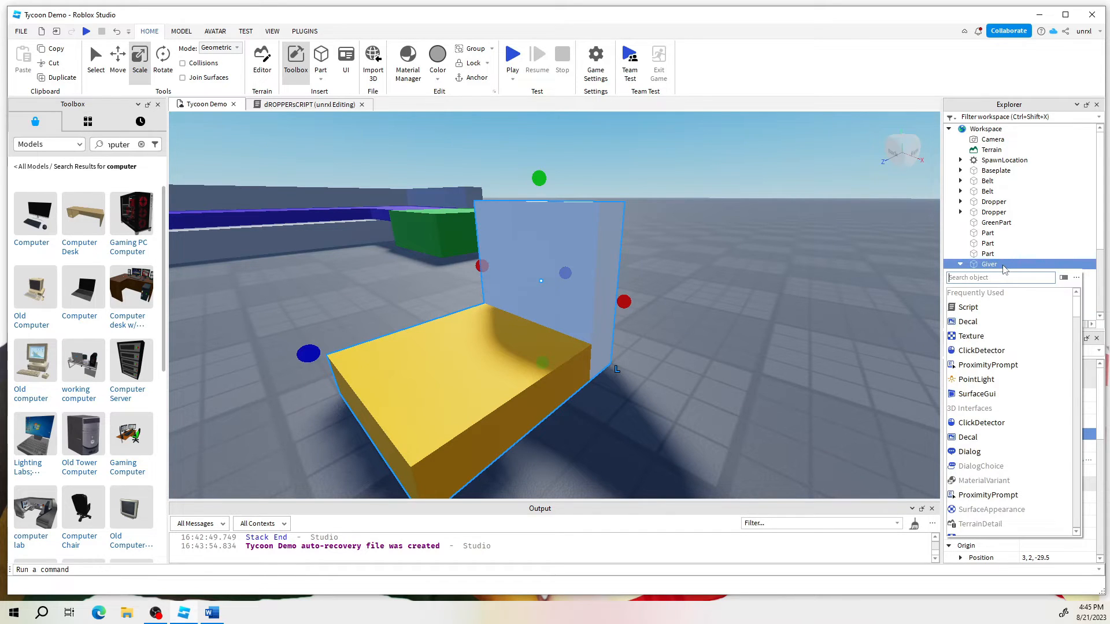
text(su)
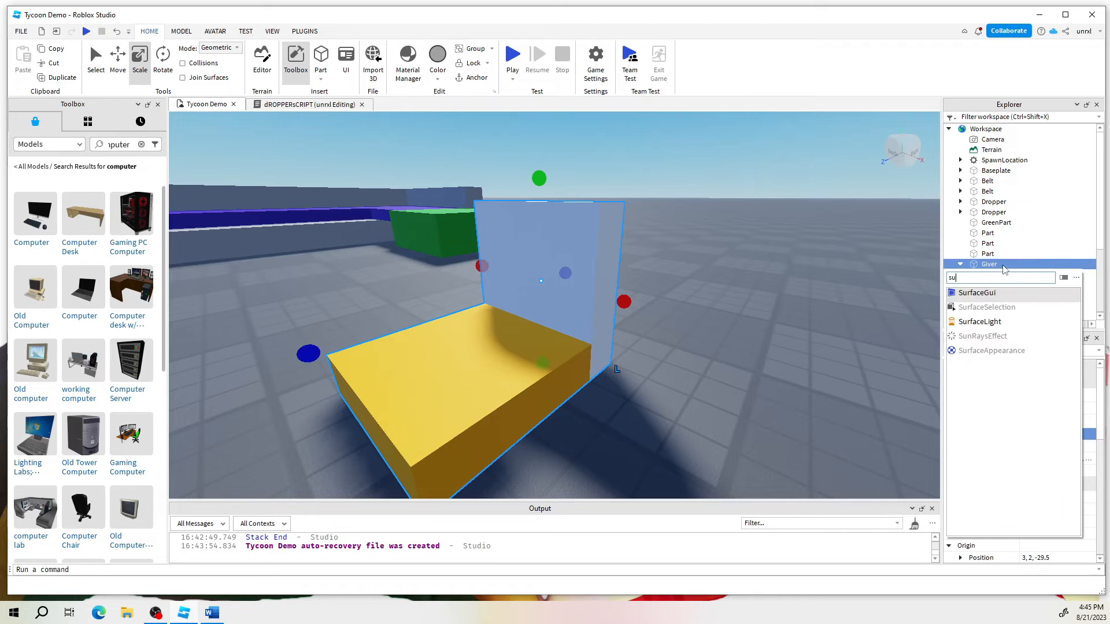
mouse_move(976, 293)
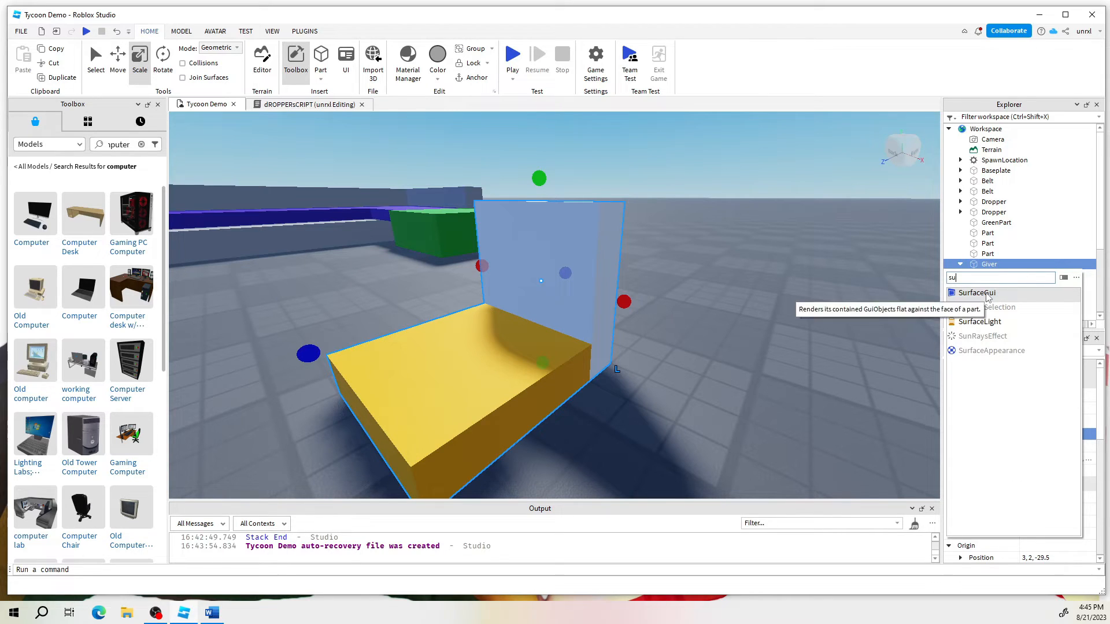
click(976, 292)
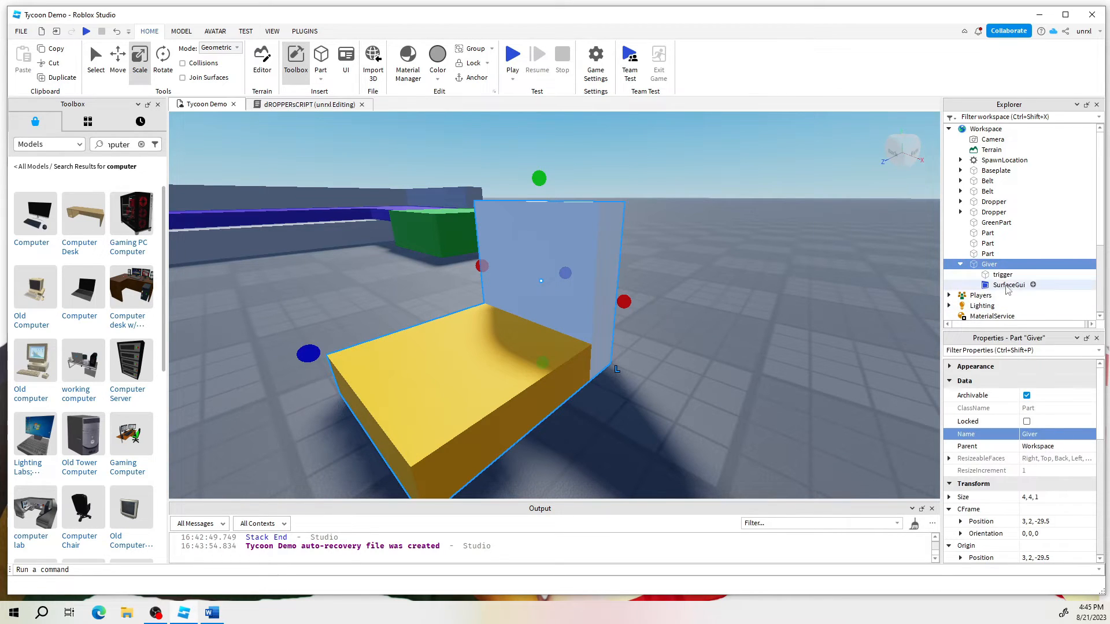
- Insert a TextLabel into the new SurfaceGui
click(1008, 285)
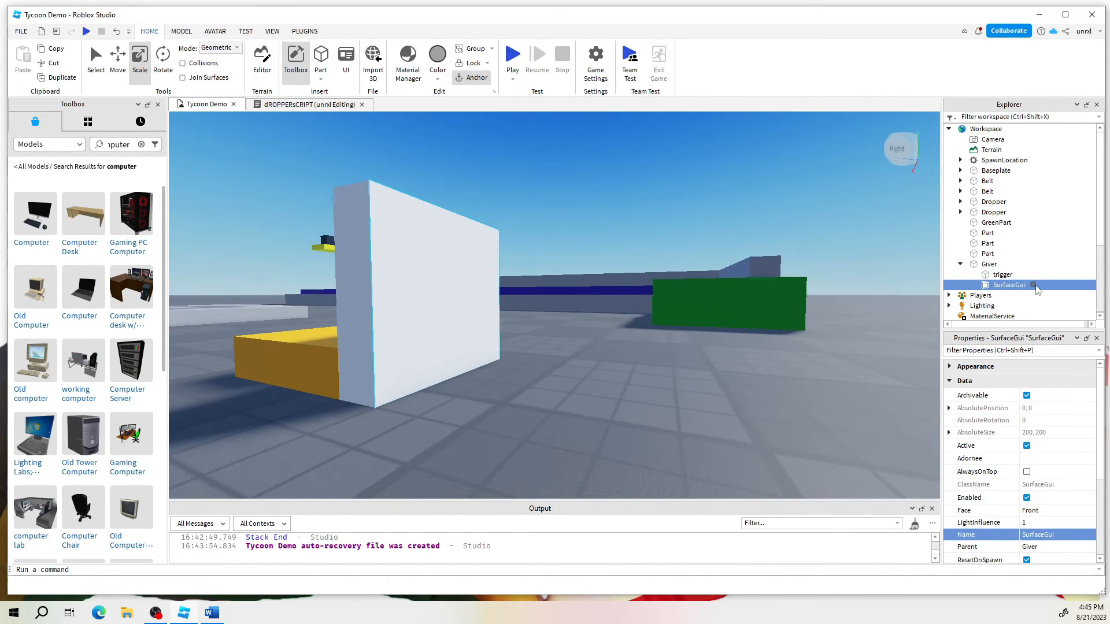
click(1034, 286)
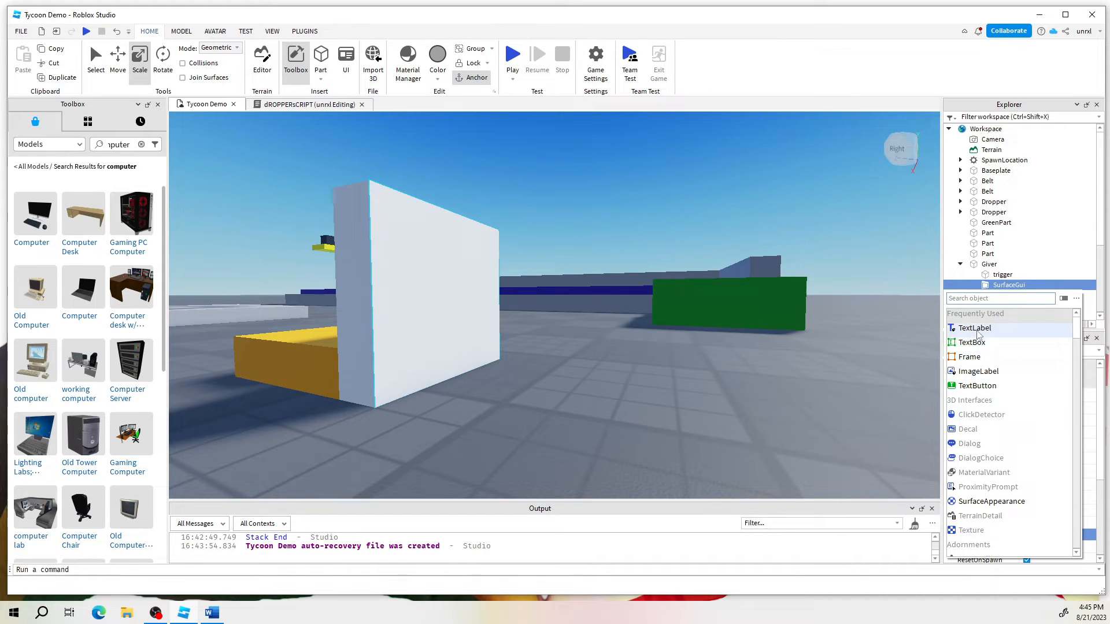
click(976, 327)
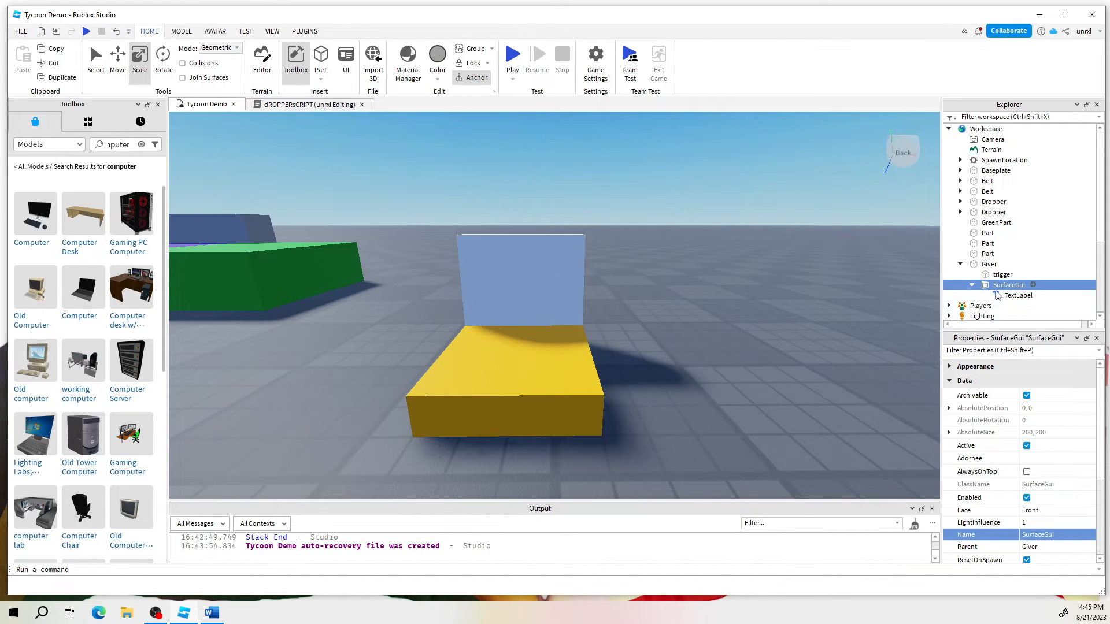
mouse_move(1028, 464)
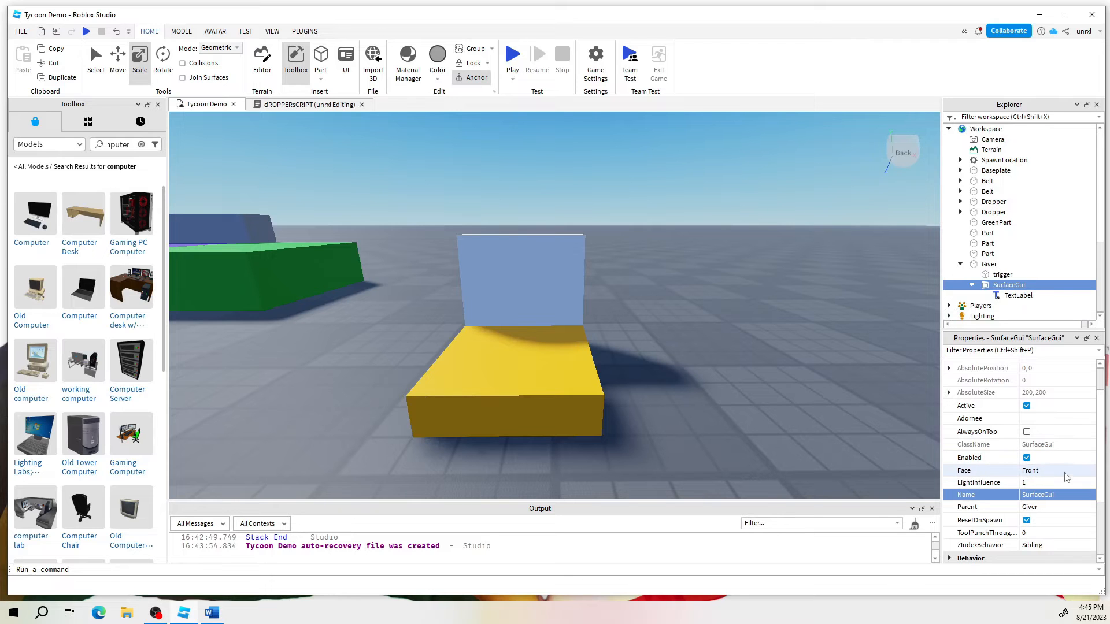
- Set the SurfaceGui's Face to Back so the Label shows on the Giver wall
click(1091, 471)
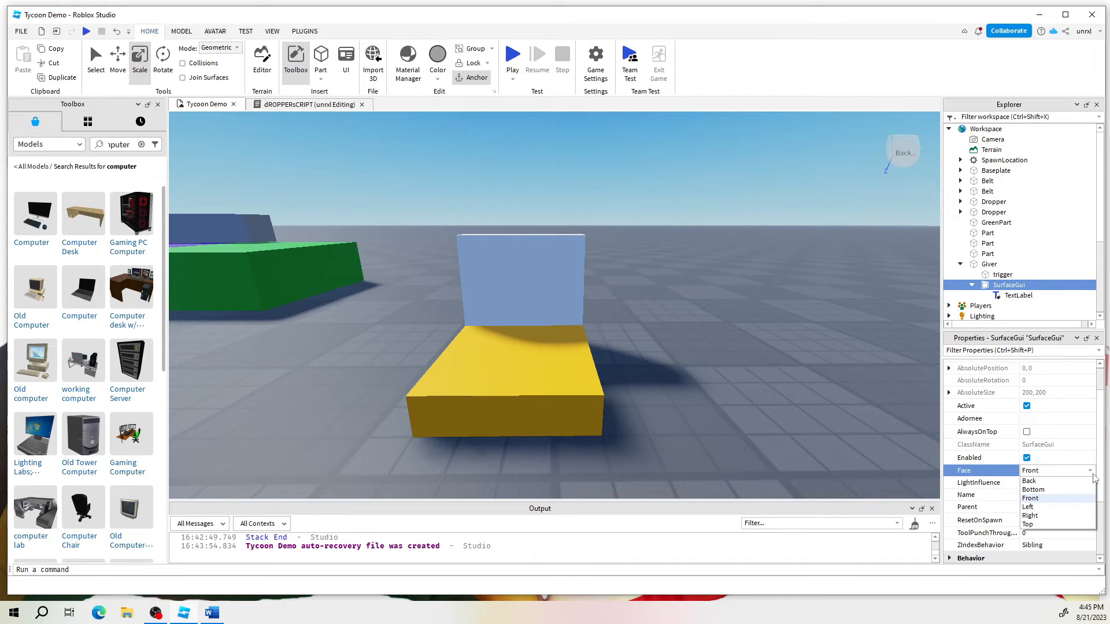
click(1034, 497)
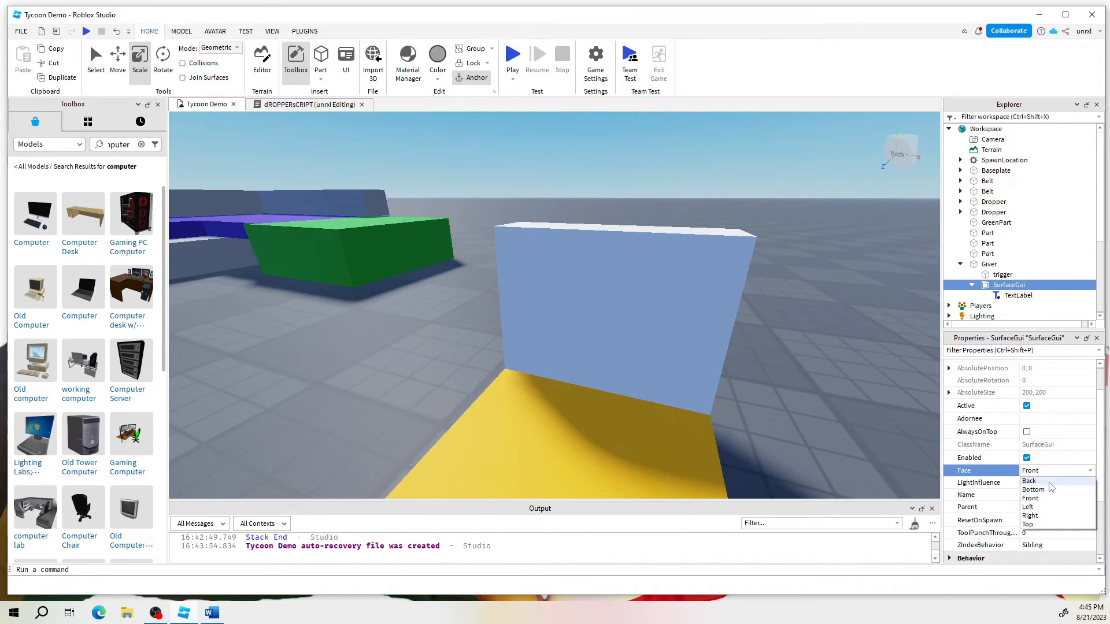
click(1029, 481)
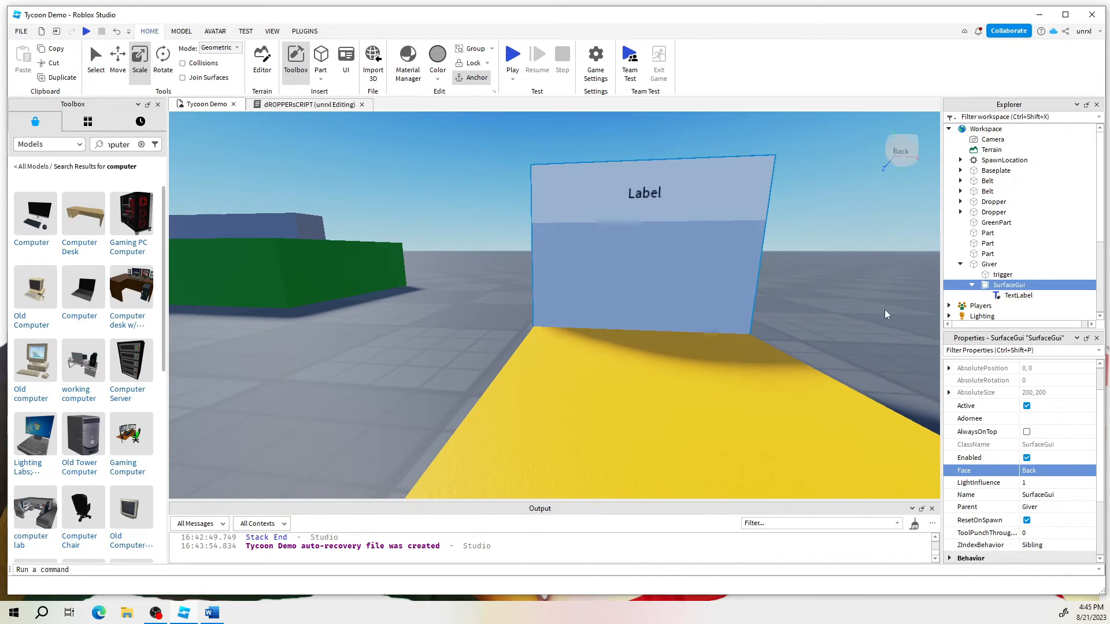
click(1020, 295)
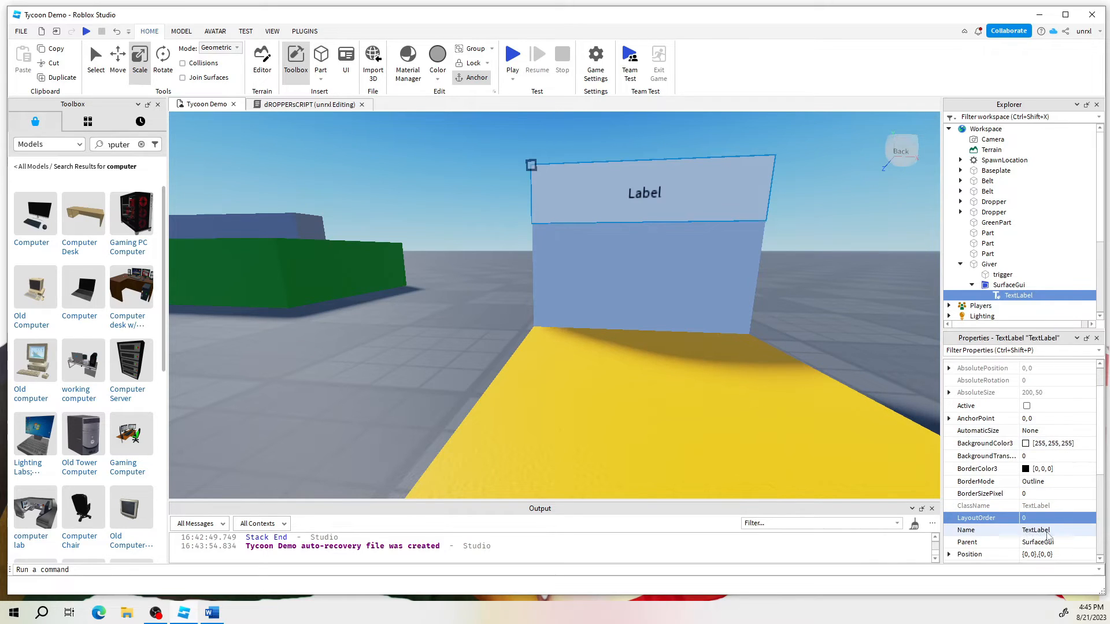
- Rename the TextLabel to moneyText and collapse the Data group
scroll(down, 3)
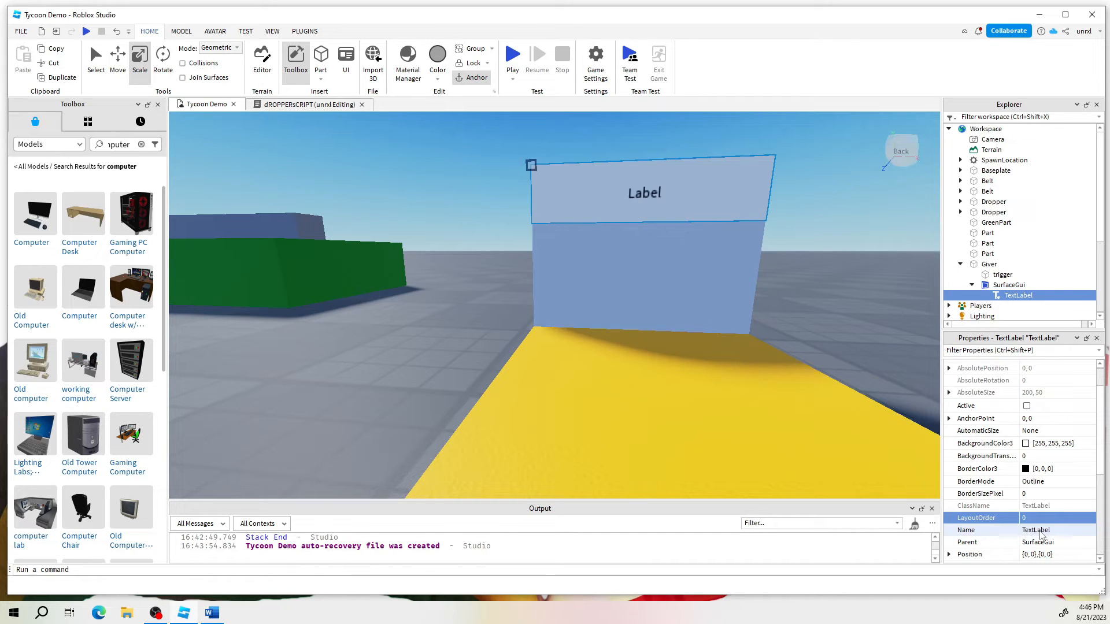
double_click(1054, 529)
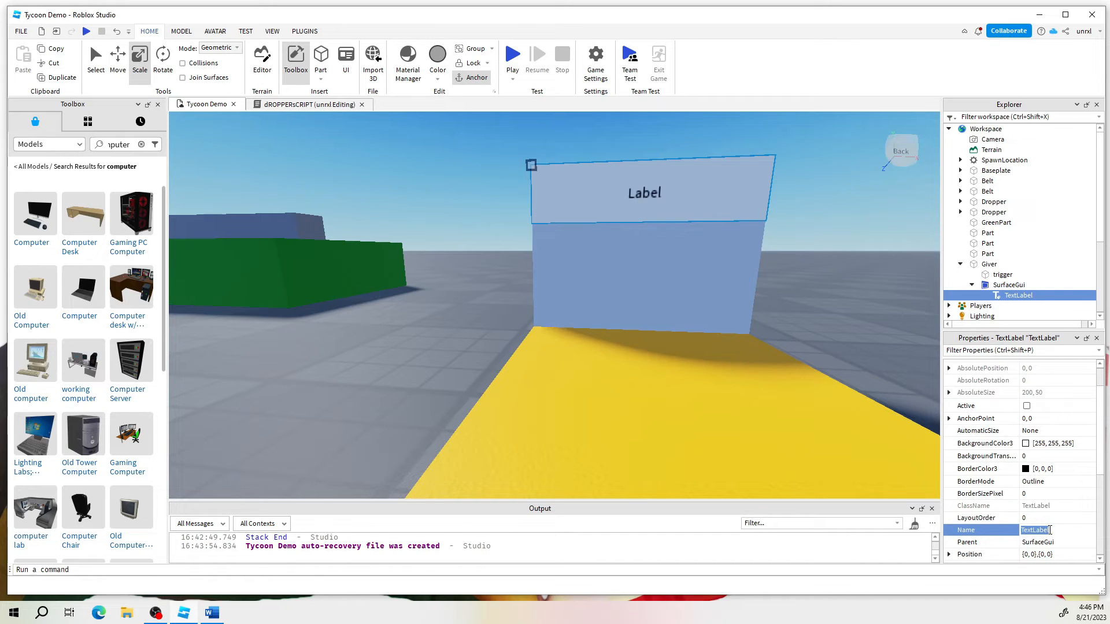
text(mon)
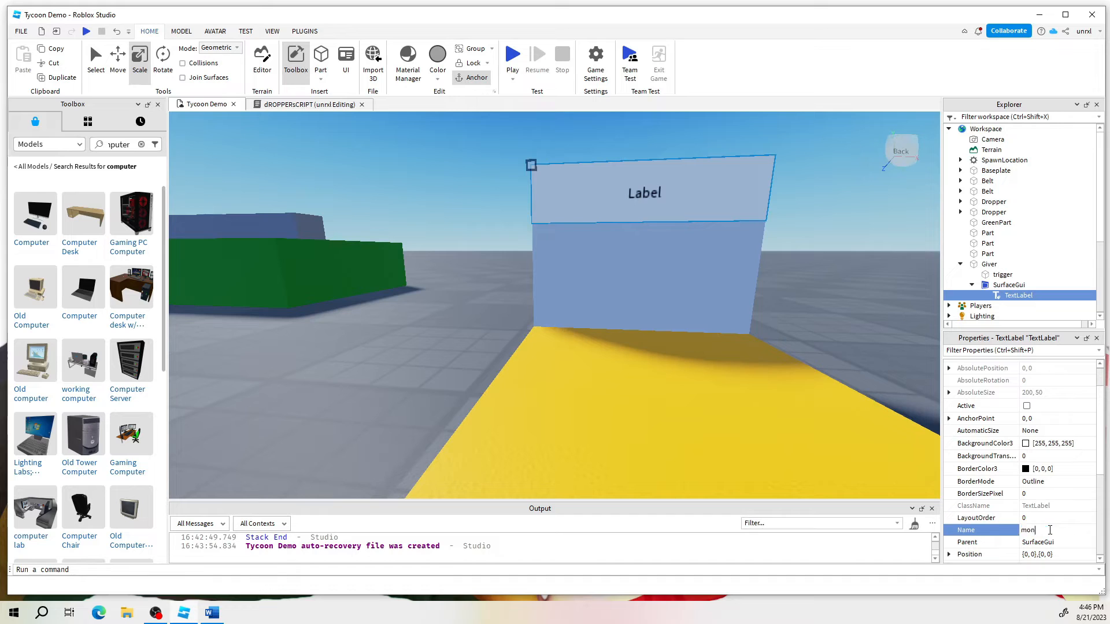
text(ey)
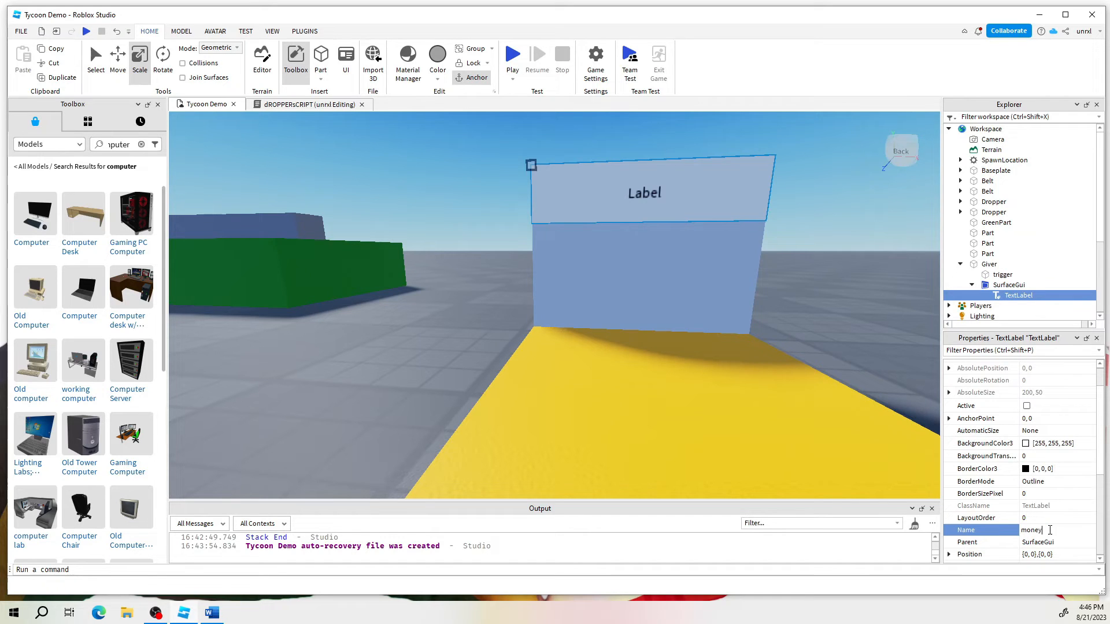
text(1)
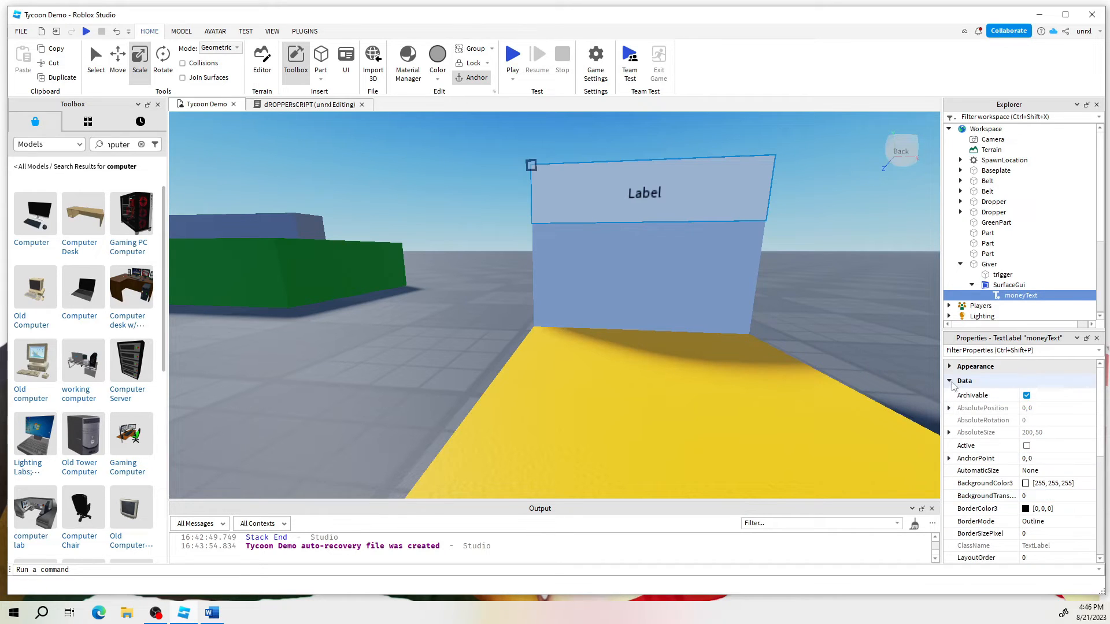
click(964, 381)
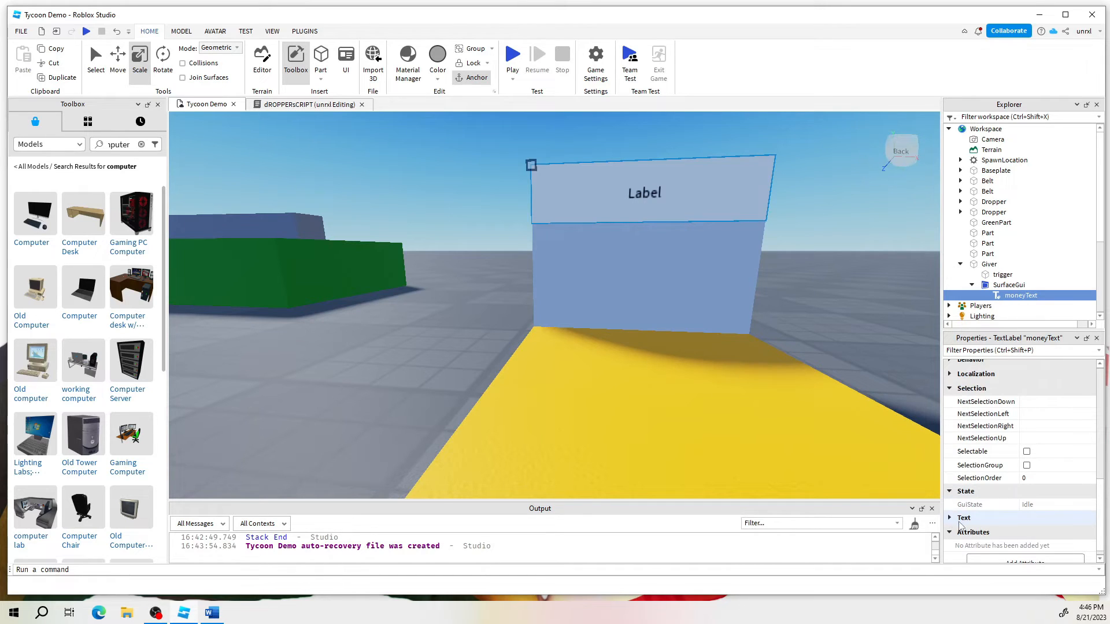
- Set the moneyText label's Text to '$50'
click(963, 518)
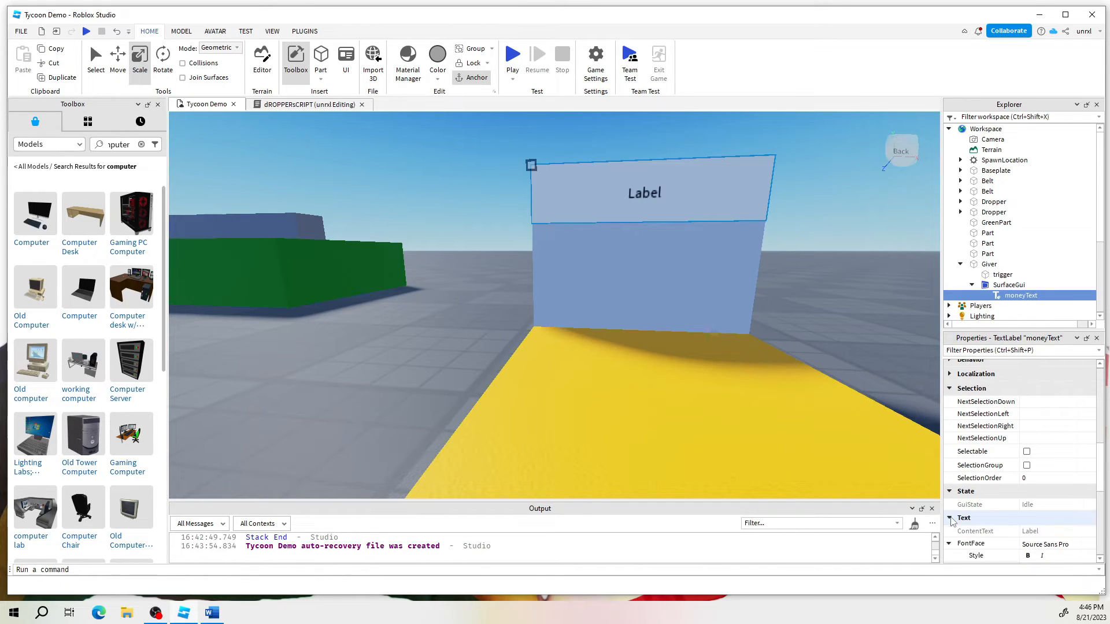
scroll(down, 3)
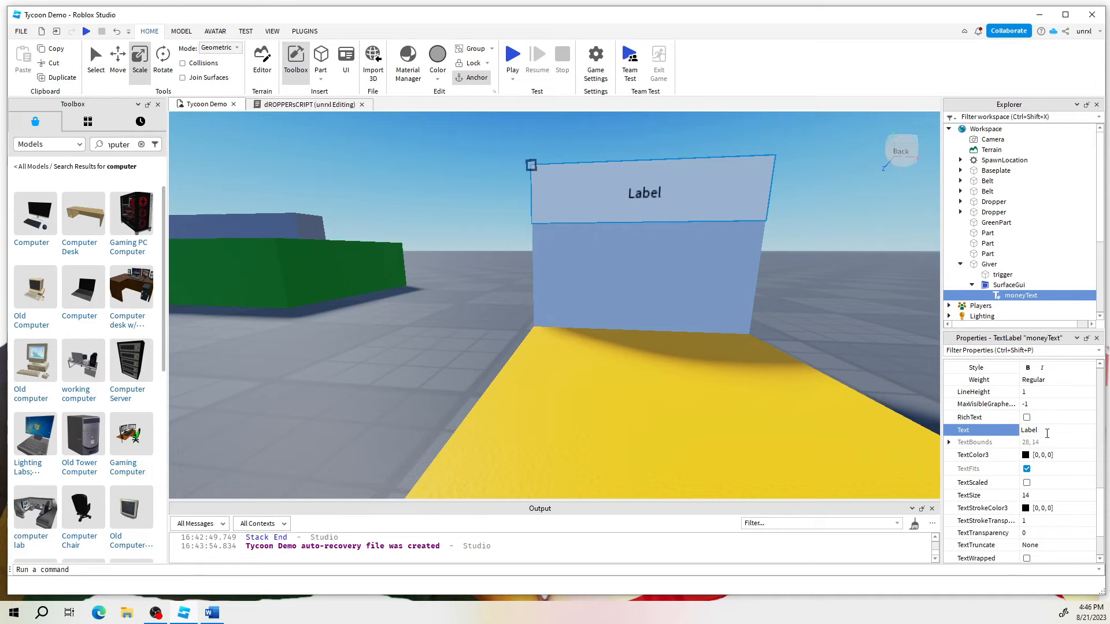
double_click(1029, 430)
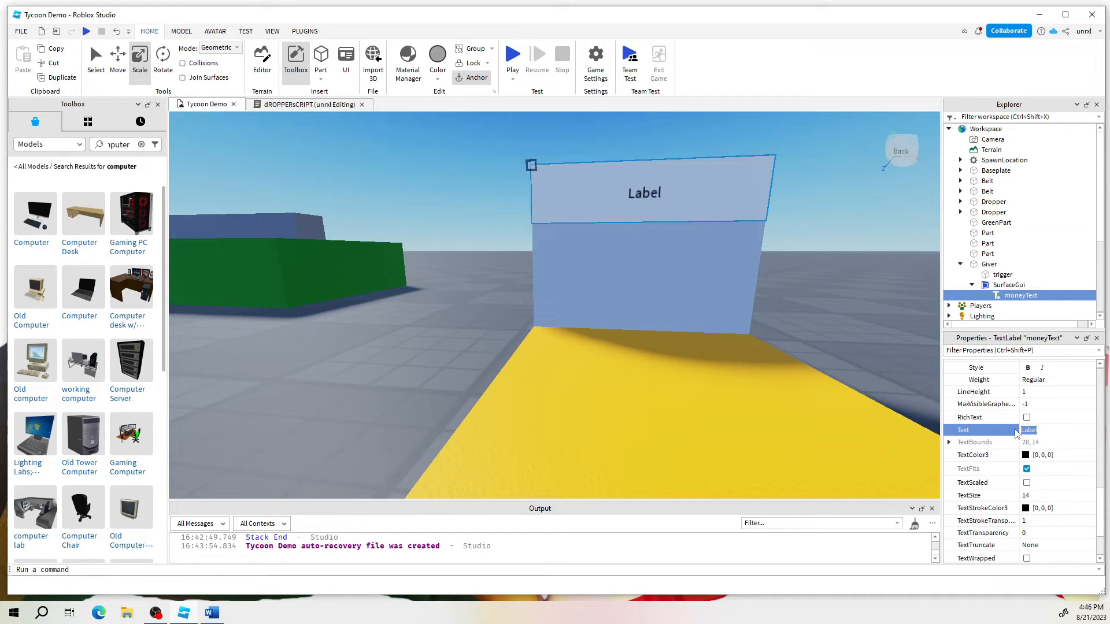
text($50)
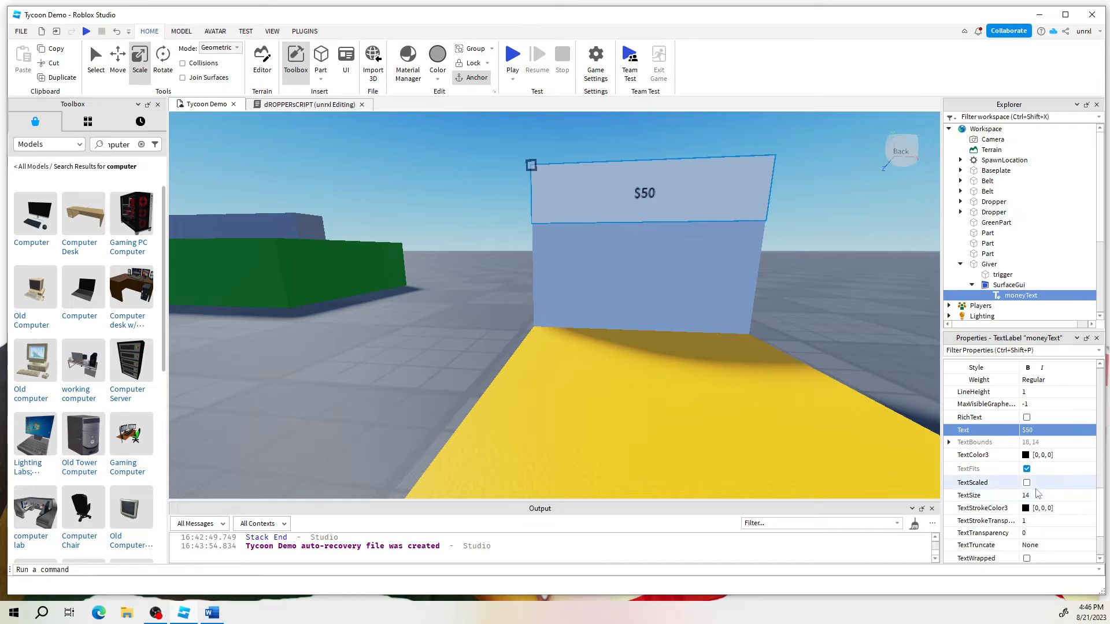
- Lower the text size and apply the Fredoka One font to the $50 text
click(1061, 493)
text(80)
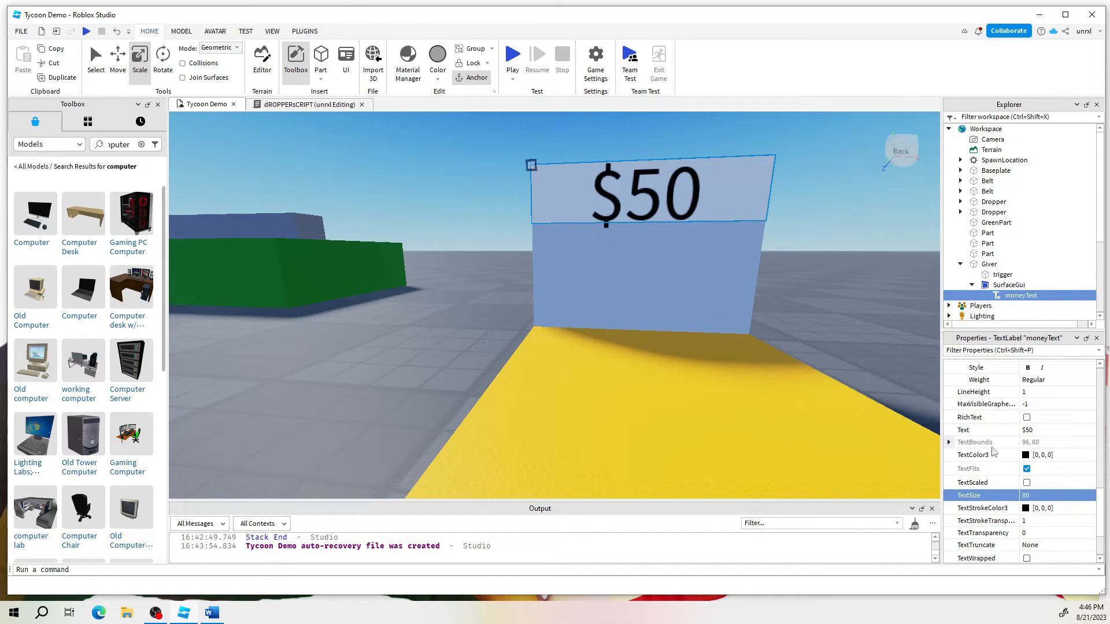
mouse_move(1055, 446)
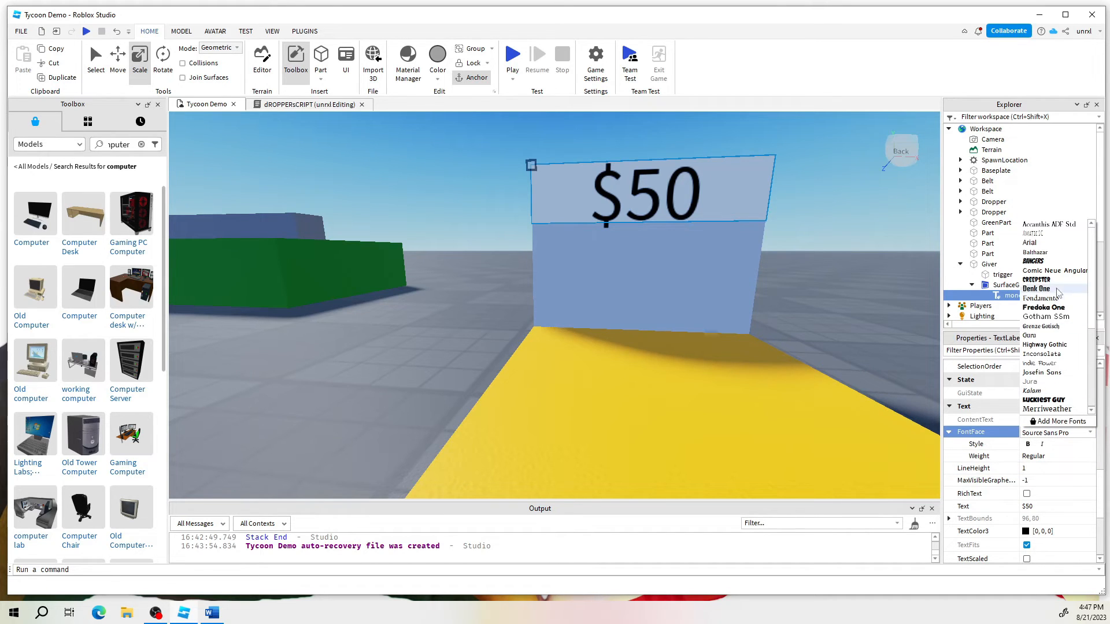
click(1043, 306)
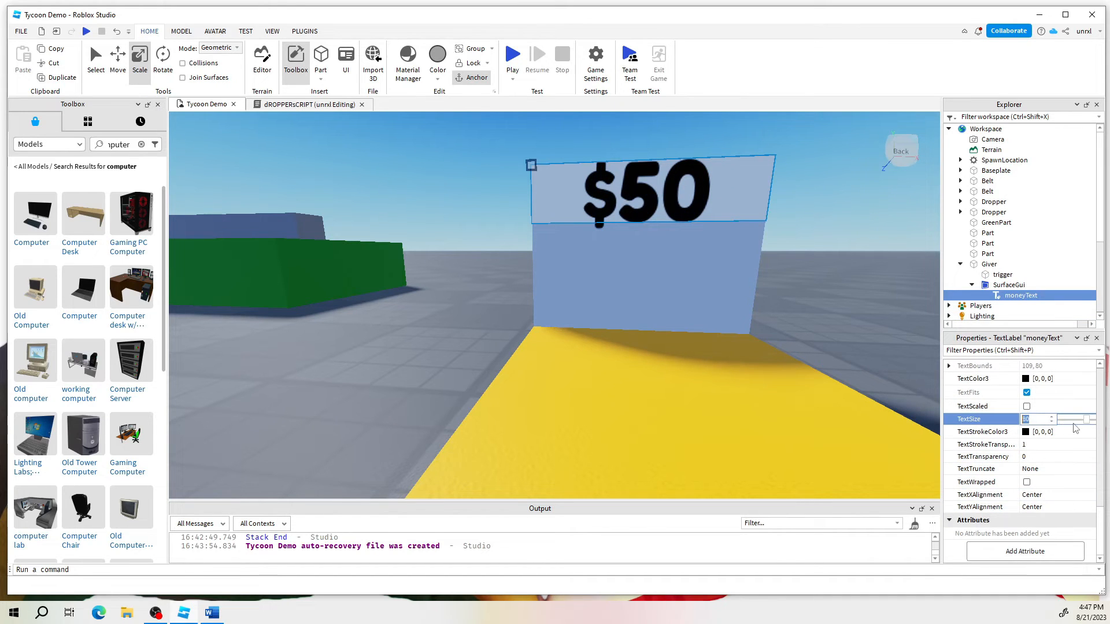
mouse_move(995, 418)
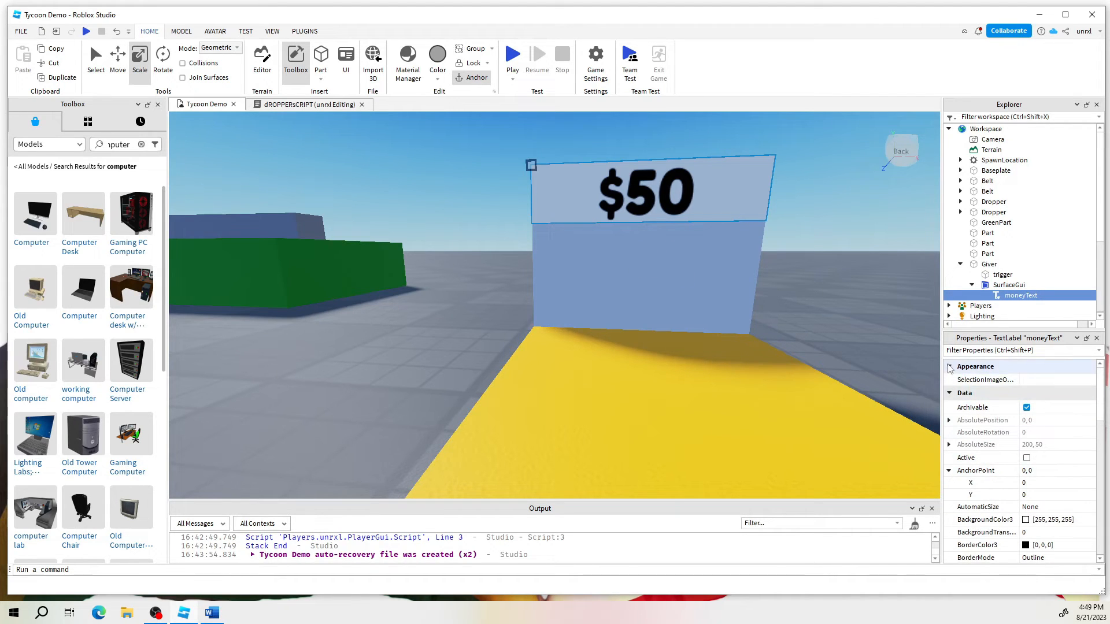
- Set the label's Position Y Offset so '$50' sits across the middle of the Giver face
click(950, 367)
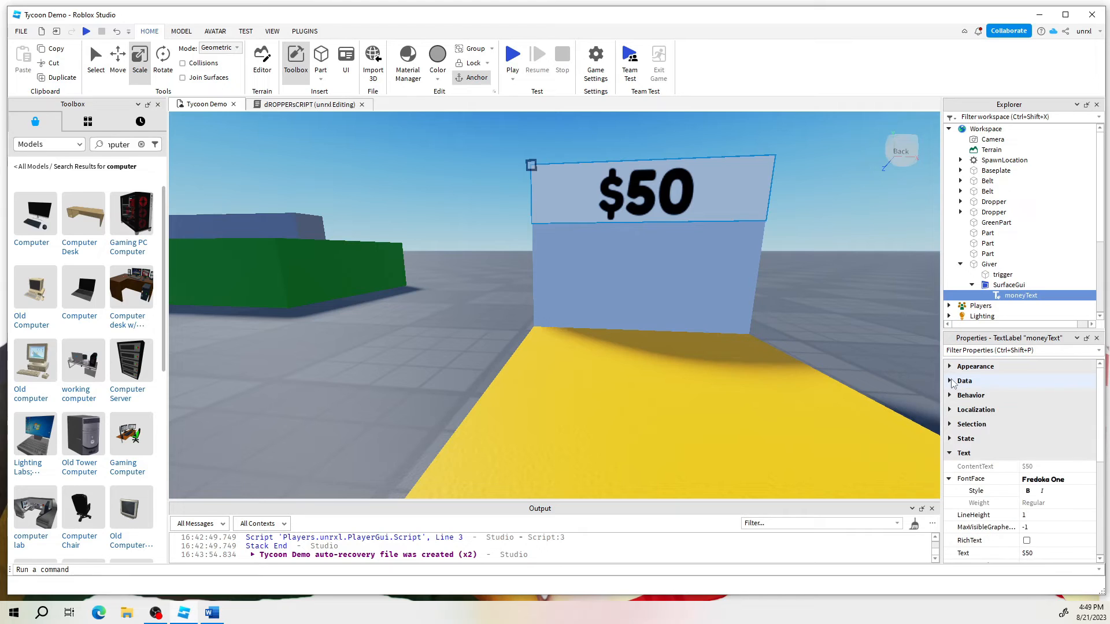
click(950, 380)
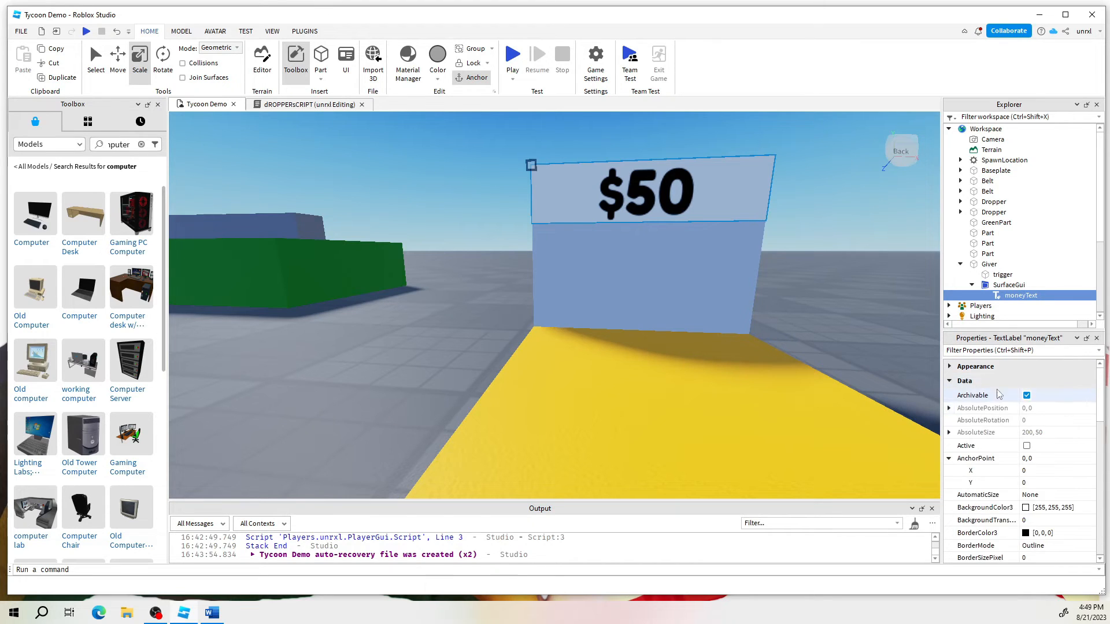
scroll(down, 3)
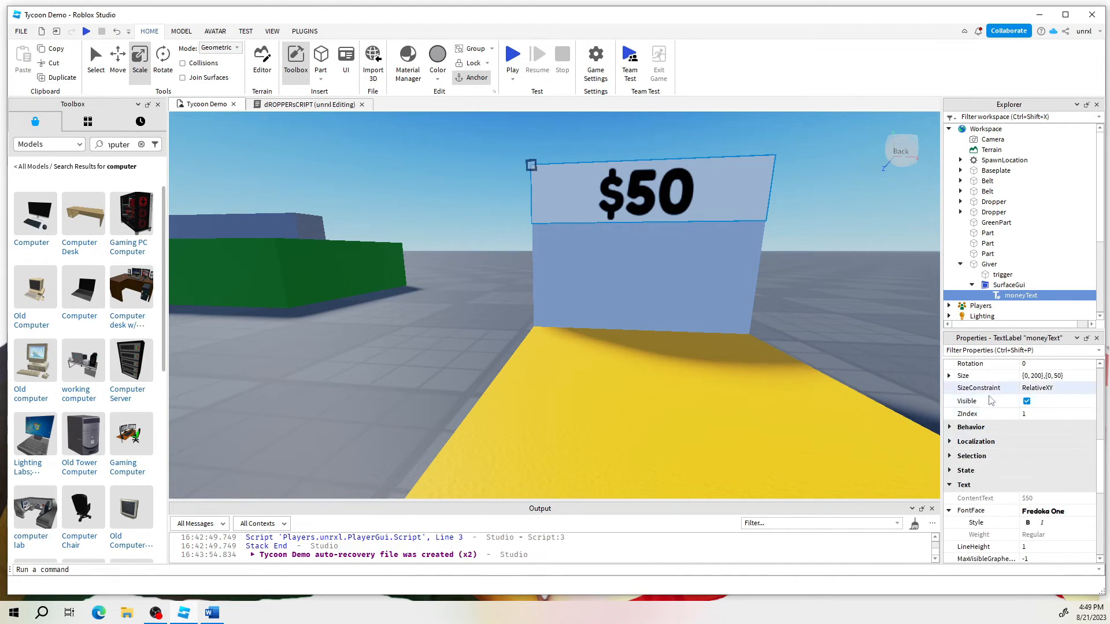
click(950, 390)
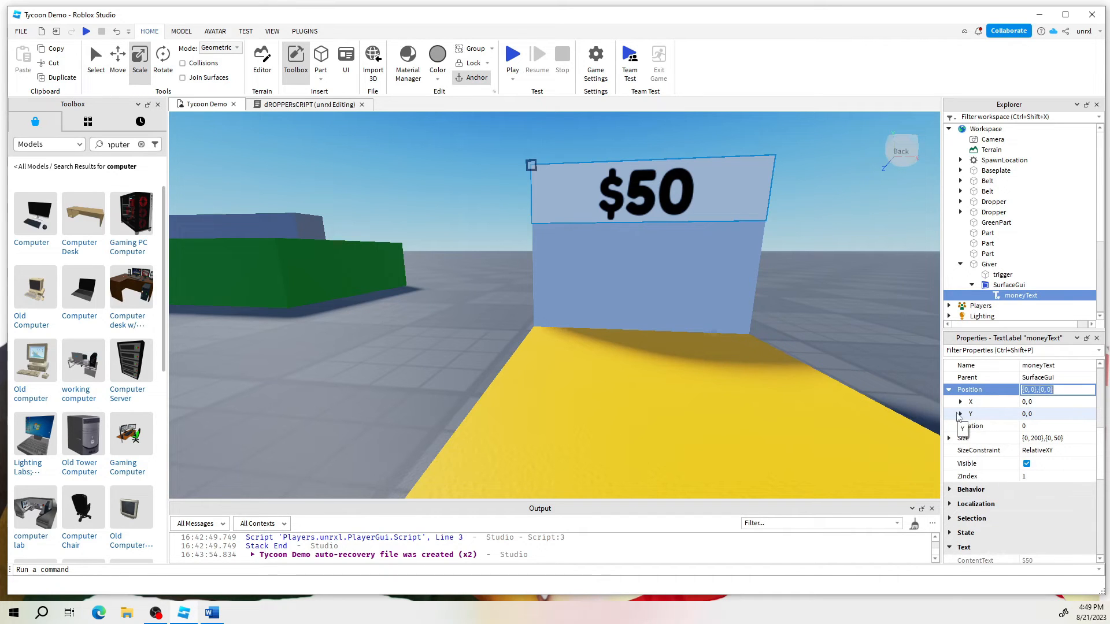
click(961, 414)
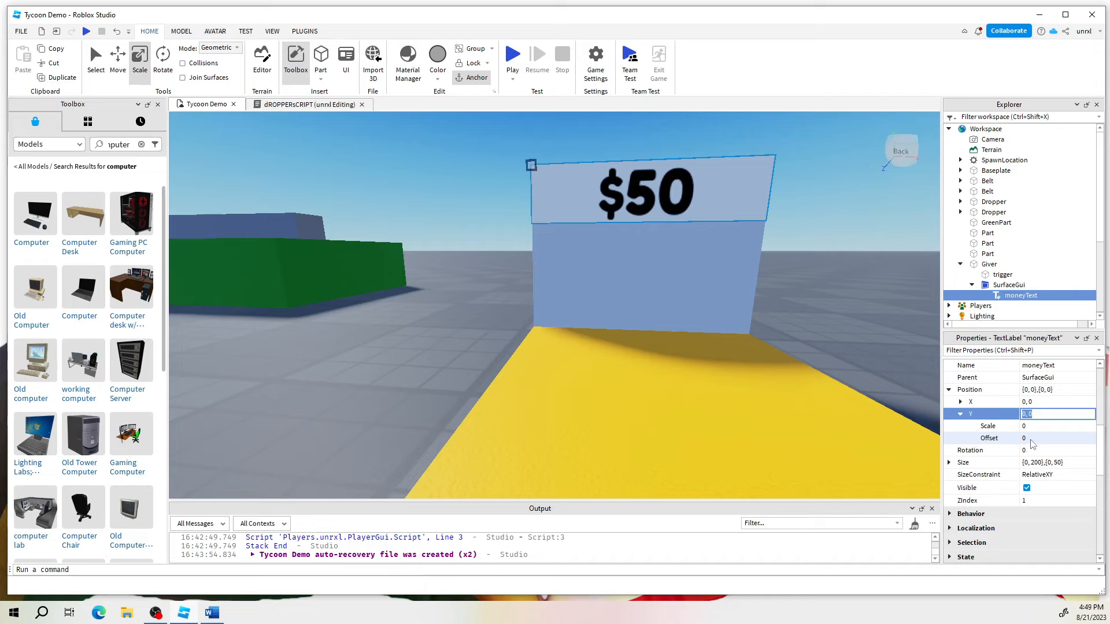
click(1055, 437)
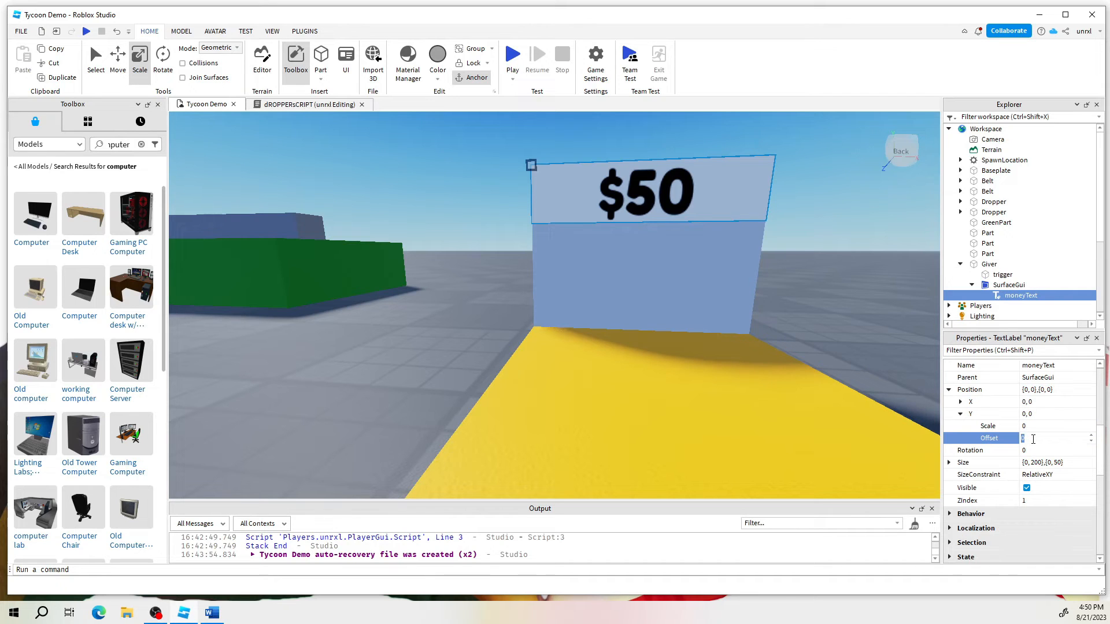
text(10)
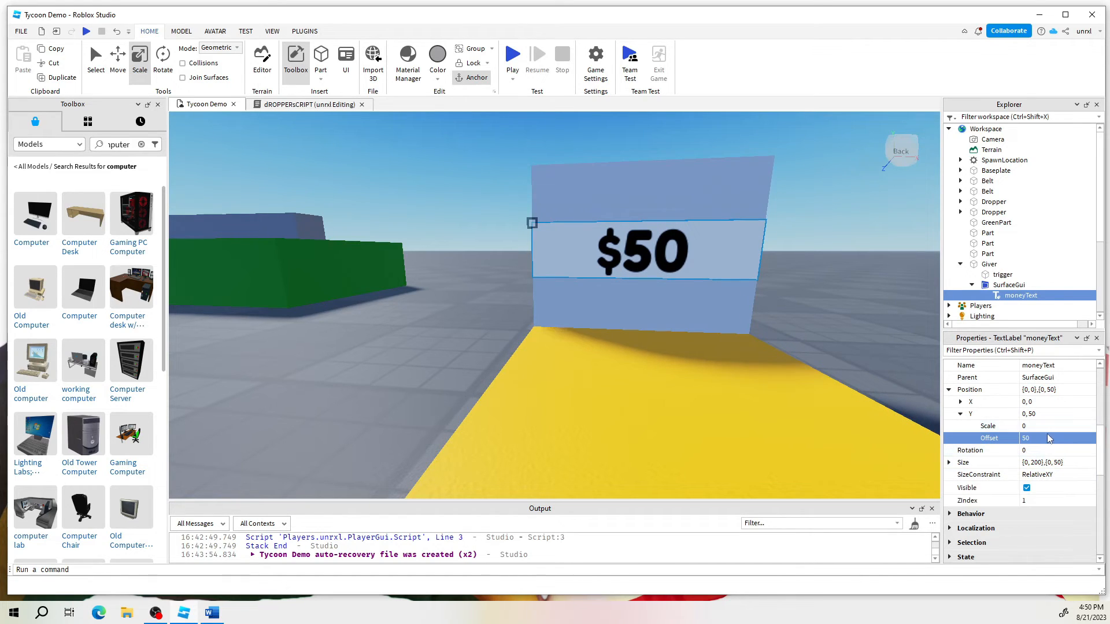
scroll(down, 3)
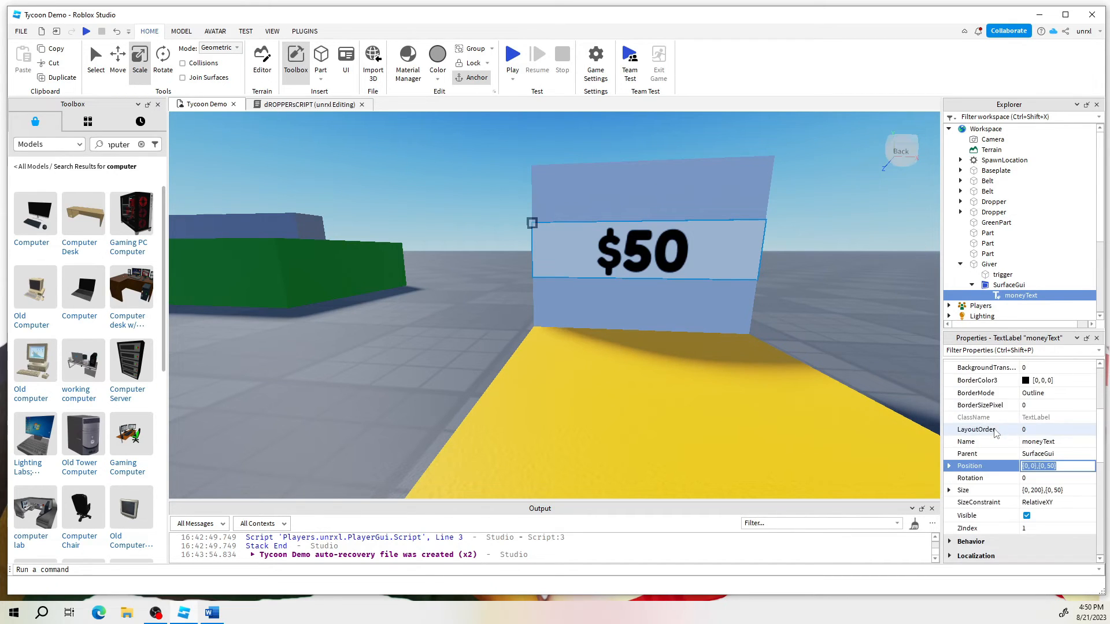
- Set BackgroundTransparency to 1 for the $50 label and start a play test
scroll(up, 3)
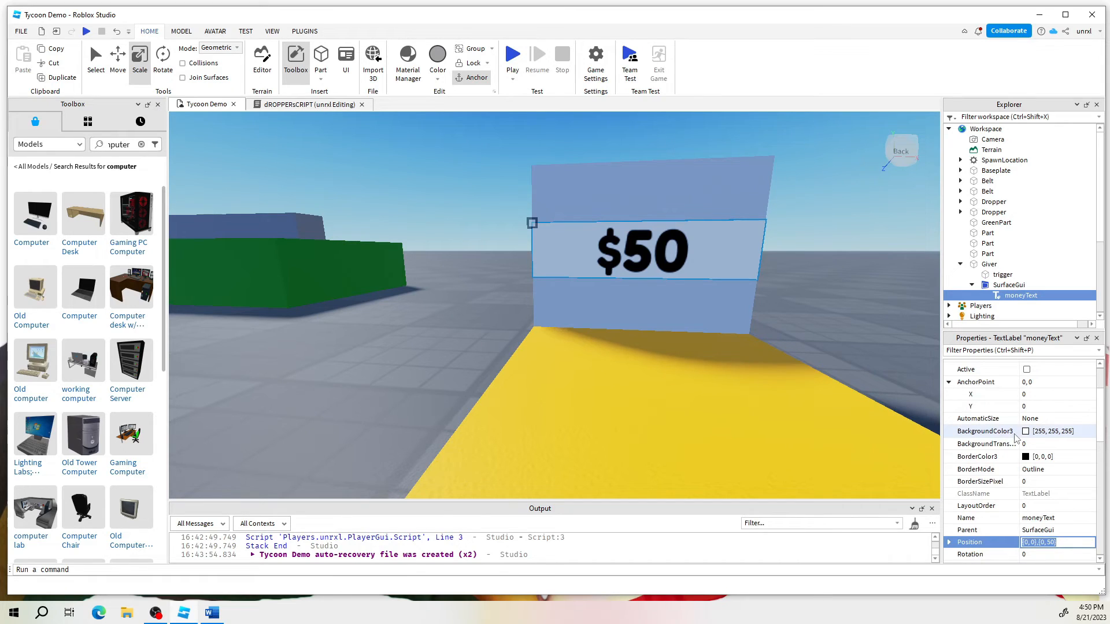
scroll(up, 3)
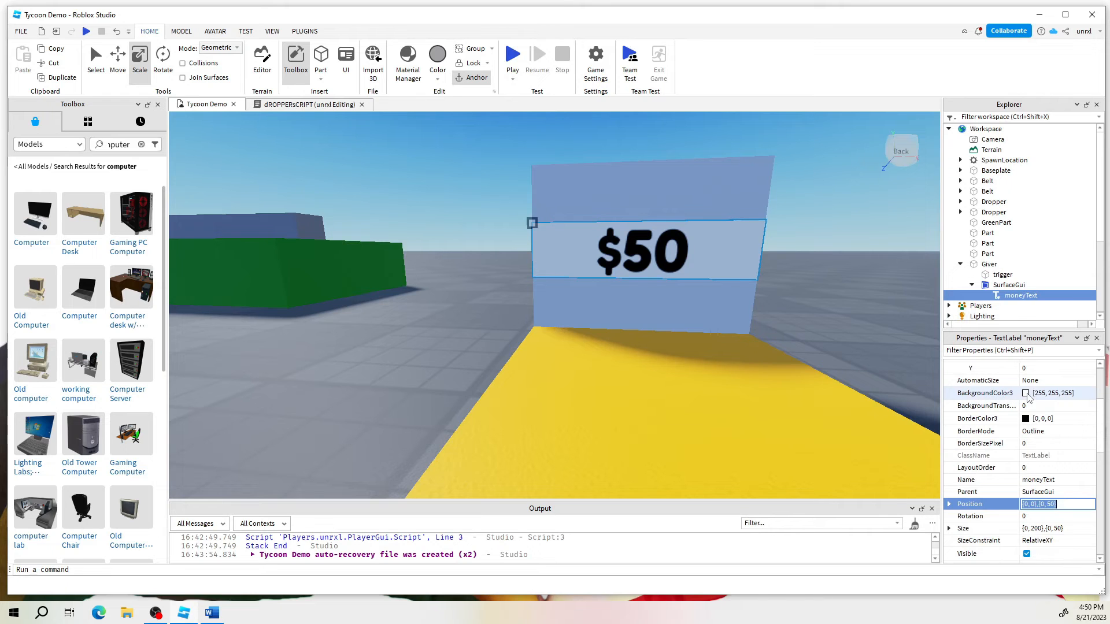
click(1026, 394)
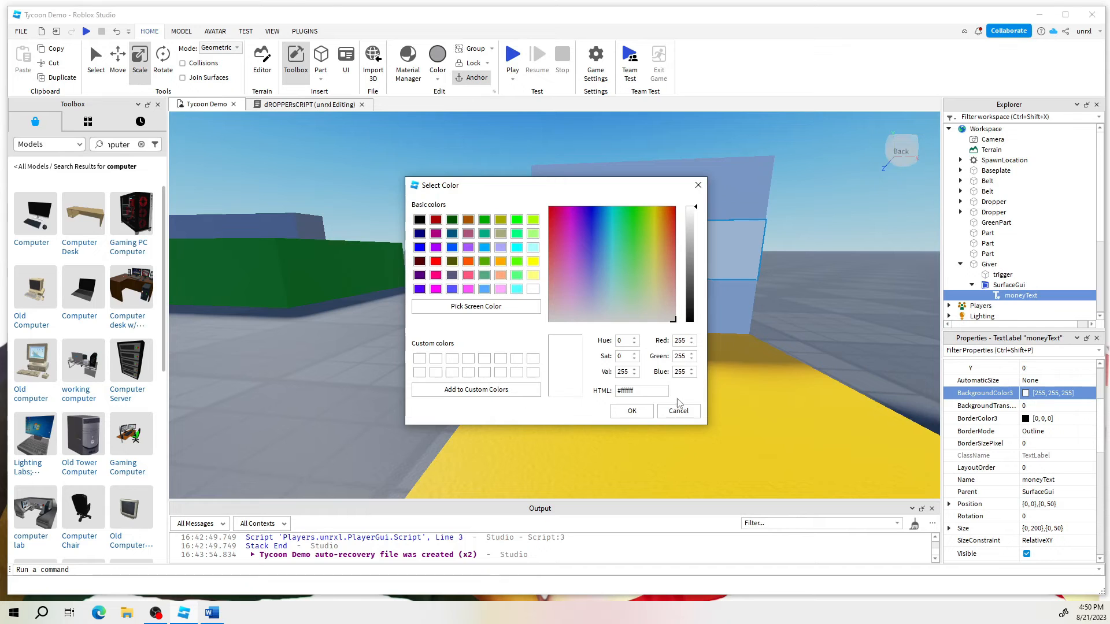
mouse_move(1042, 413)
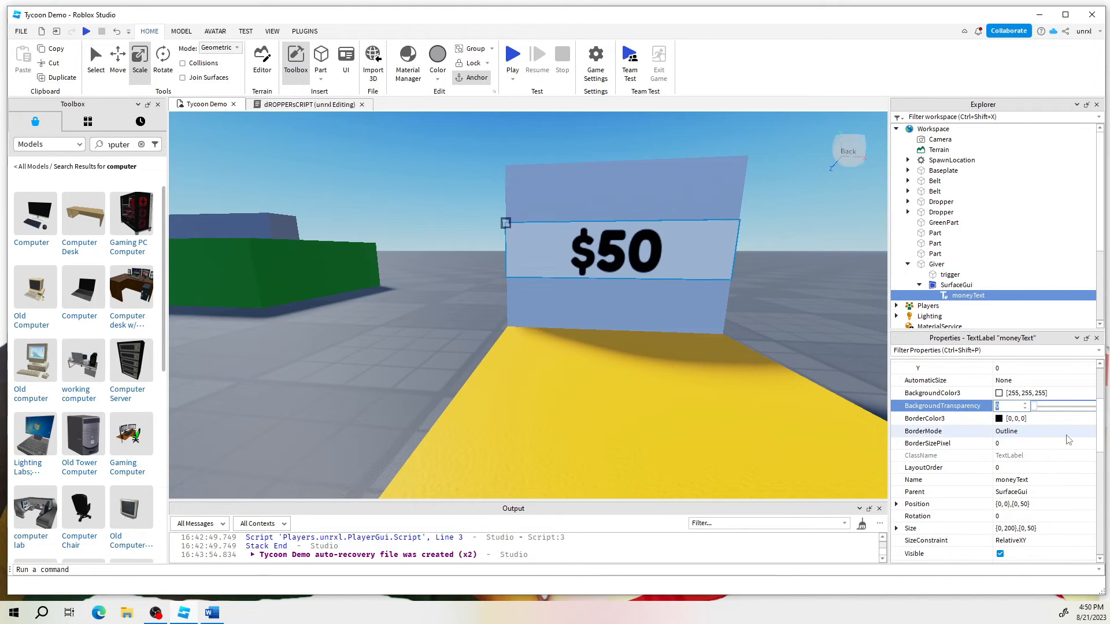
text(1)
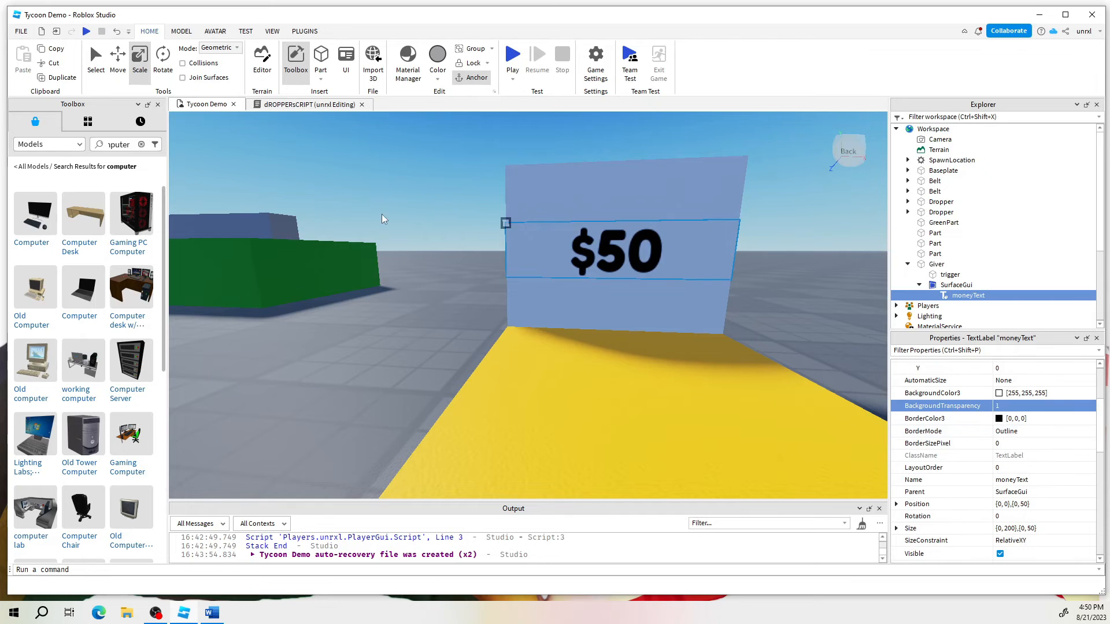
click(512, 55)
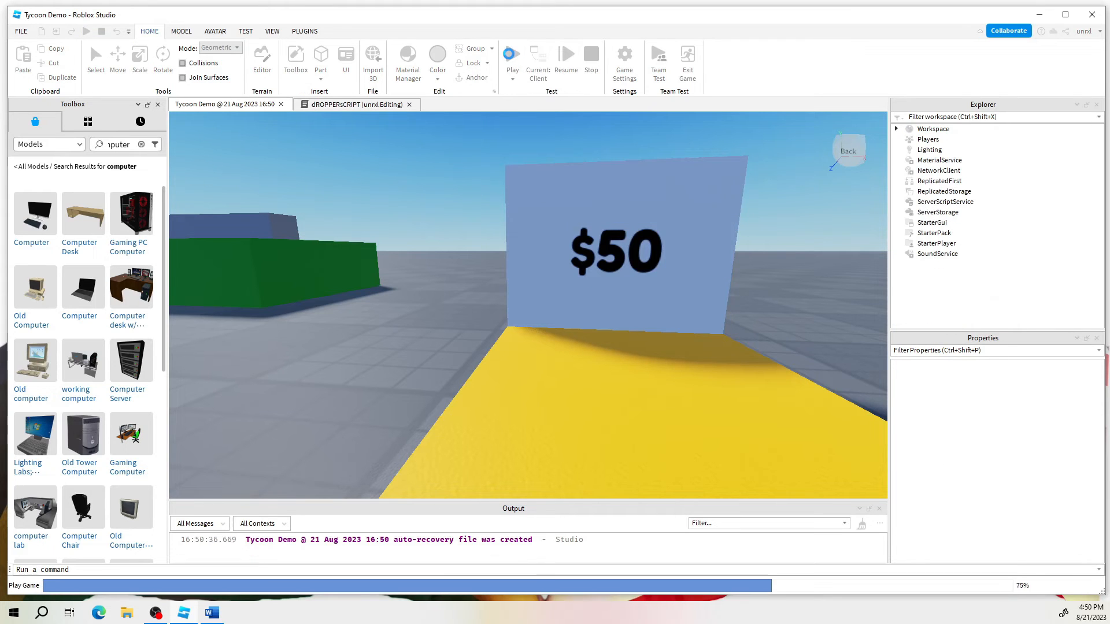
- Watch the play test with the coin leaderboard, then stop it to return to editing
click(511, 55)
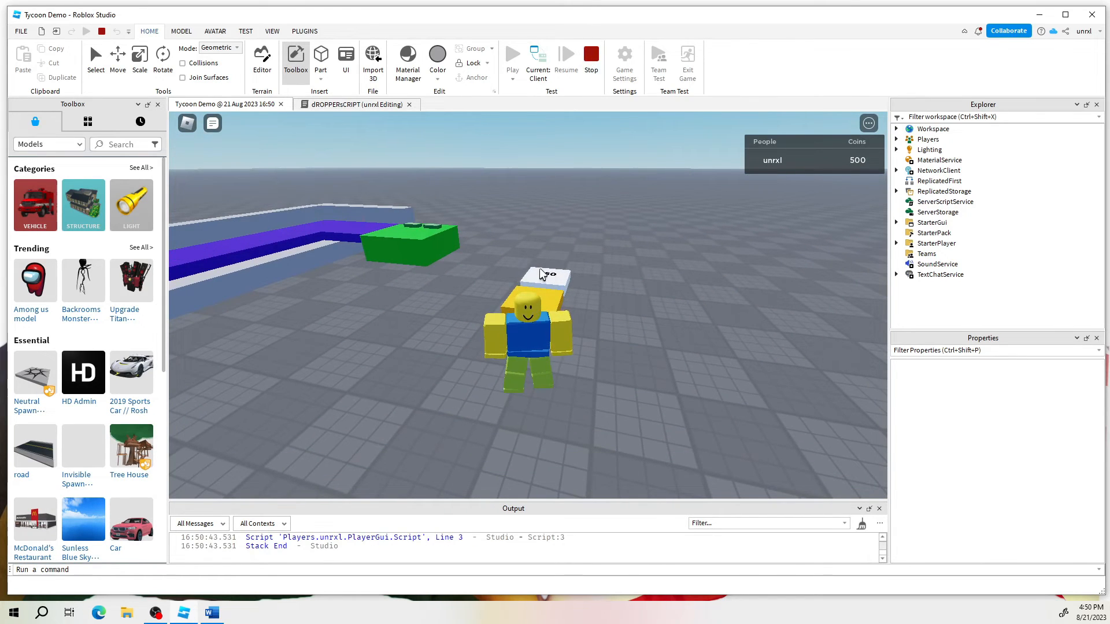
click(591, 54)
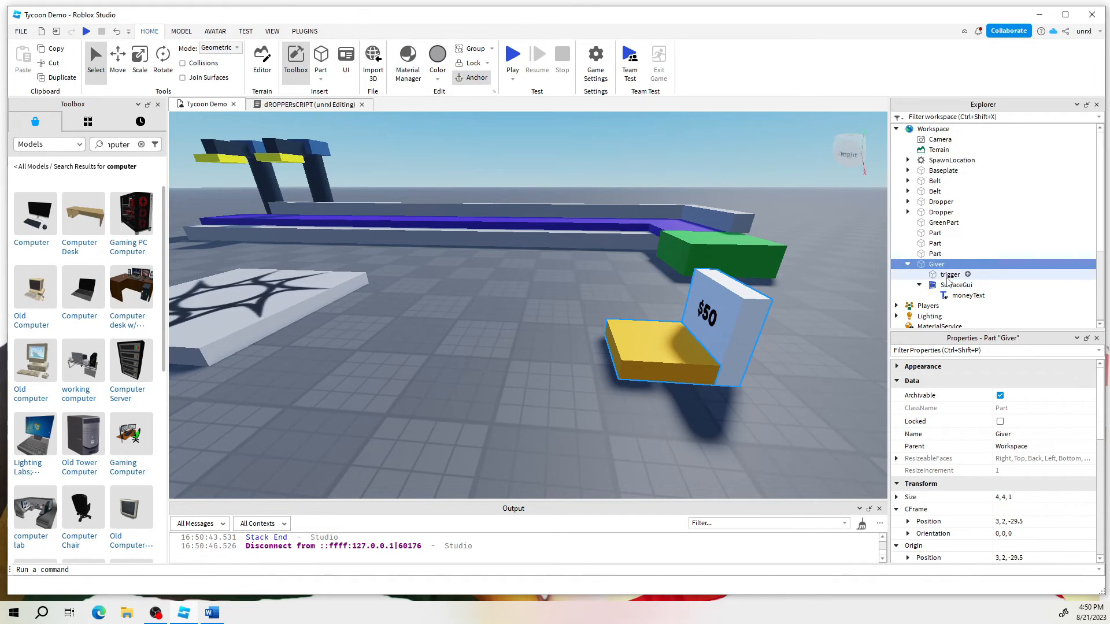
click(970, 294)
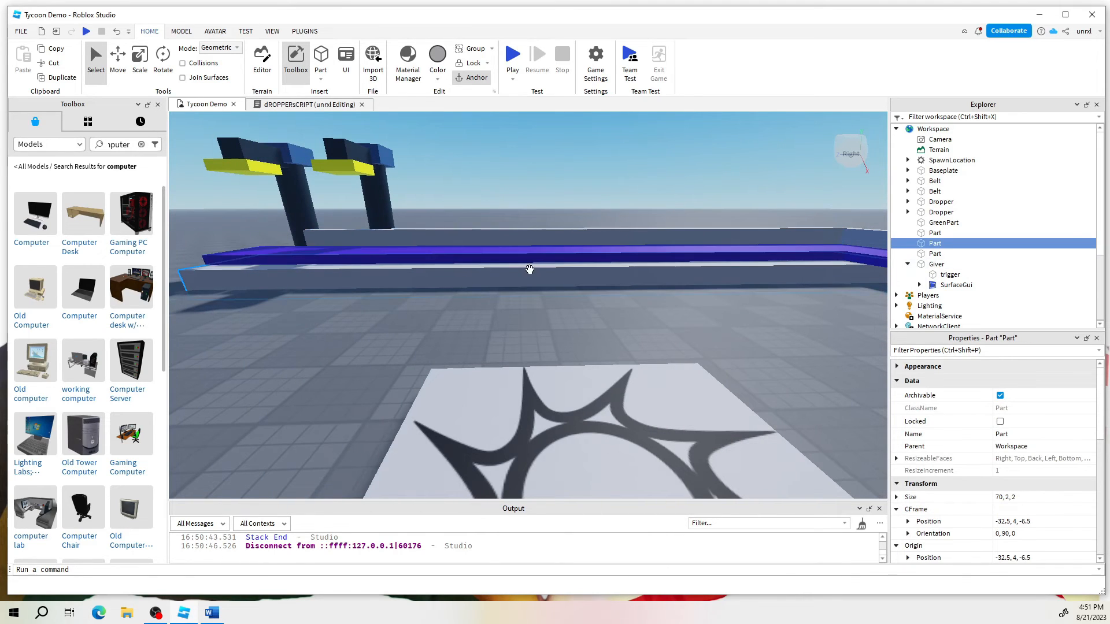
click(936, 191)
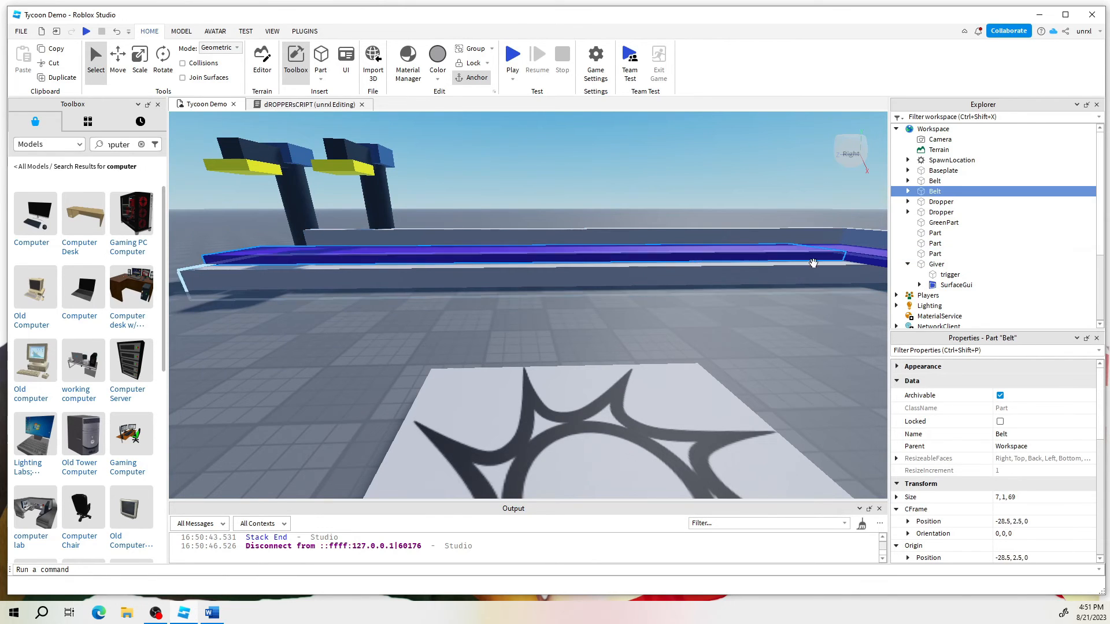
click(936, 253)
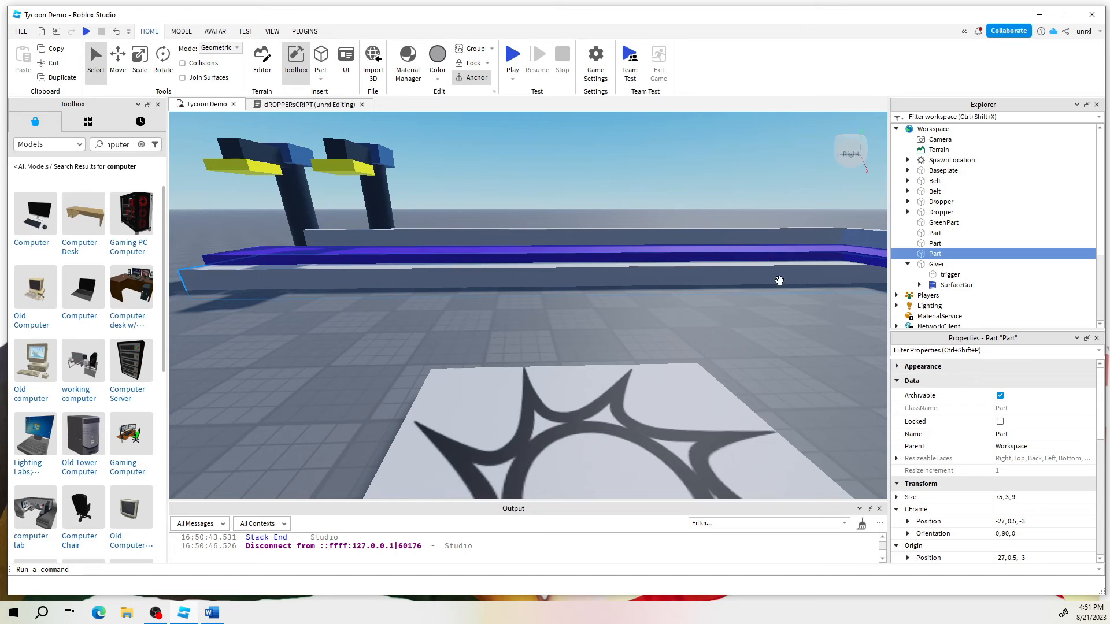
click(944, 170)
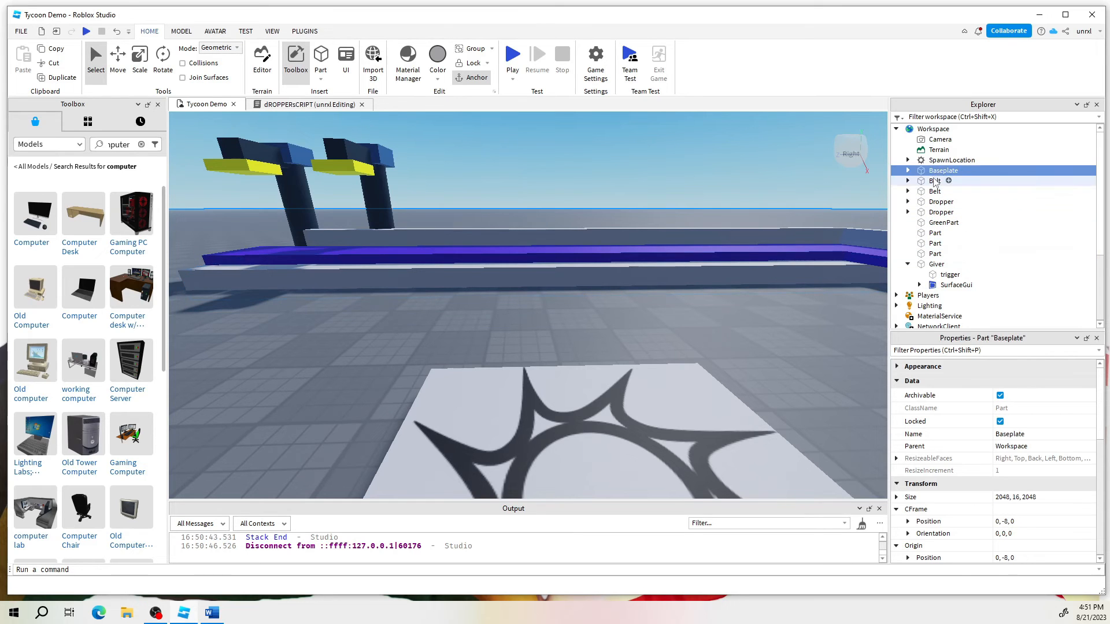
click(935, 181)
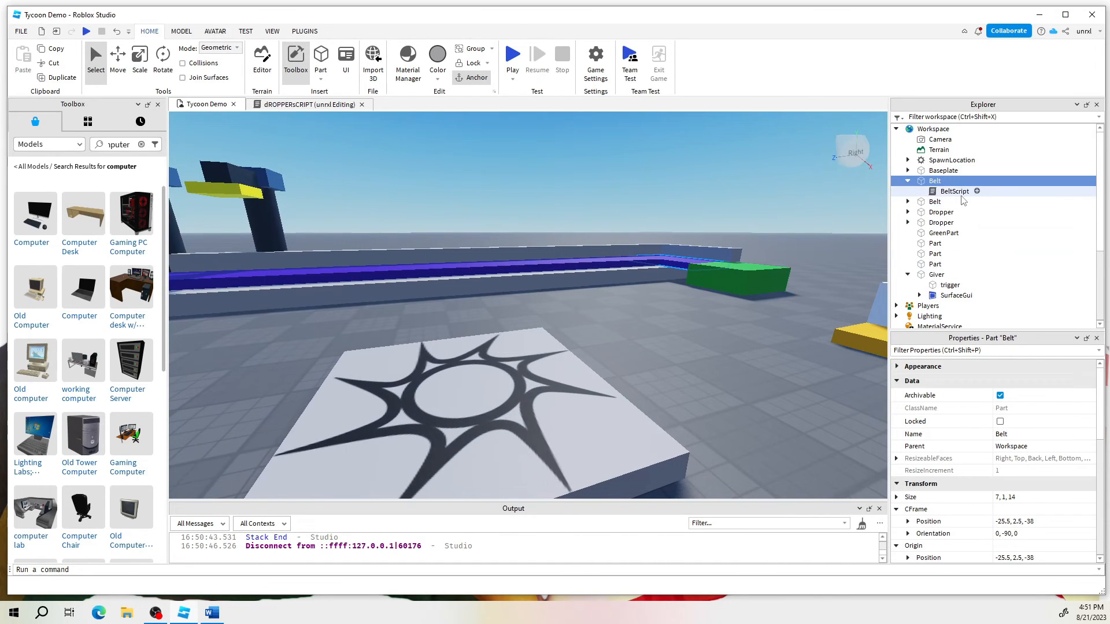
- Collapse the first Belt and browse the second Belt and Giver contents in Explorer
click(909, 181)
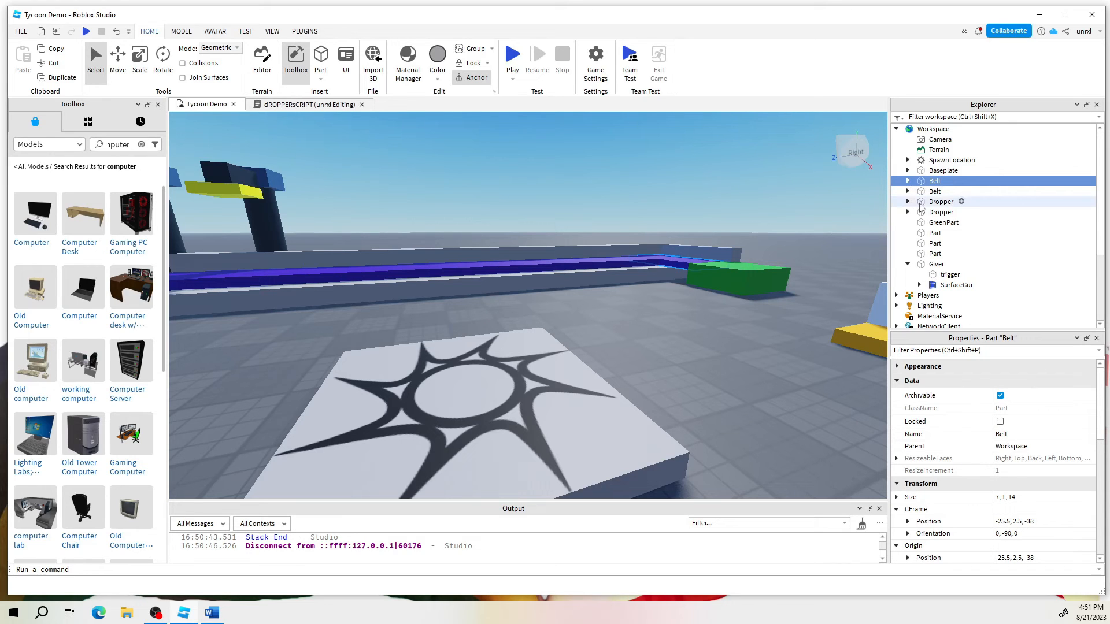
click(935, 191)
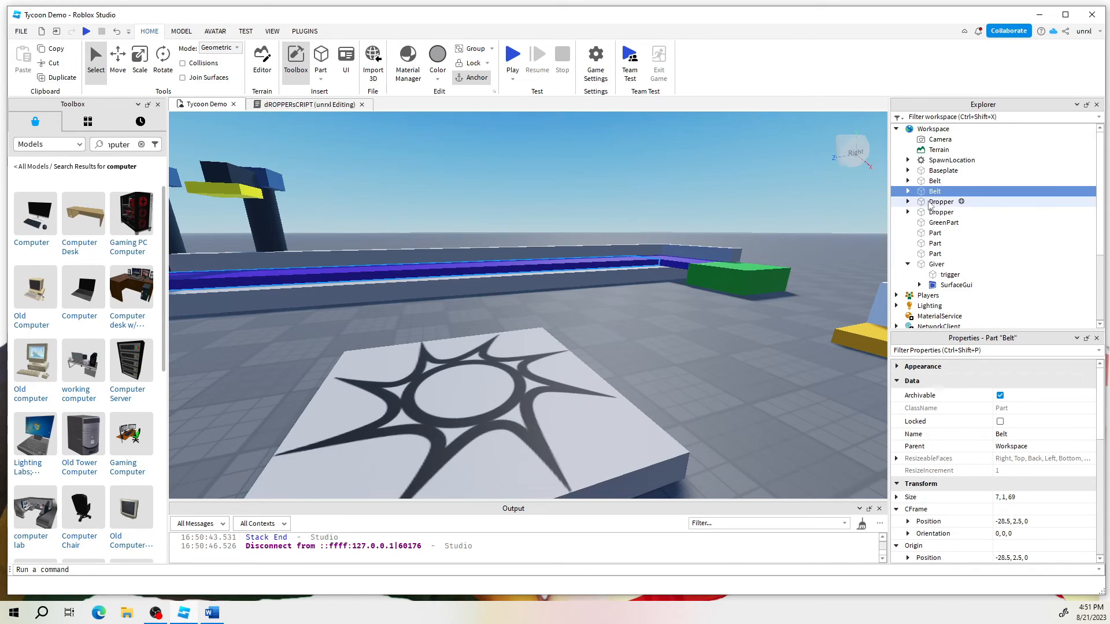
click(944, 222)
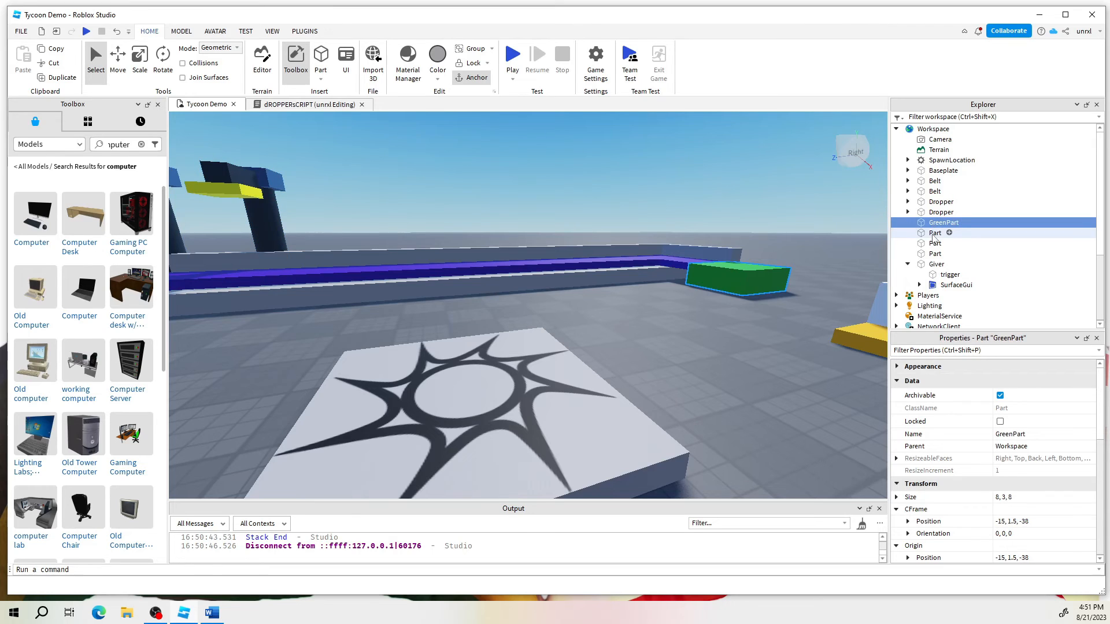
click(936, 253)
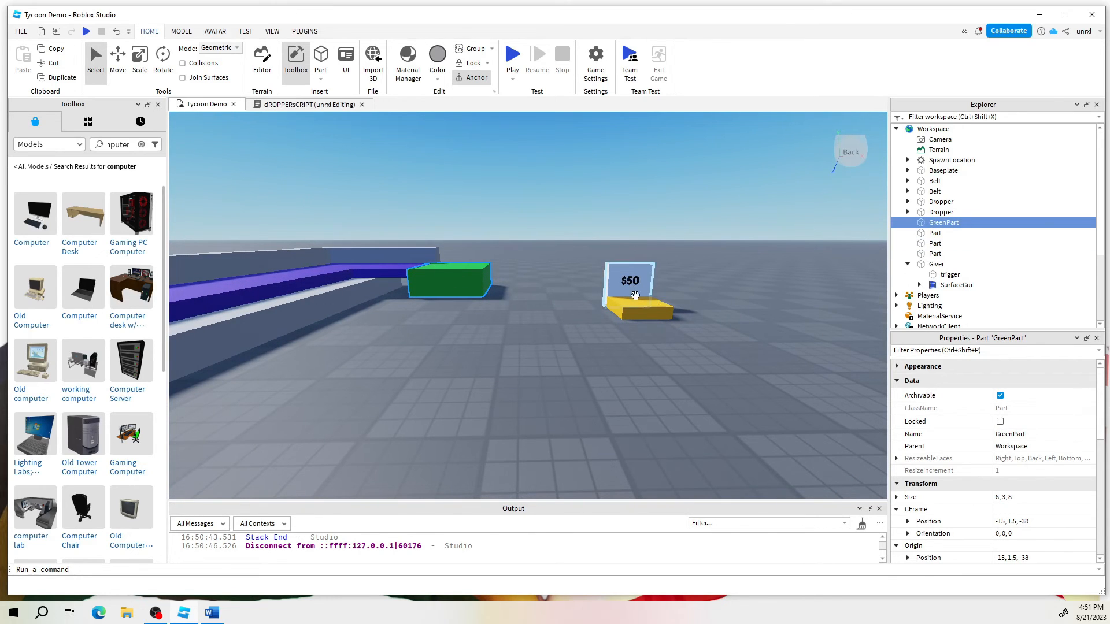
click(949, 263)
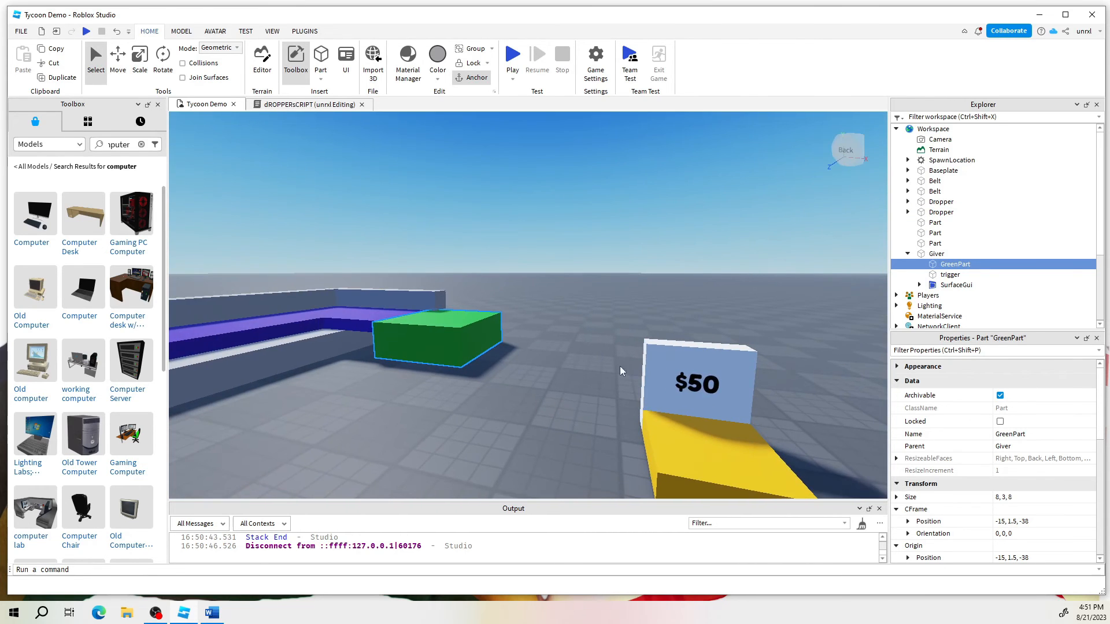
- Check GreenPart, trigger and the SurfaceGui inside the Giver model
double_click(955, 263)
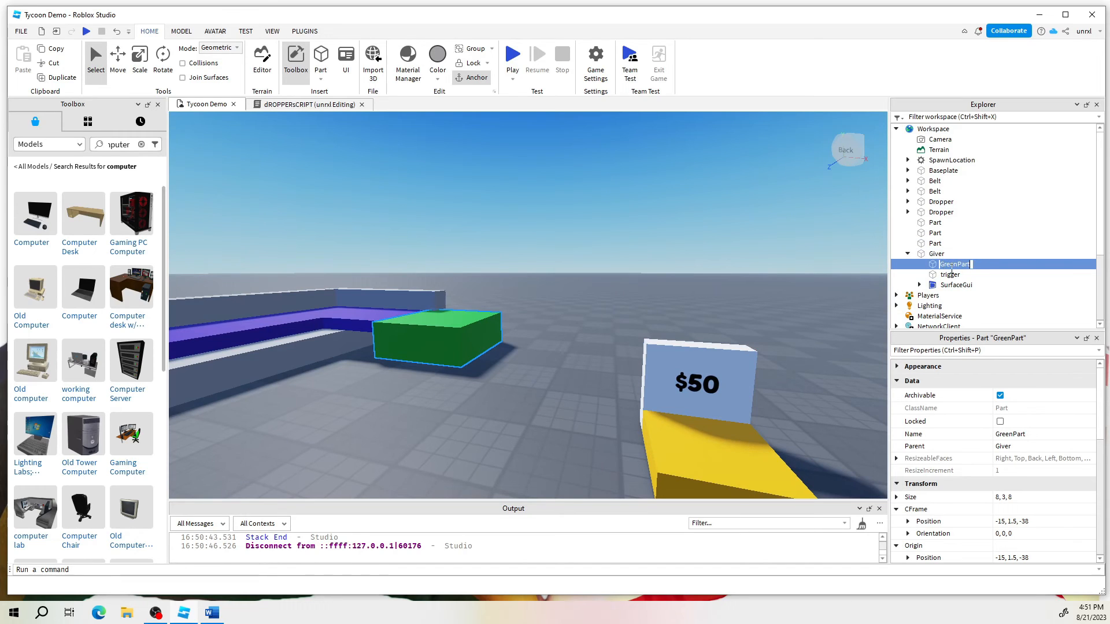
click(955, 285)
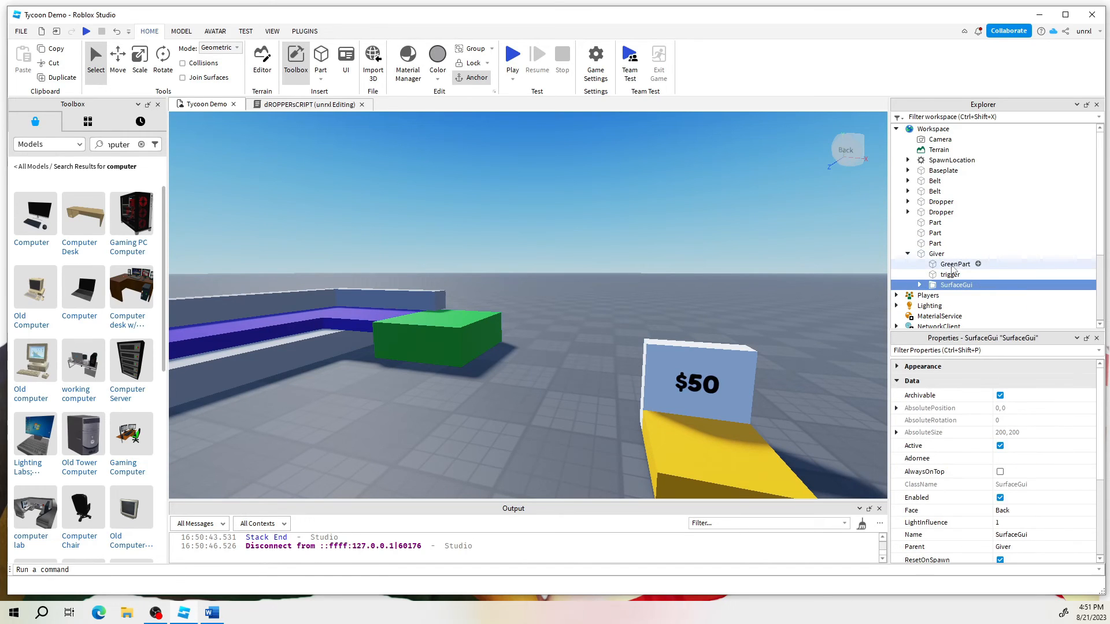
click(952, 275)
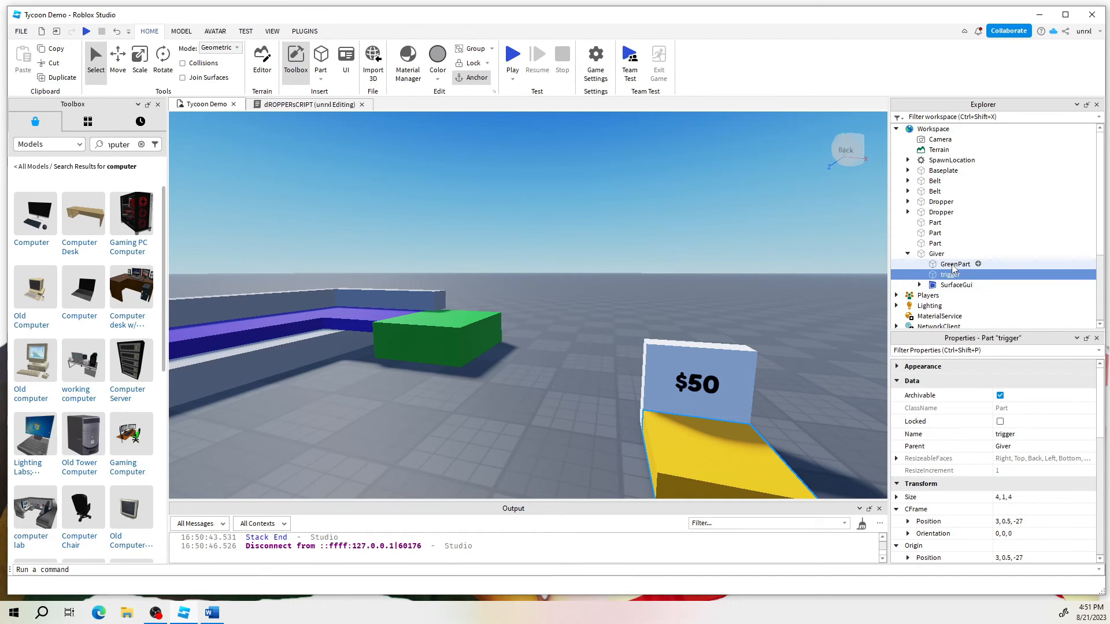
click(955, 263)
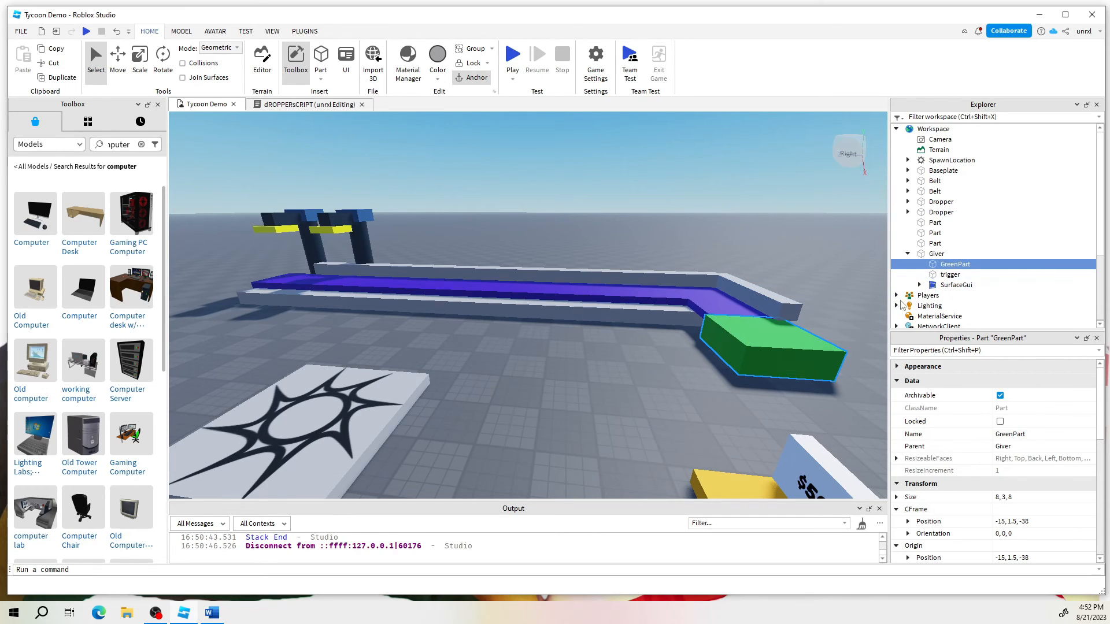
- Move the three rail Parts into the Belt model with BeltScript, leaving one combined Belt
click(936, 180)
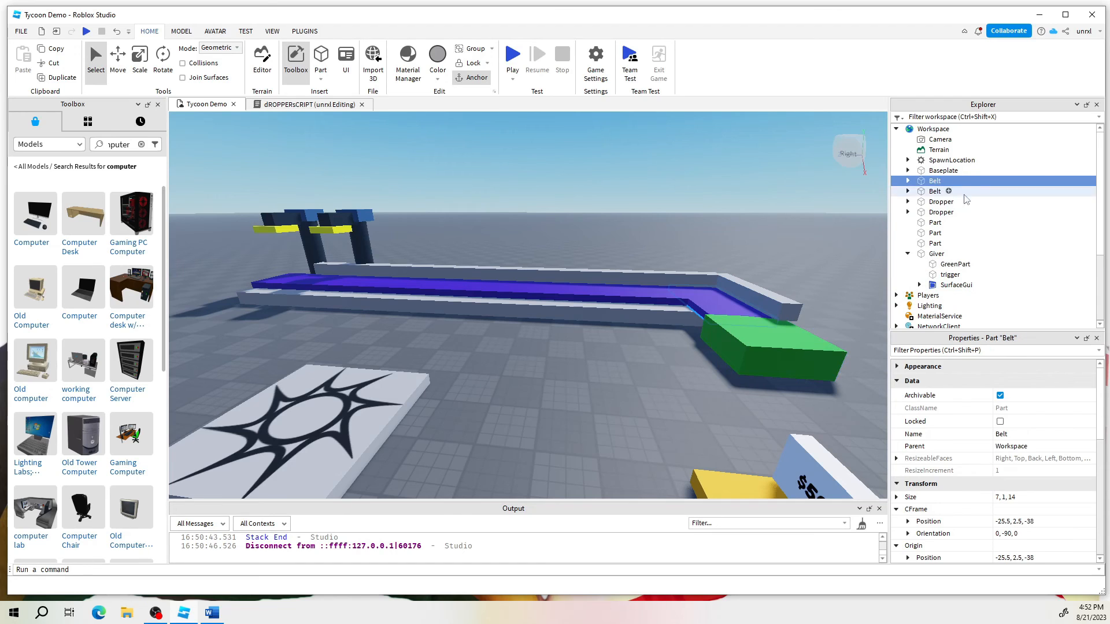
click(935, 222)
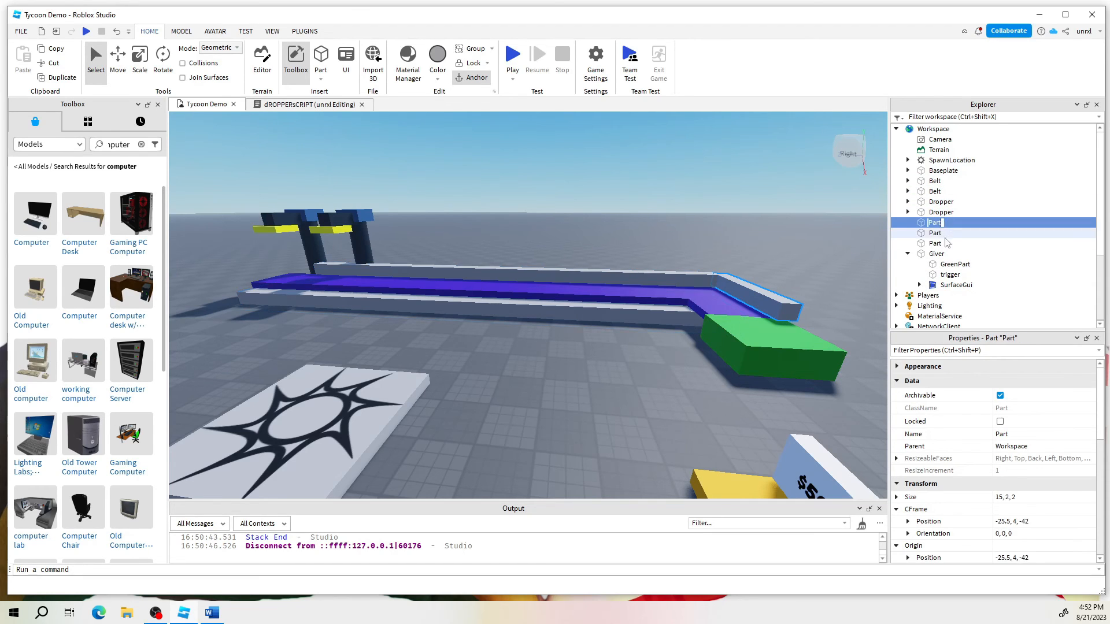
click(936, 232)
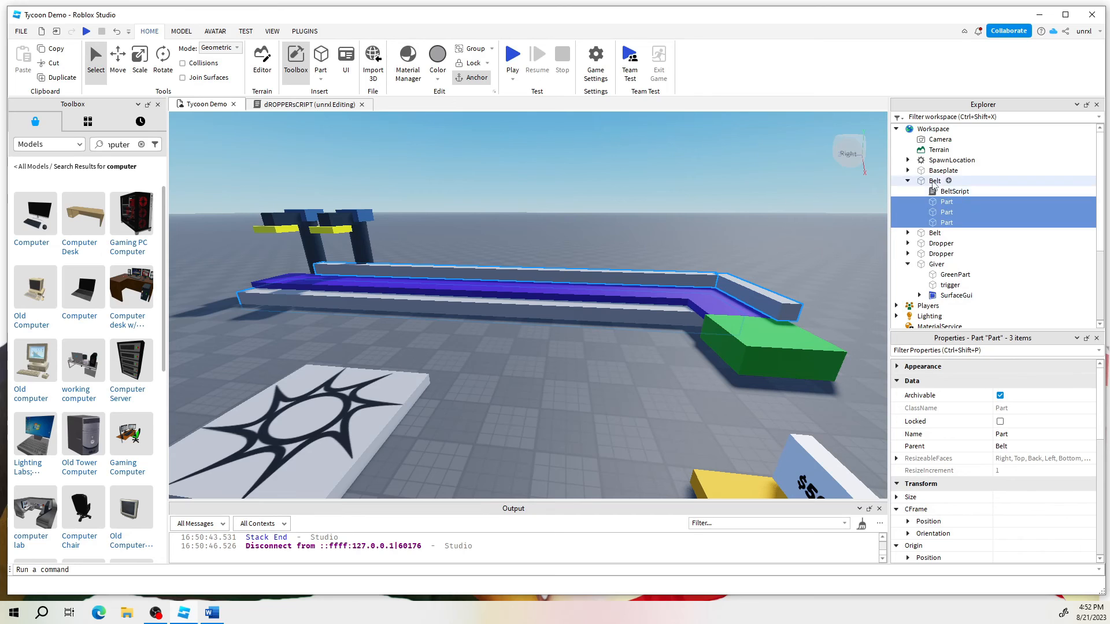
click(936, 181)
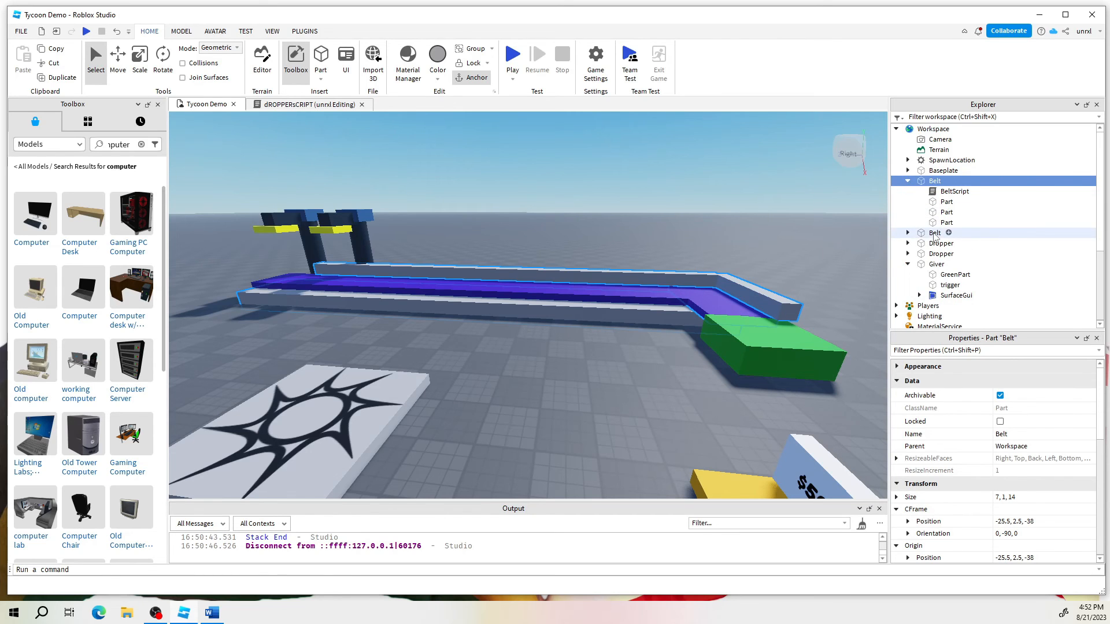
click(946, 202)
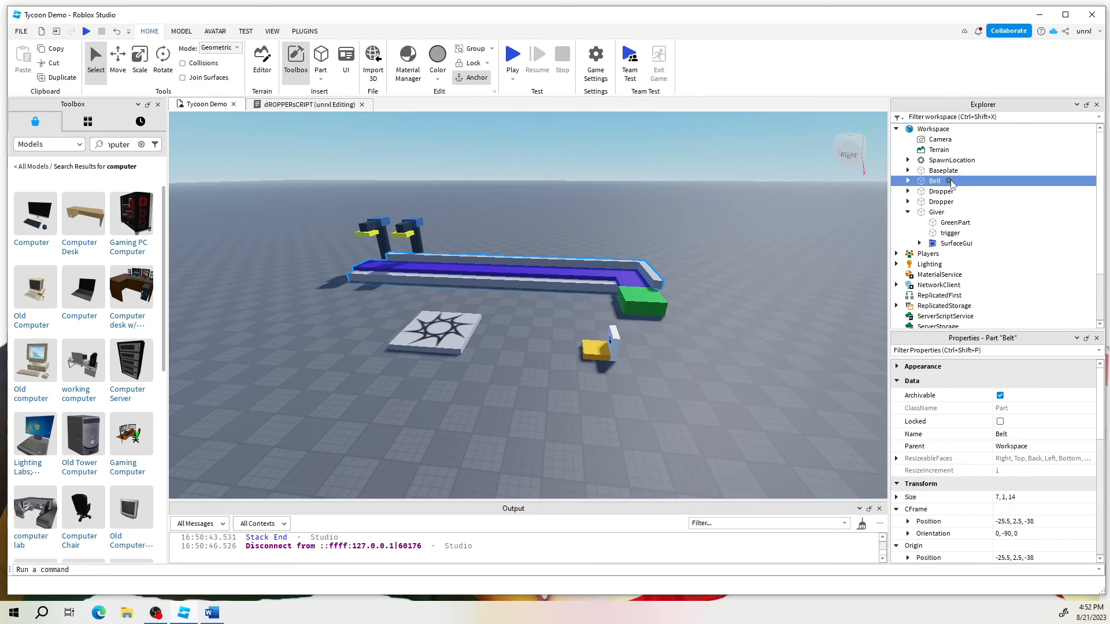
mouse_move(932, 186)
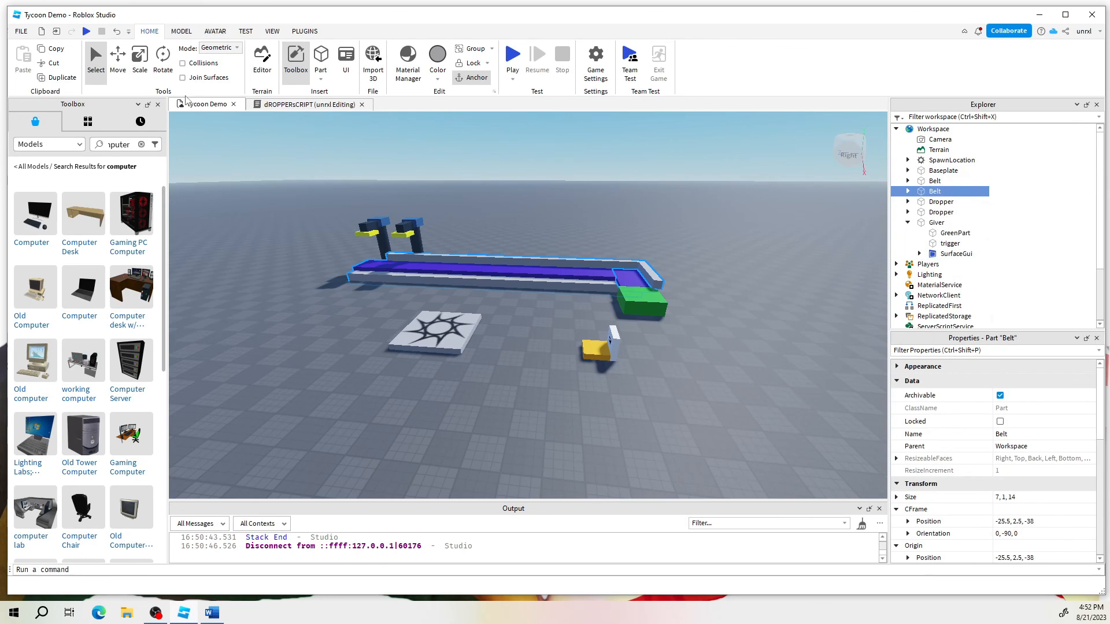
- Move the duplicated Belt into place and copy the Giver's GreenPart for it
click(118, 58)
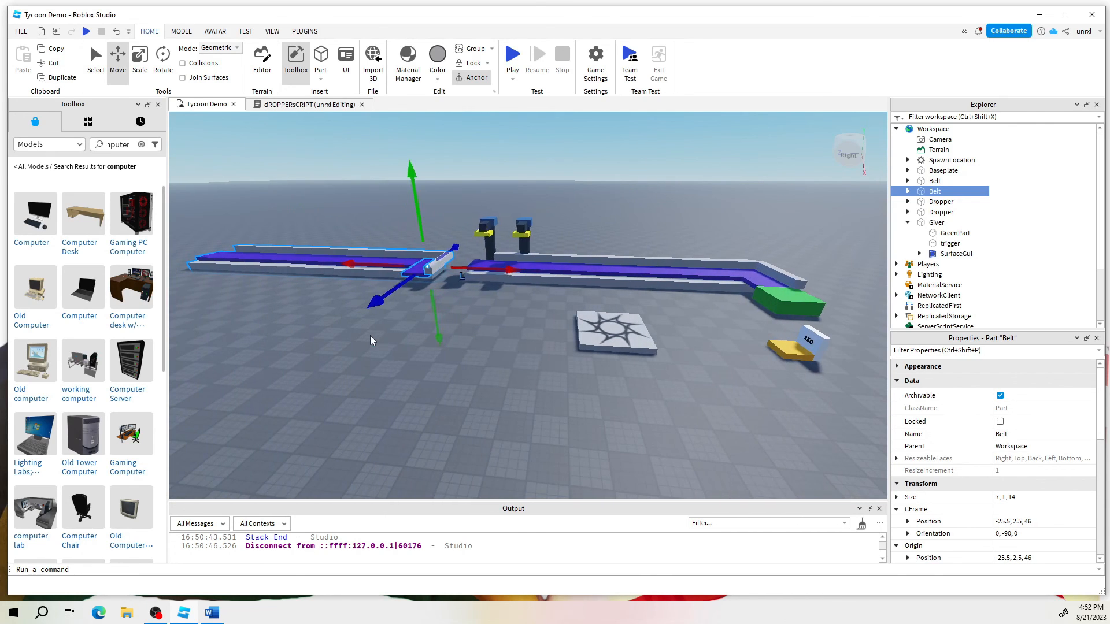
click(956, 232)
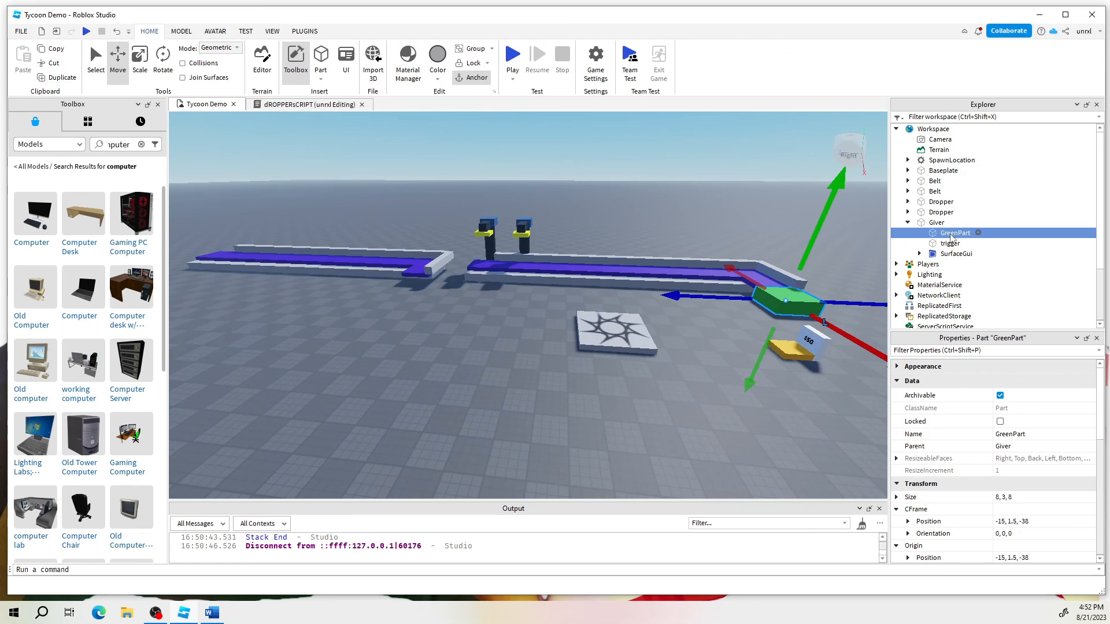
right_click(957, 233)
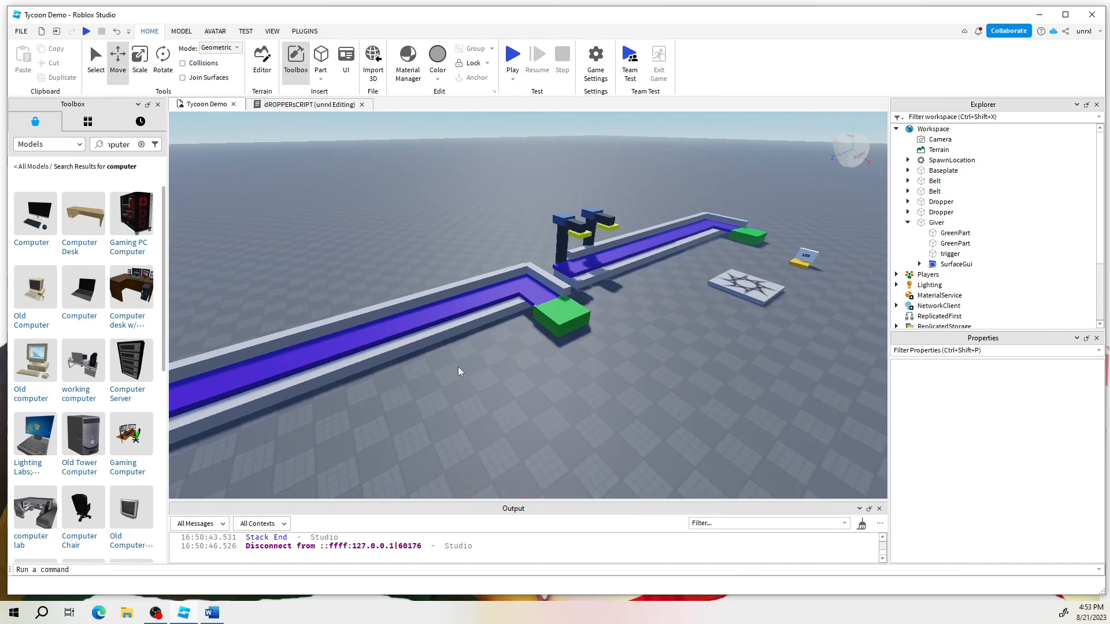
- Duplicate and reposition the Dropper model for the second line, then start a playtest
click(565, 230)
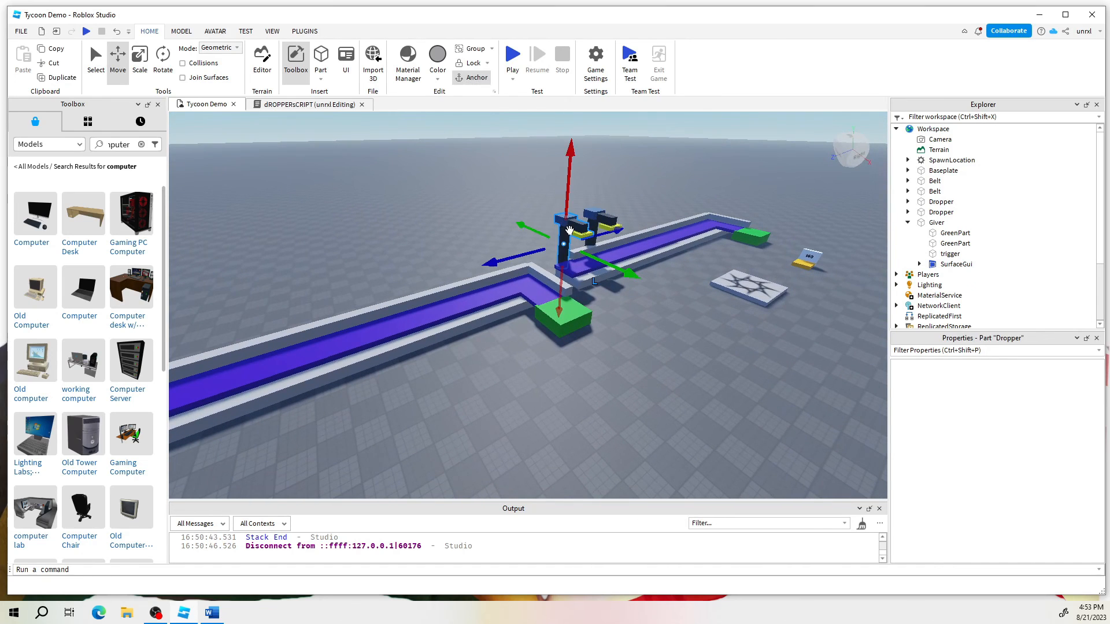
click(957, 243)
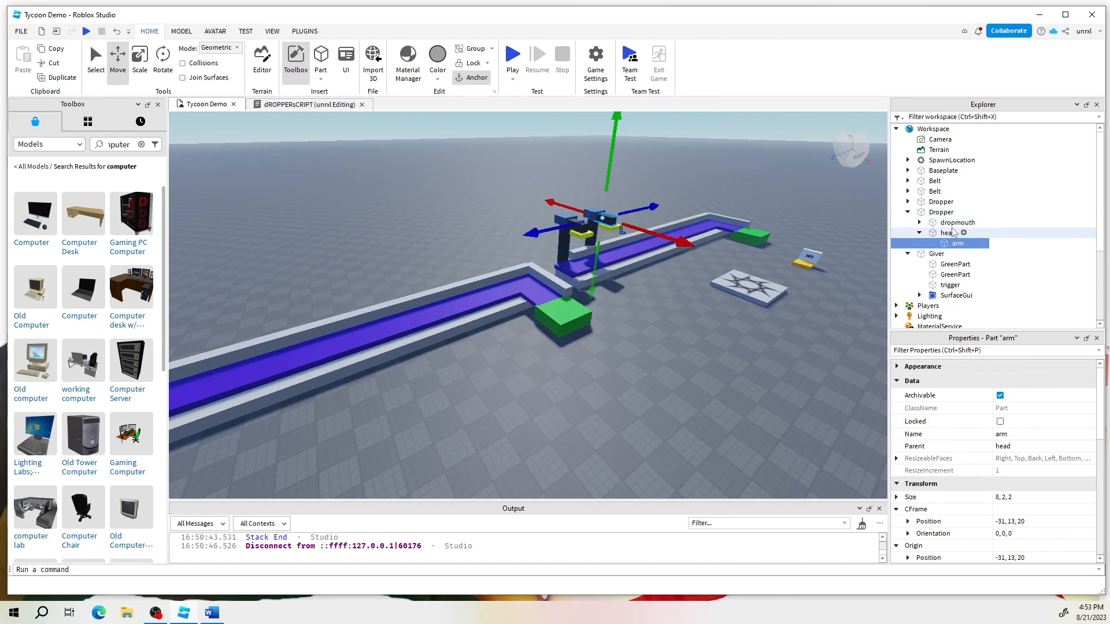
click(941, 211)
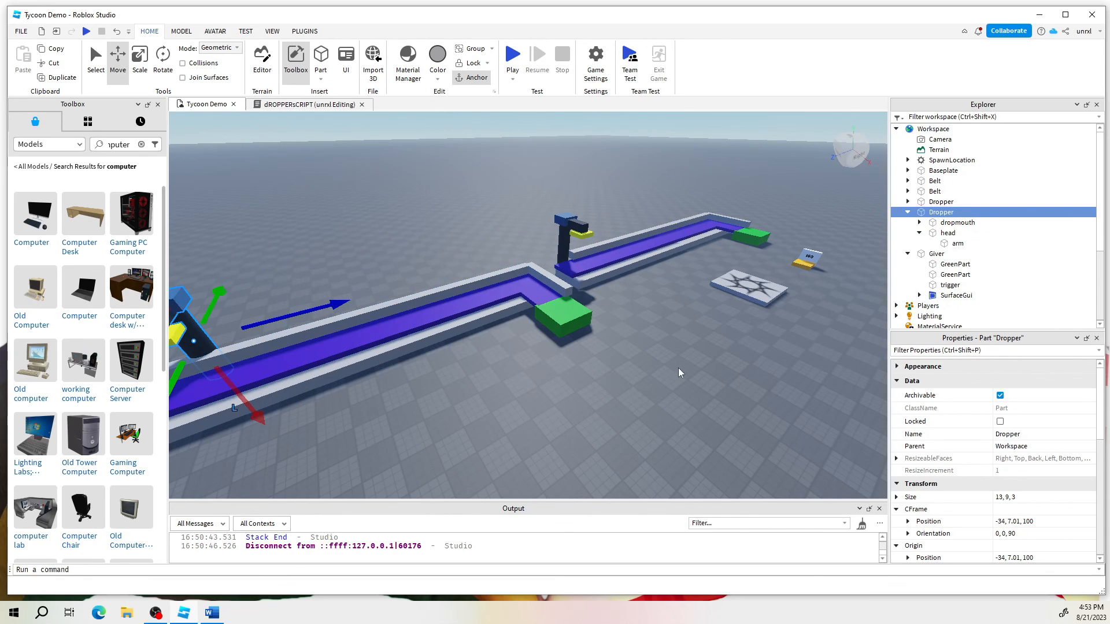
click(512, 55)
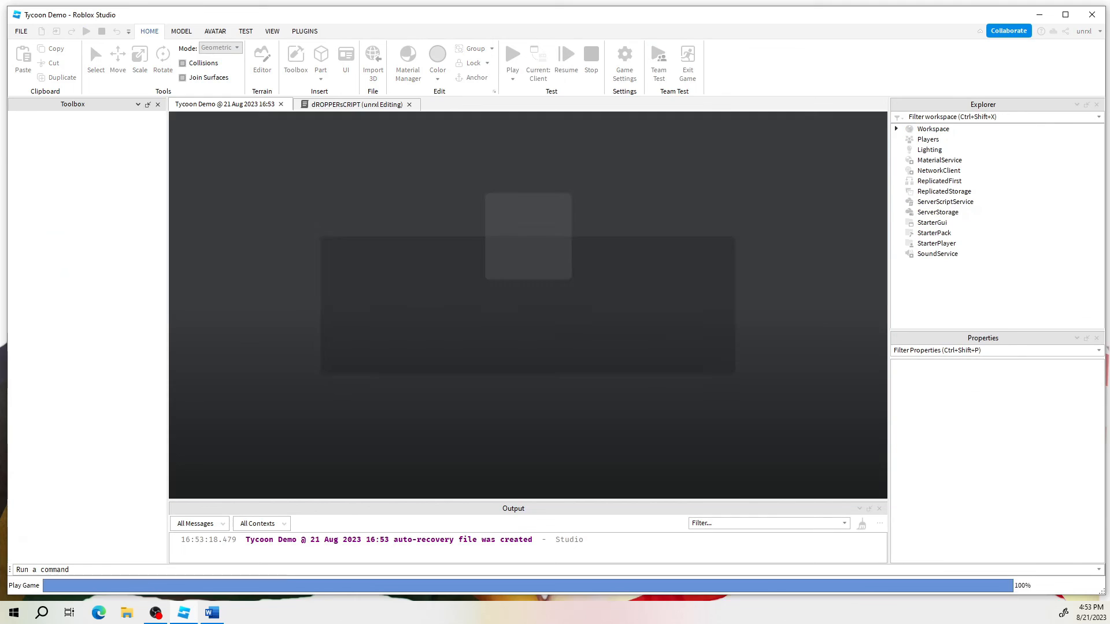
click(512, 56)
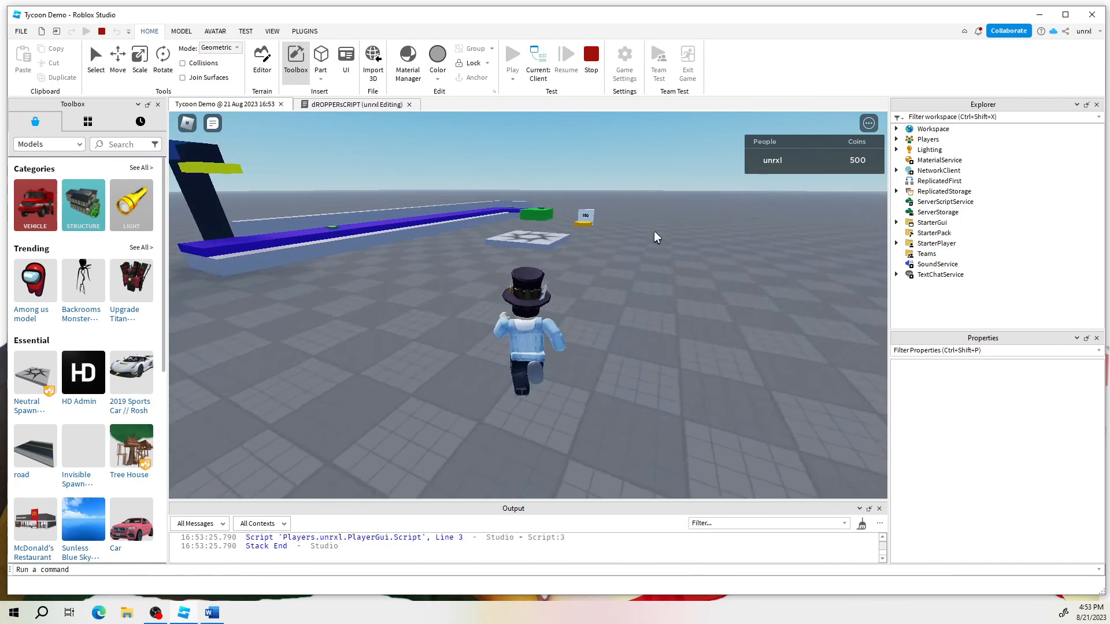
click(562, 57)
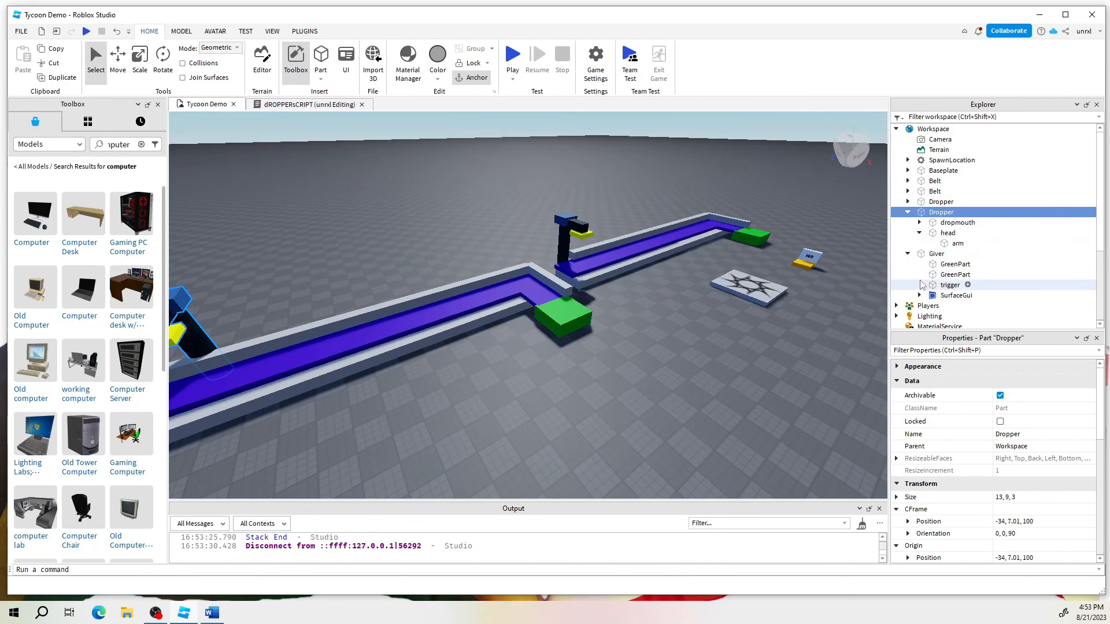
click(955, 275)
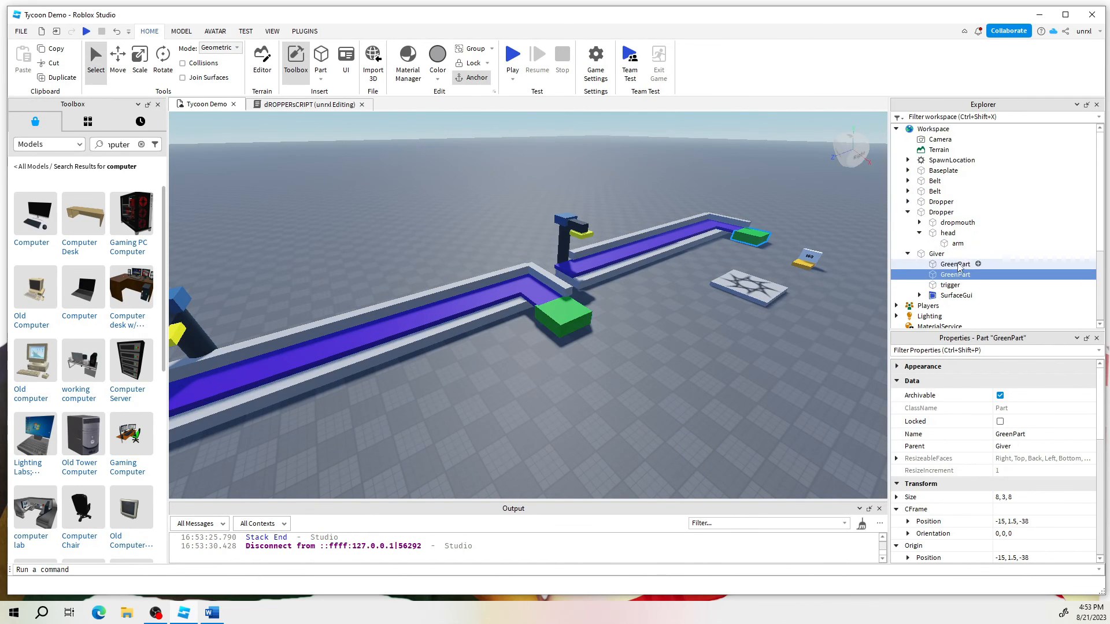
click(950, 284)
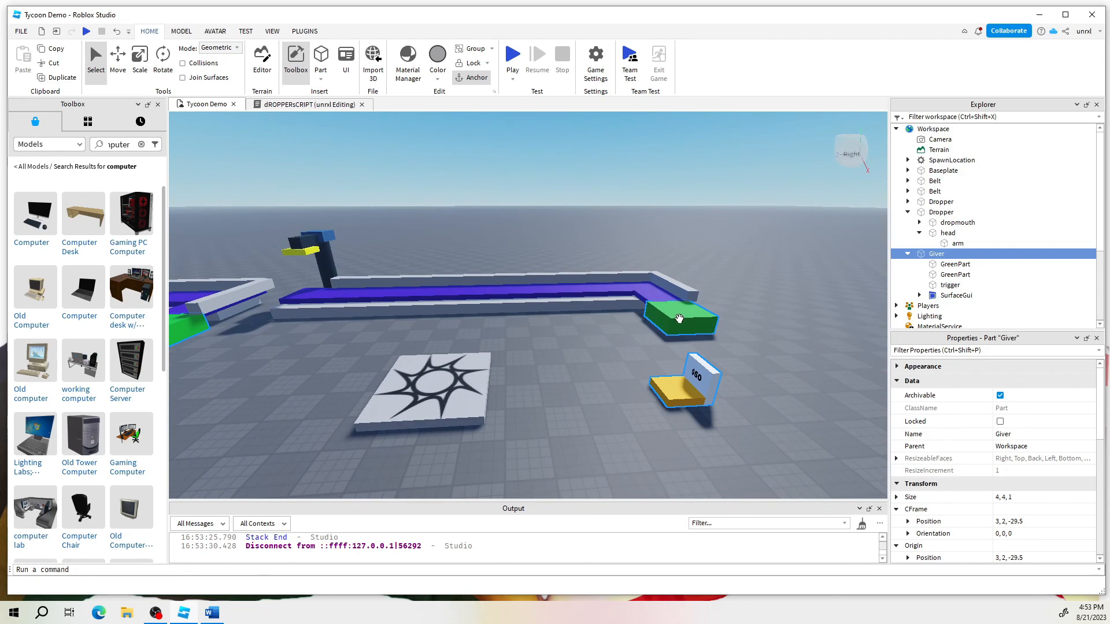
mouse_move(704, 375)
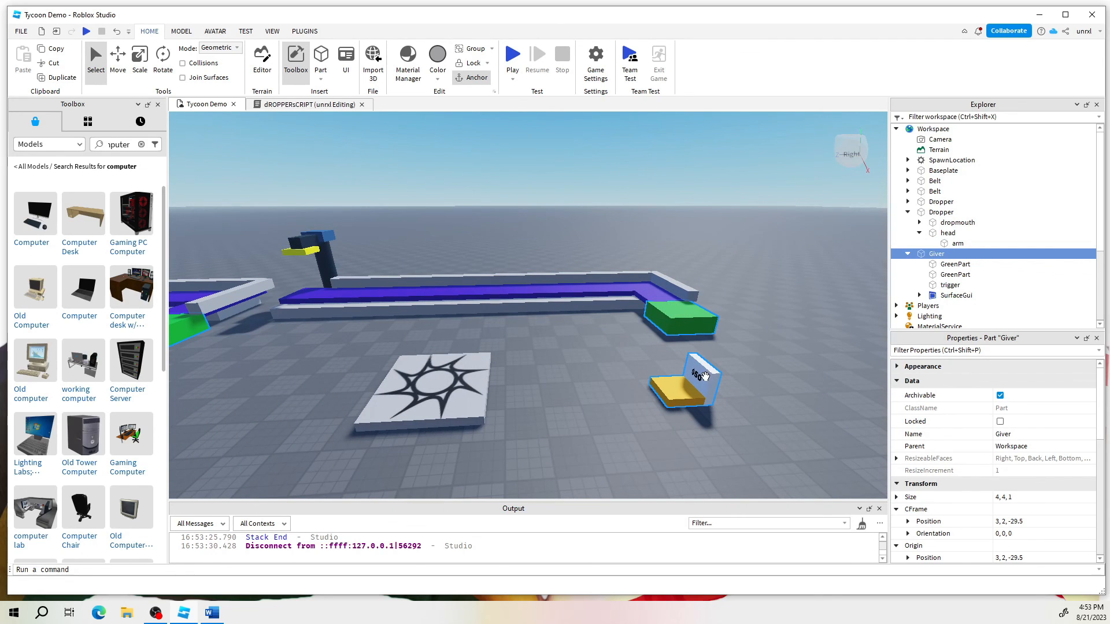
mouse_move(682, 390)
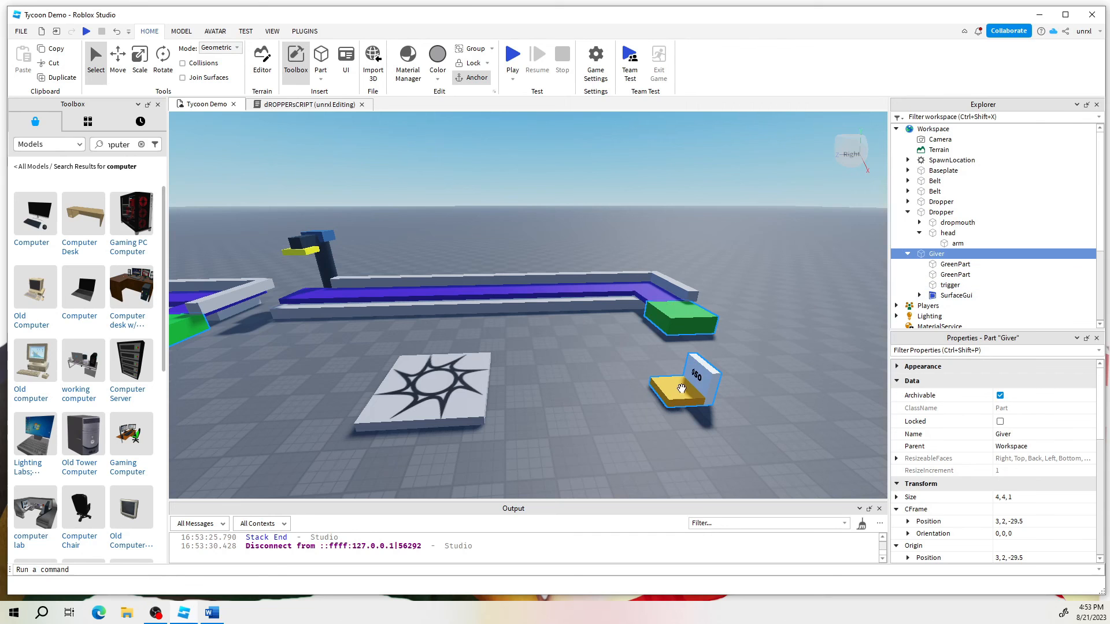